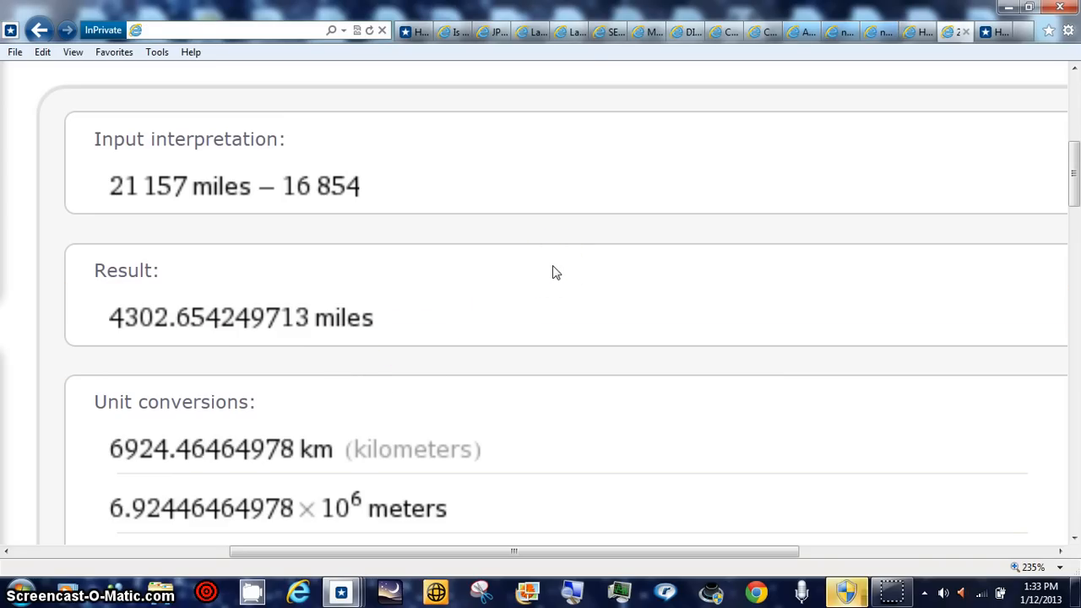
Scroll the asteroid's close-approach data table down to the 2013-Feb-15 Earth approach row.
{"action": "left_click", "coordinate": [228, 30]}
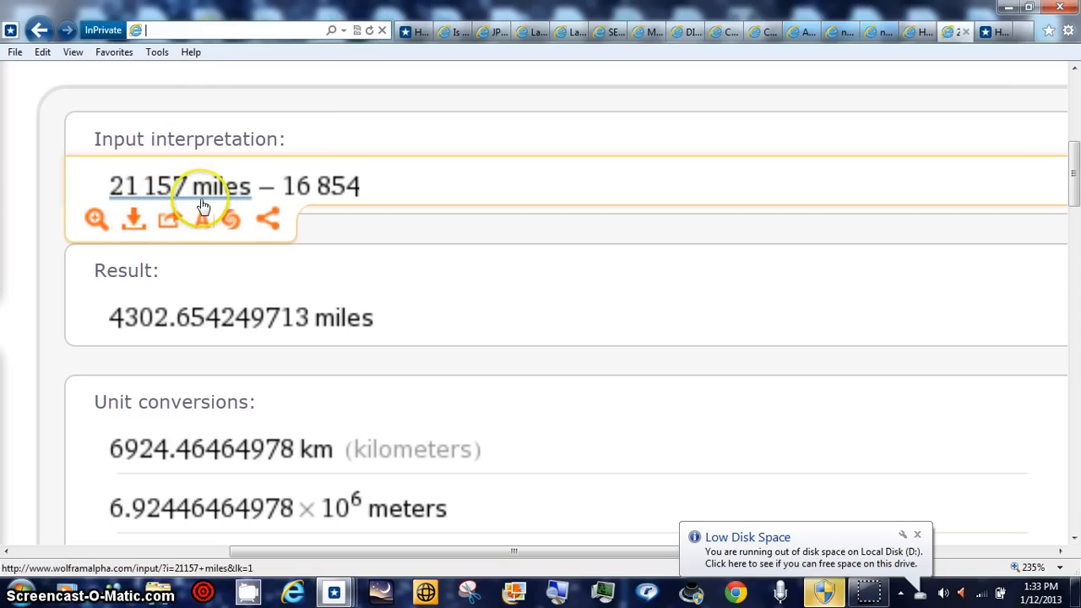
{"action": "mouse_move", "coordinate": [466, 257]}
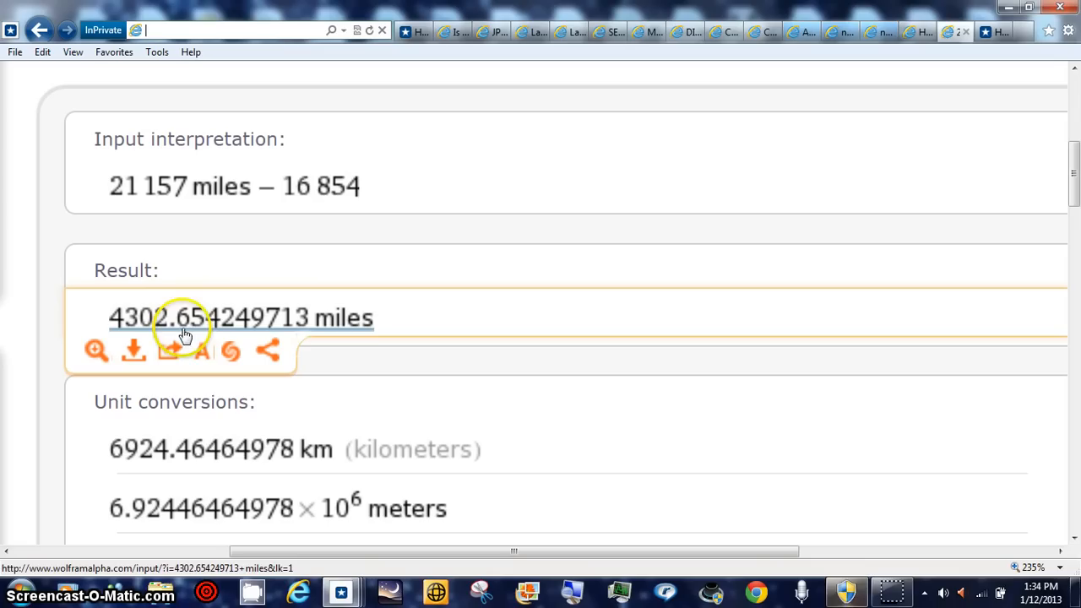
{"action": "mouse_move", "coordinate": [233, 328]}
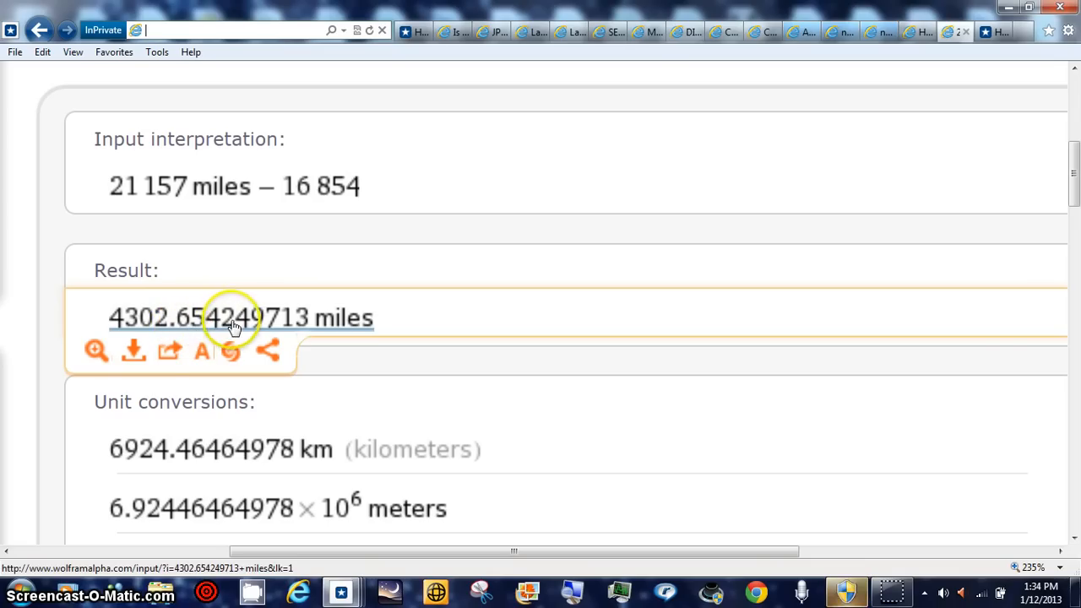
{"action": "mouse_move", "coordinate": [118, 330]}
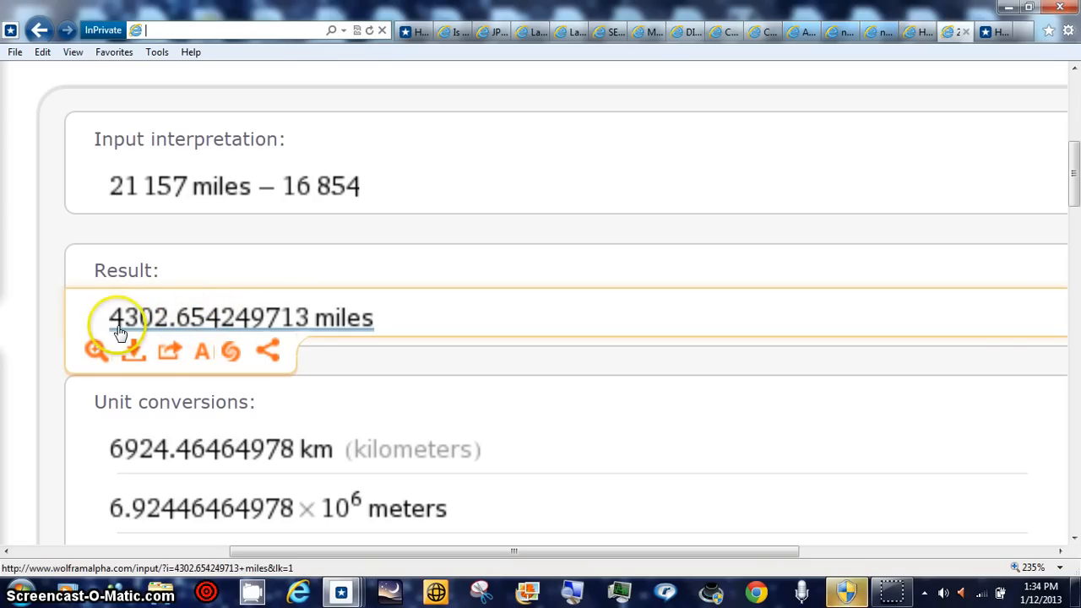
{"action": "mouse_move", "coordinate": [160, 330]}
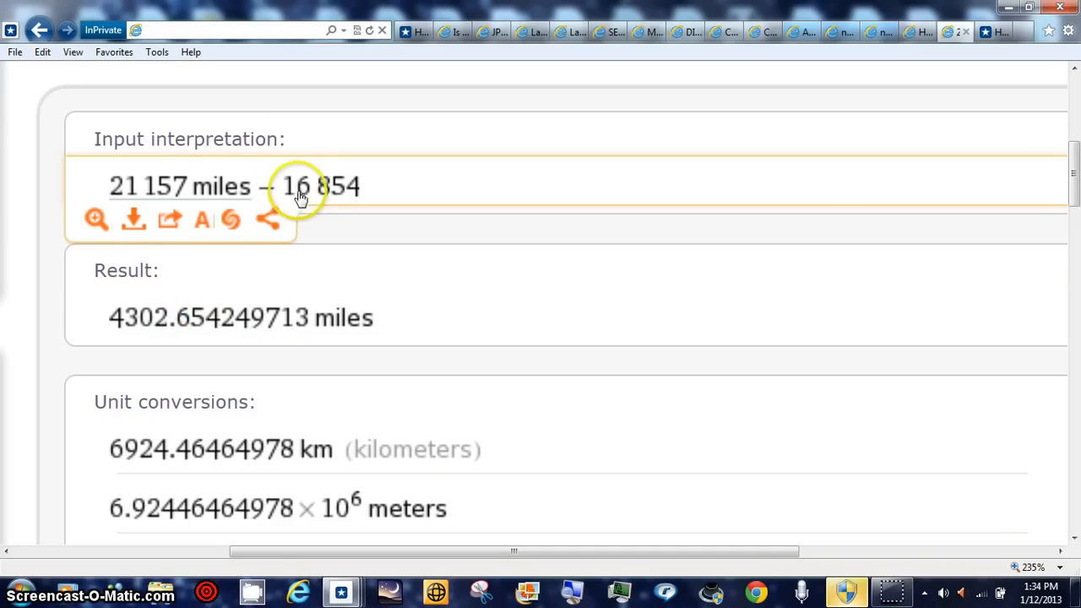
{"action": "mouse_move", "coordinate": [311, 199]}
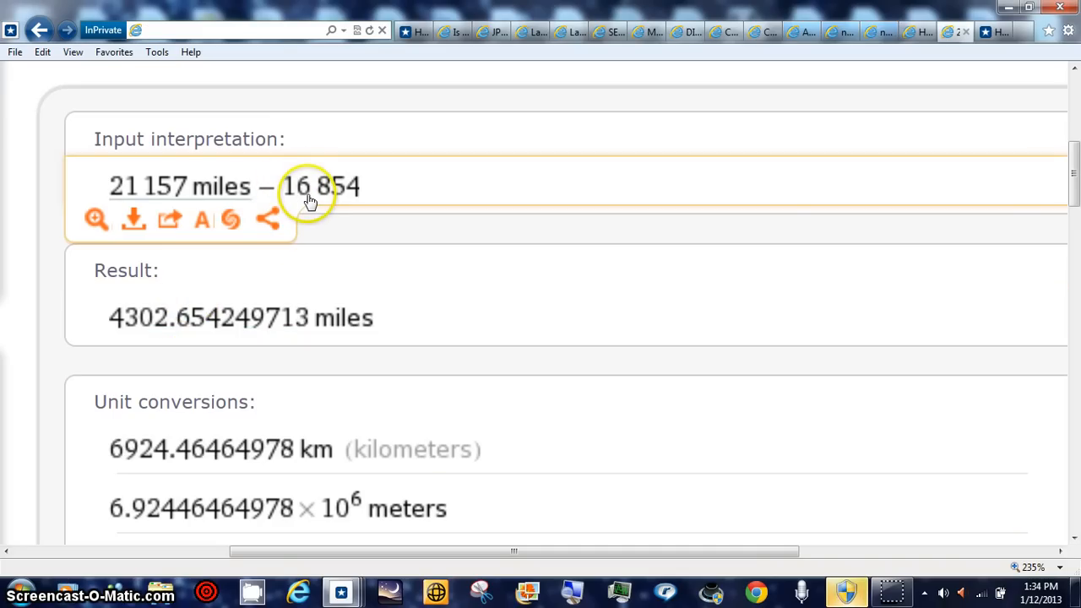
{"action": "mouse_move", "coordinate": [314, 199]}
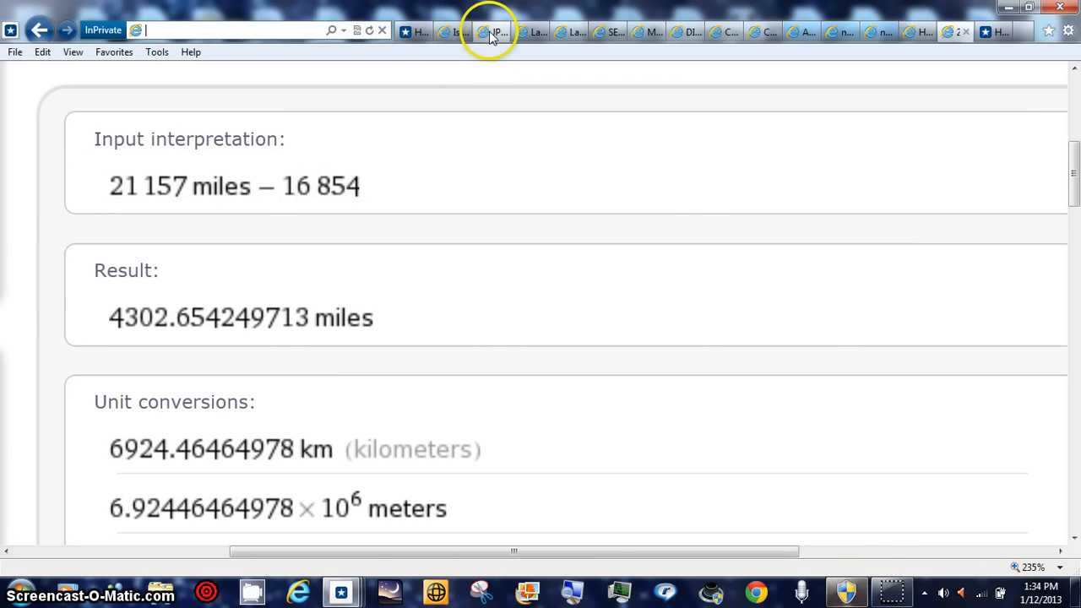
{"action": "left_click", "coordinate": [493, 31]}
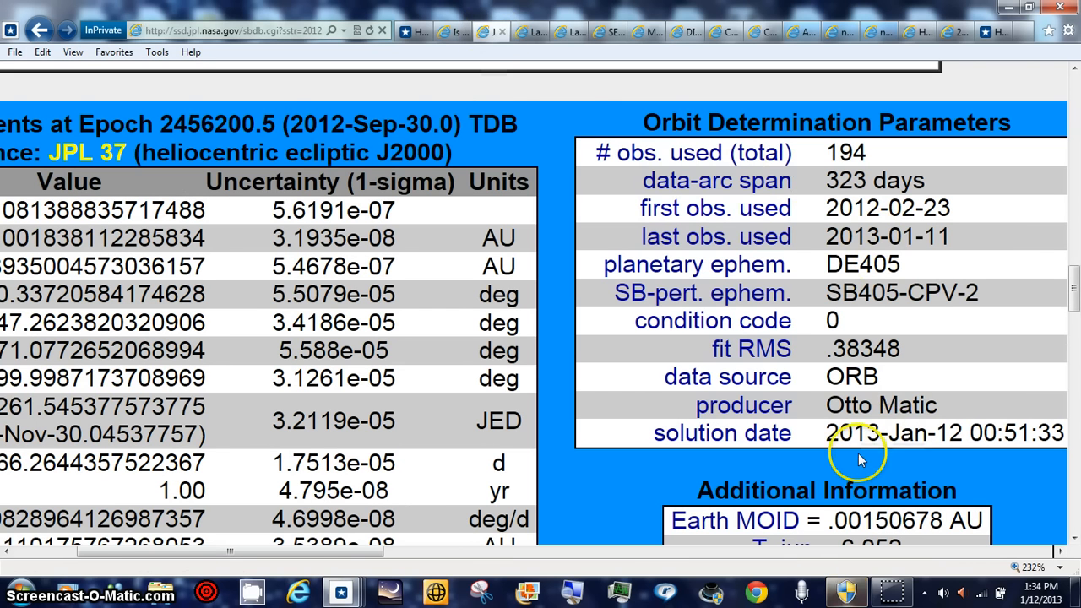
{"action": "mouse_move", "coordinate": [729, 456]}
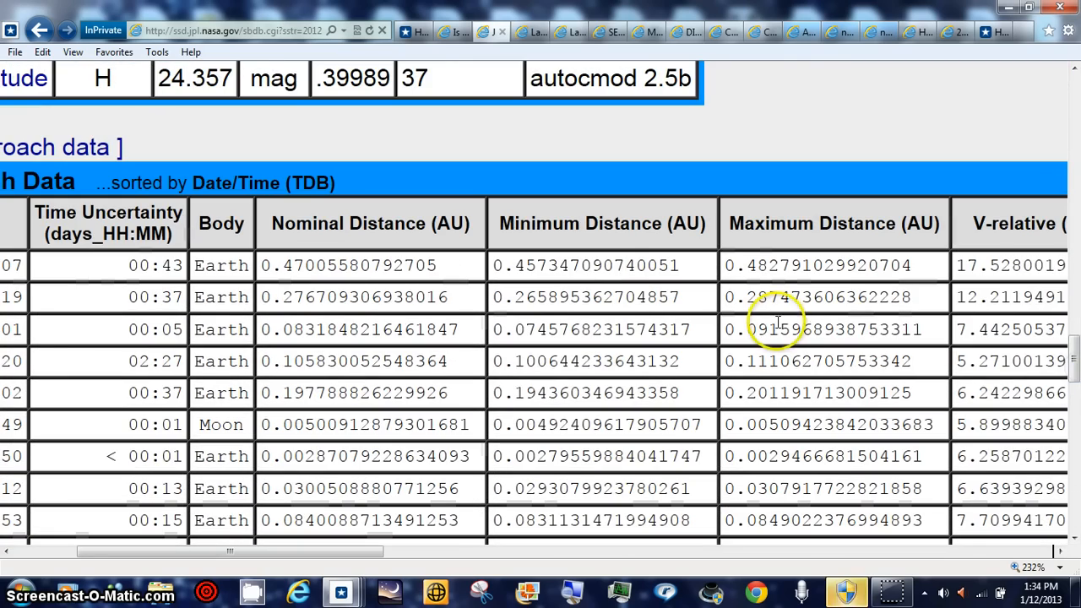
{"action": "mouse_move", "coordinate": [892, 431]}
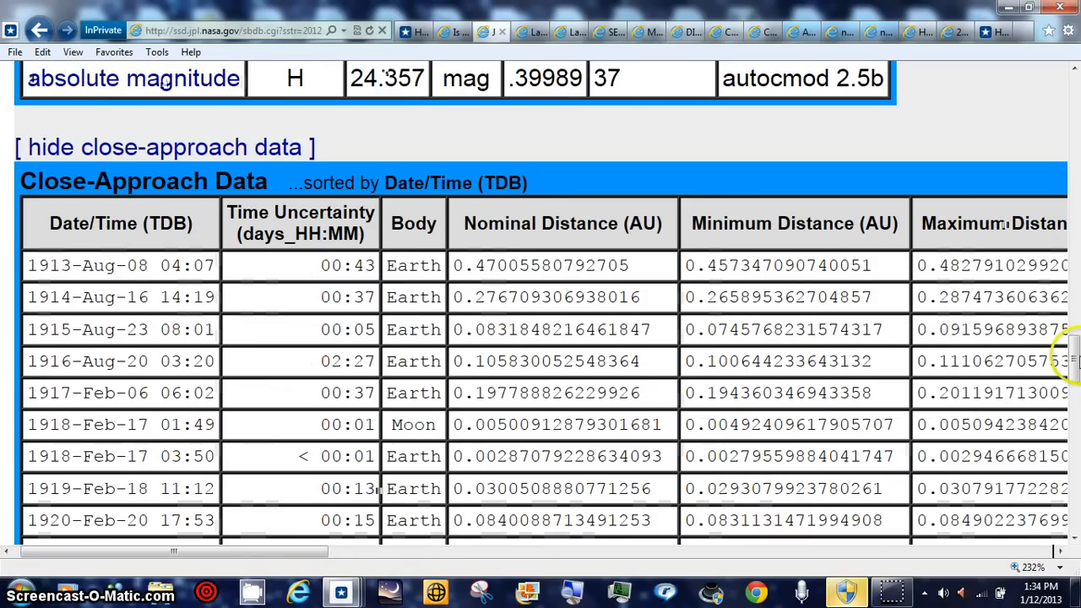
{"action": "scroll", "scroll_direction": "down", "scroll_amount": 3}
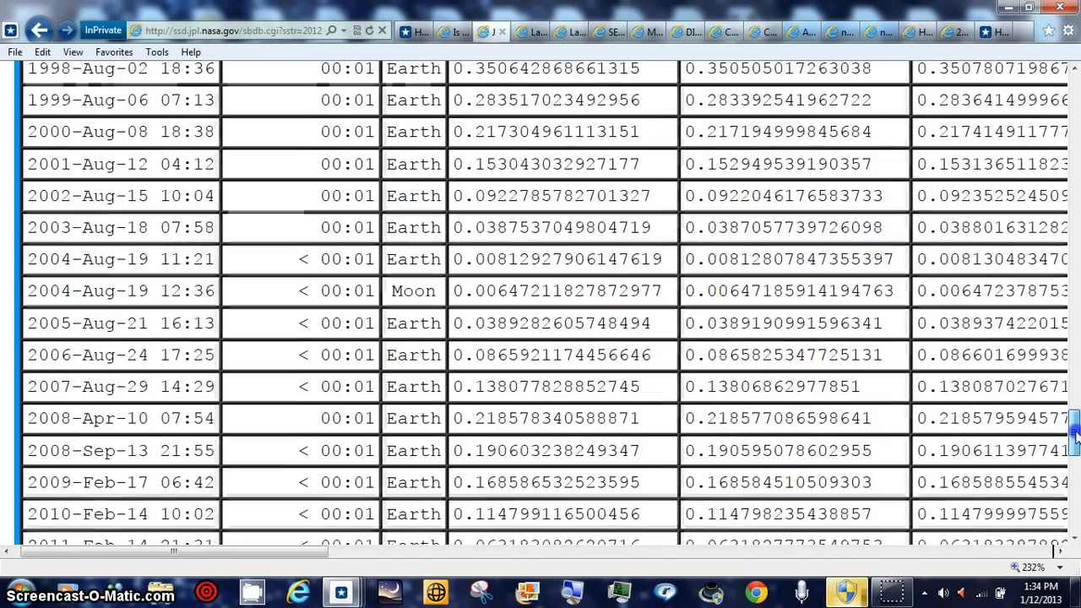
{"action": "scroll", "scroll_direction": "down", "scroll_amount": 3}
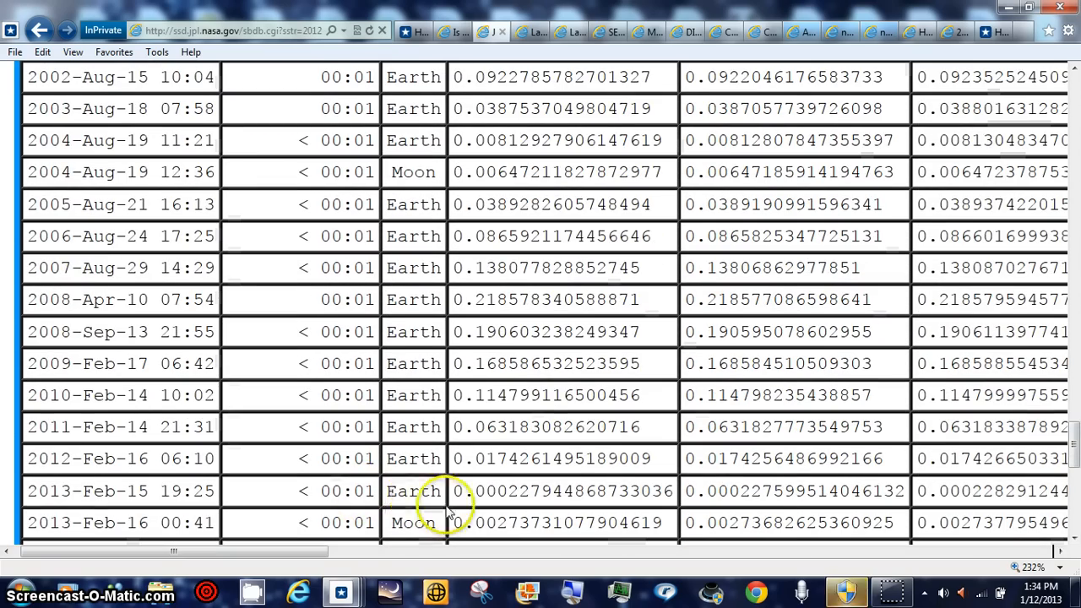
{"action": "mouse_move", "coordinate": [679, 489]}
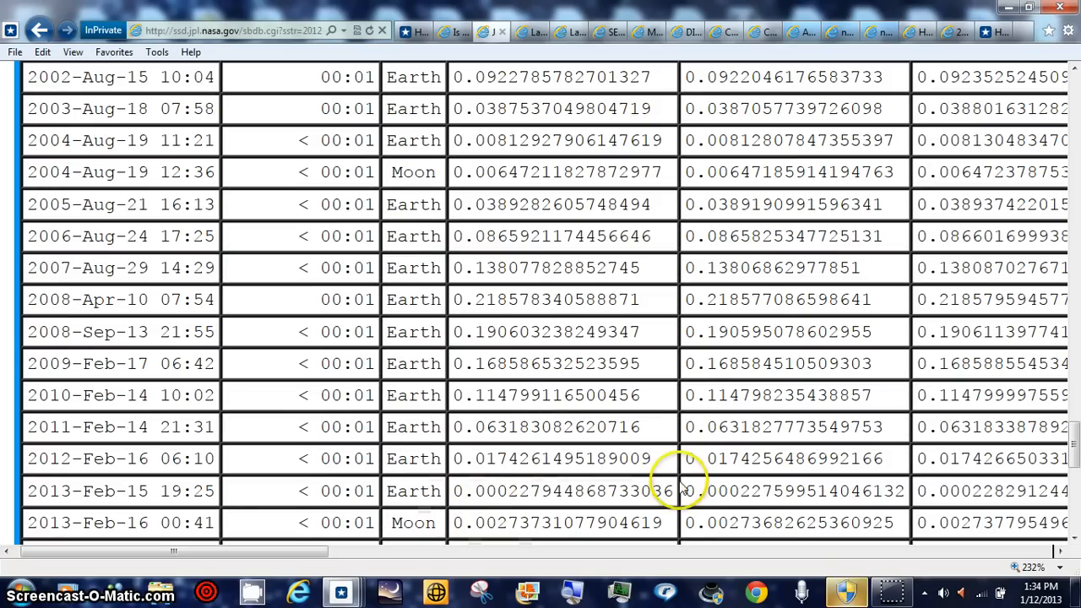
{"action": "mouse_move", "coordinate": [774, 500]}
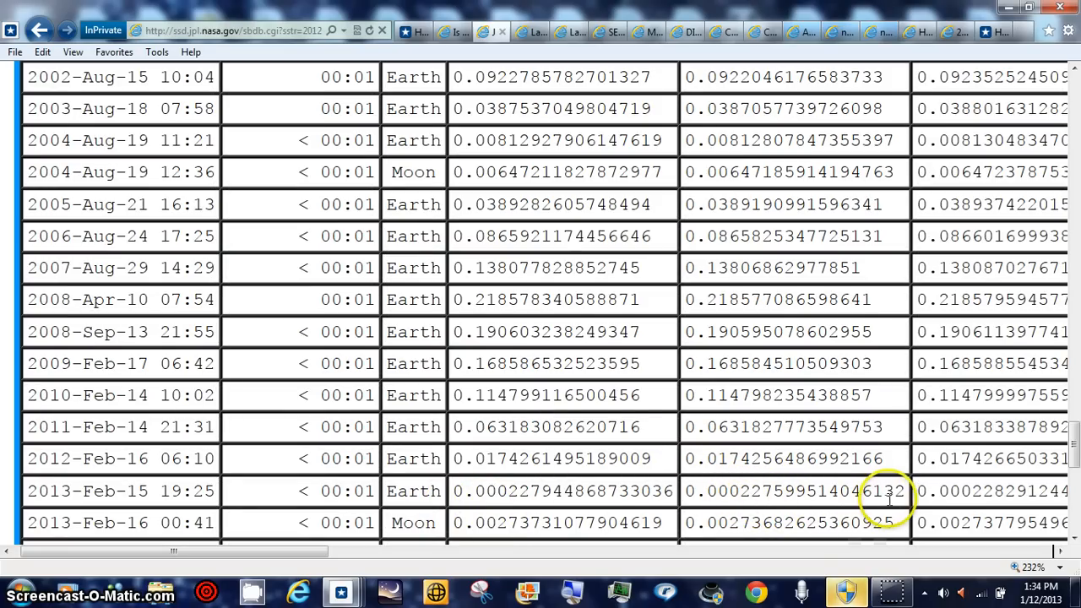
{"action": "mouse_move", "coordinate": [751, 491]}
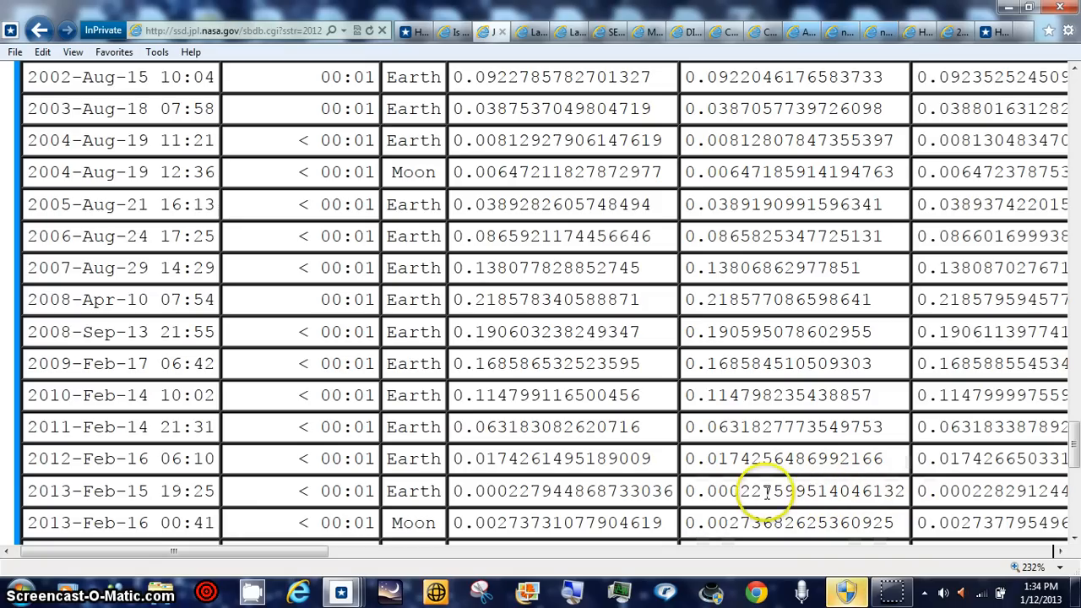
{"action": "mouse_move", "coordinate": [763, 493]}
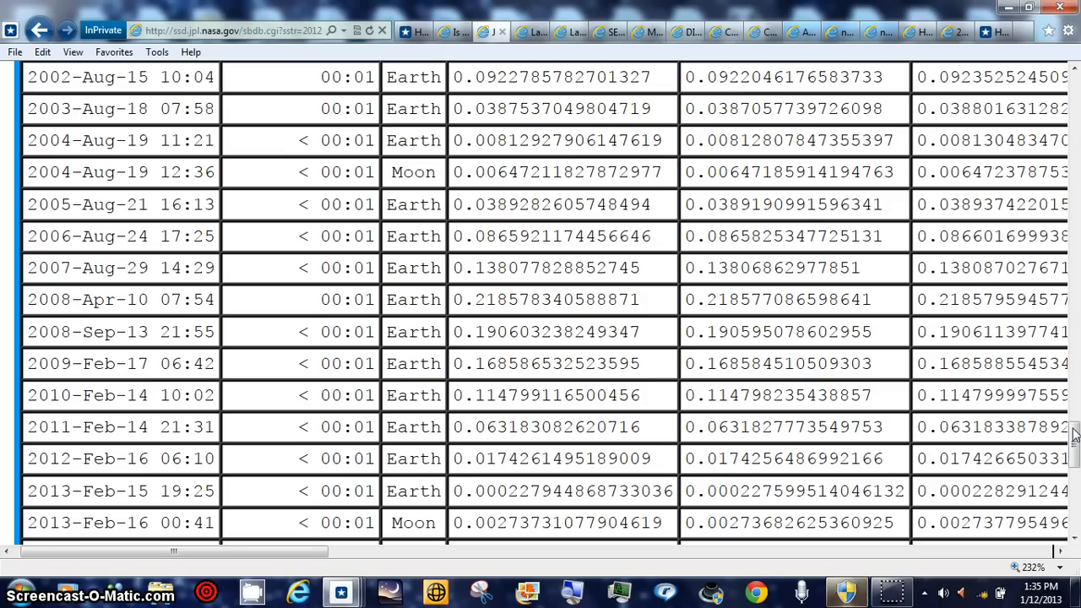
{"action": "mouse_move", "coordinate": [723, 515]}
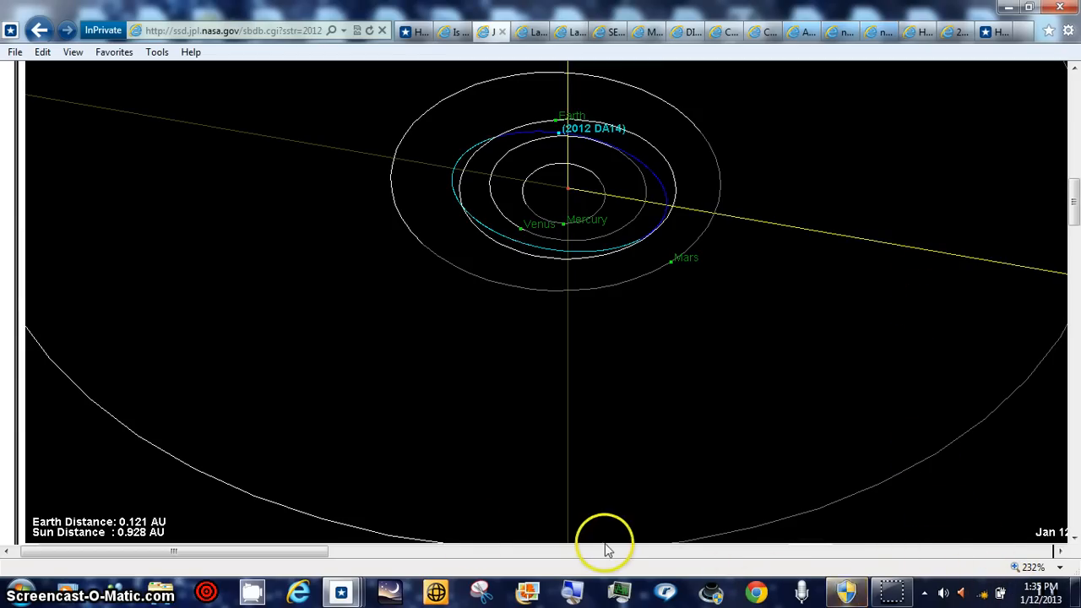
Center the orbit viewer on 2012 DA14's path among Mercury, Venus, Earth and Mars.
{"action": "left_click_drag", "start_coordinate": [173, 551], "coordinate": [253, 551]}
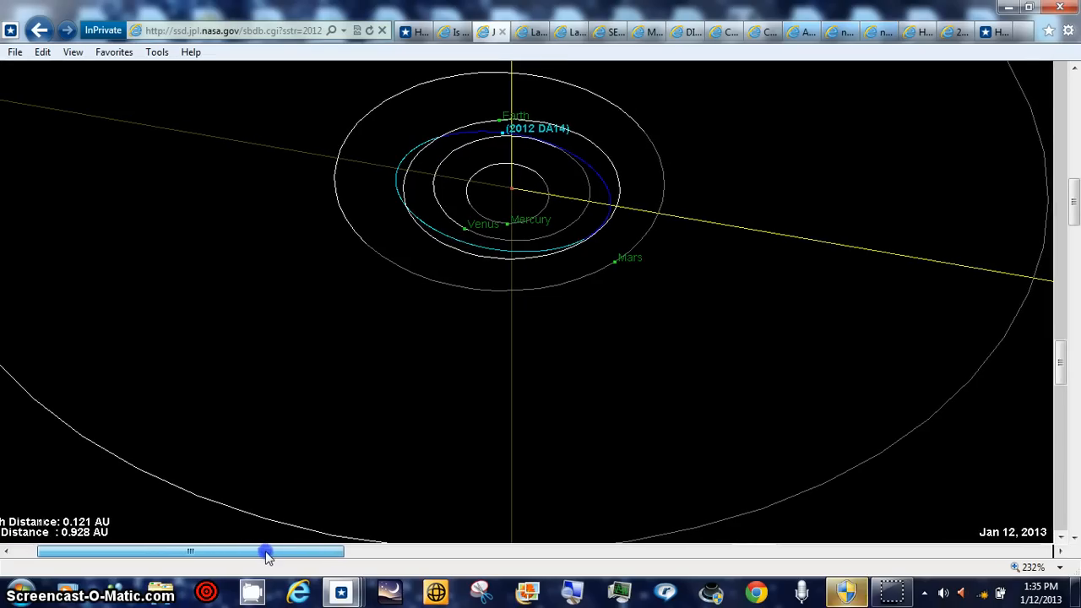
{"action": "left_click_drag", "start_coordinate": [267, 550], "coordinate": [245, 551]}
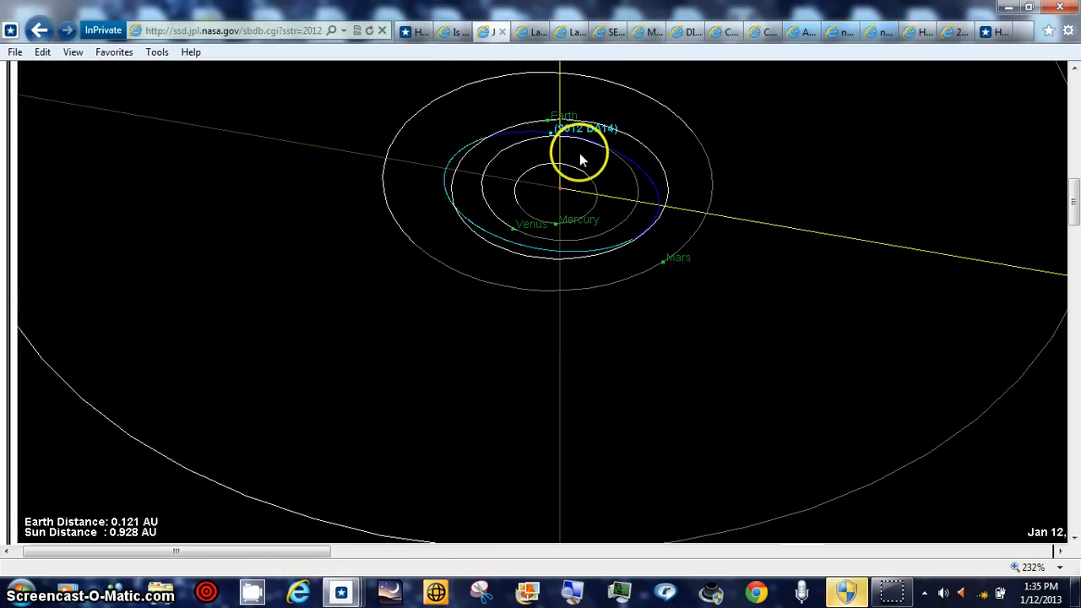
{"action": "mouse_move", "coordinate": [520, 155]}
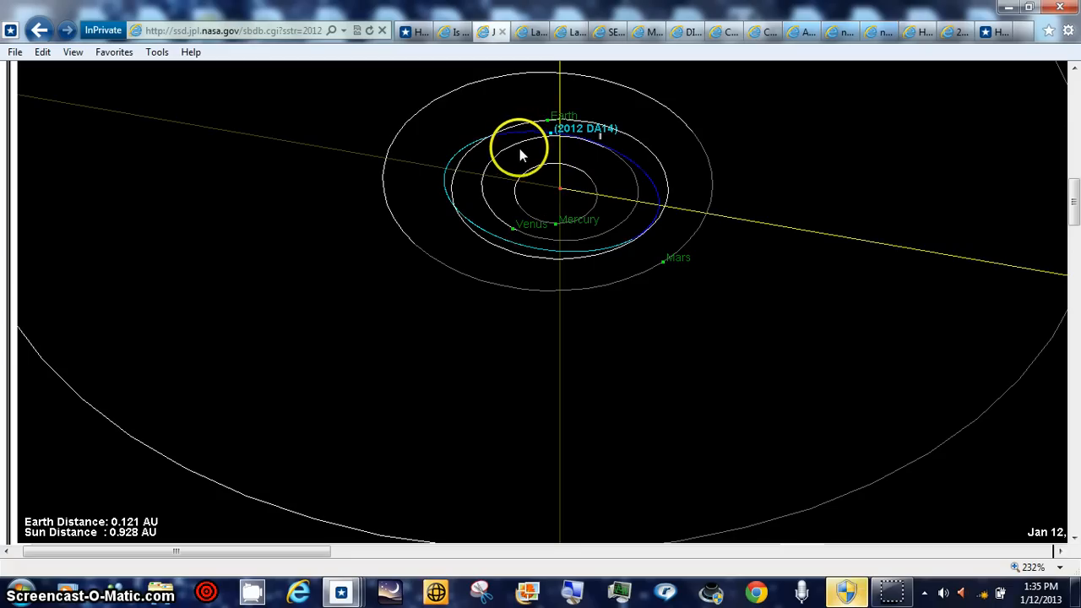
{"action": "mouse_move", "coordinate": [847, 571]}
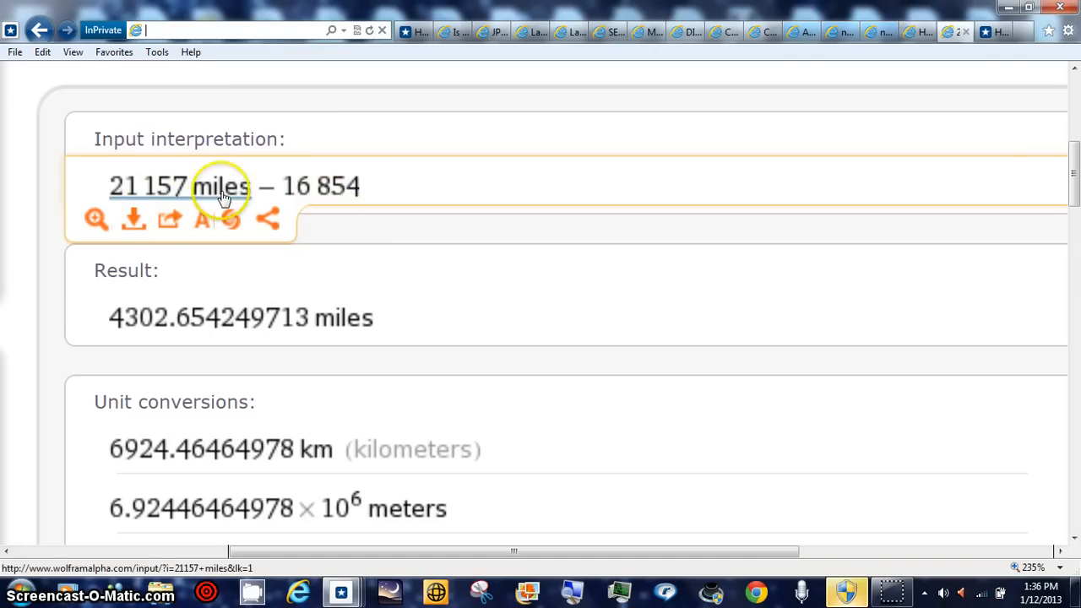
{"action": "mouse_move", "coordinate": [149, 203]}
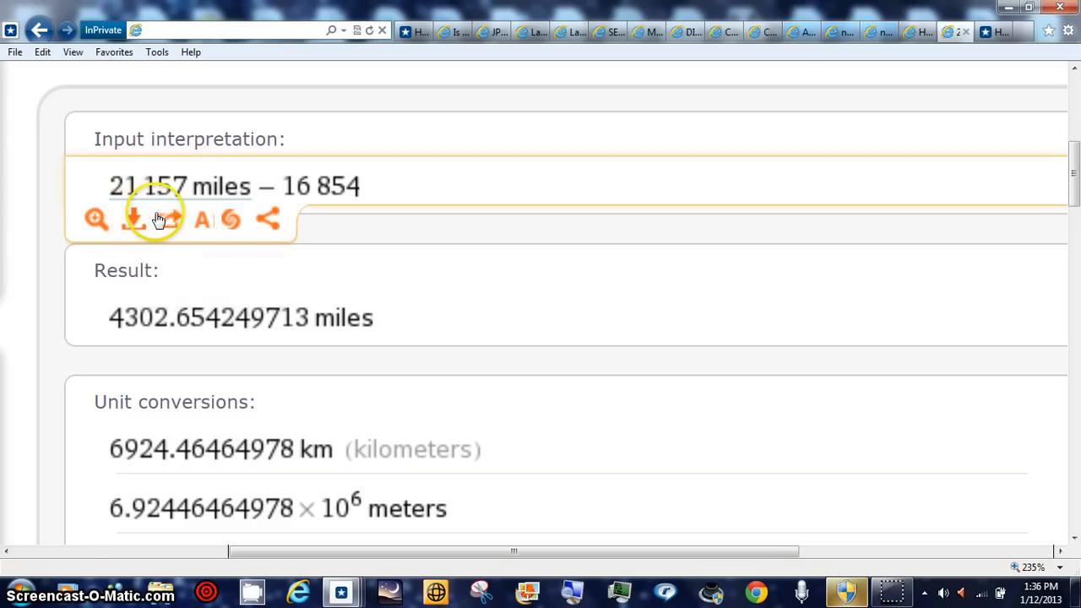
{"action": "mouse_move", "coordinate": [300, 189]}
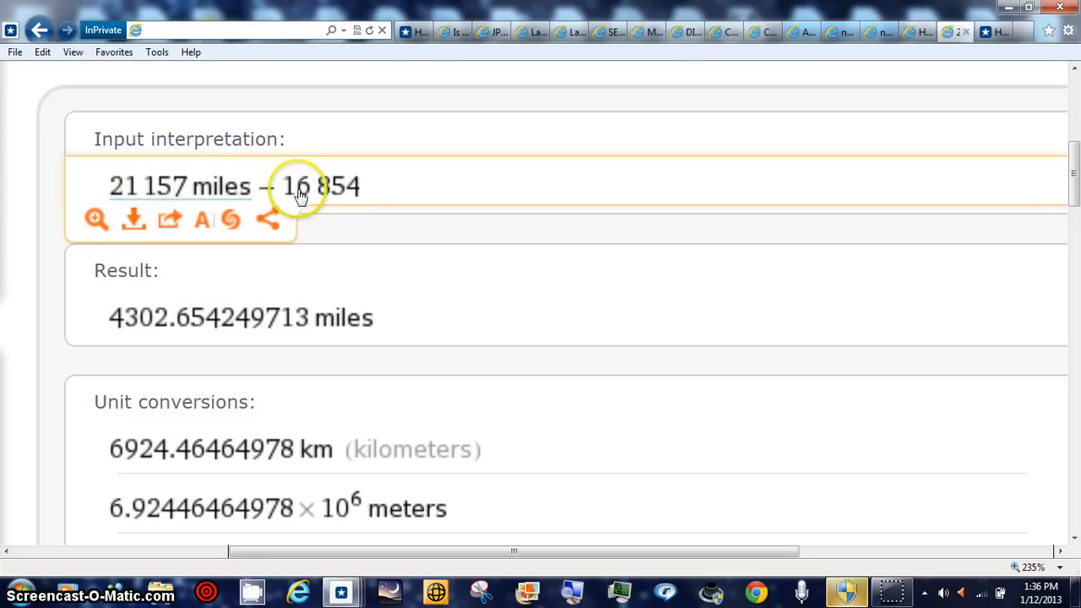
{"action": "mouse_move", "coordinate": [314, 210]}
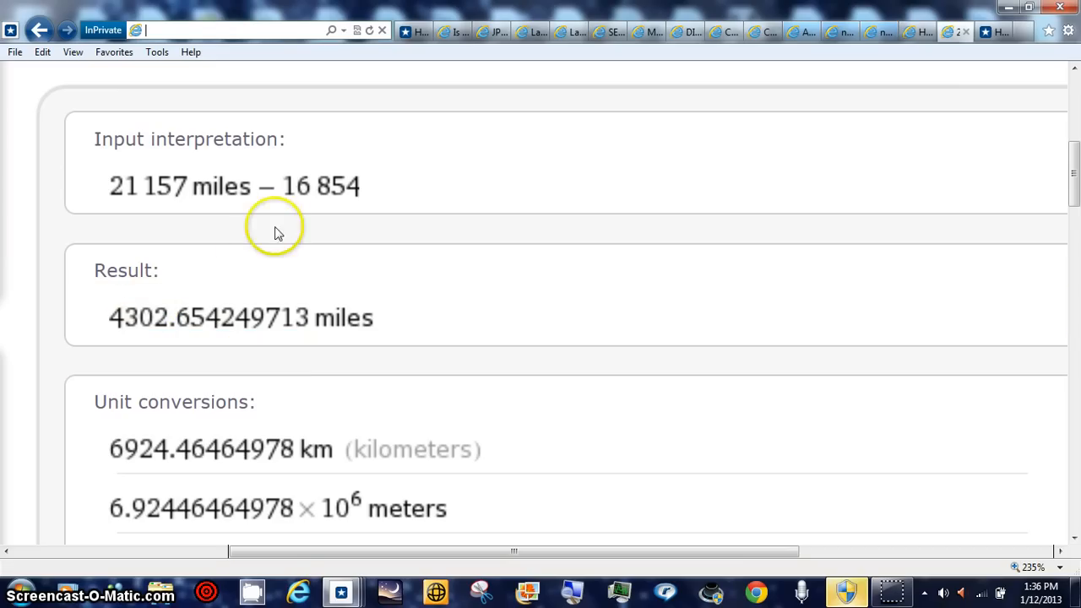
{"action": "mouse_move", "coordinate": [922, 594]}
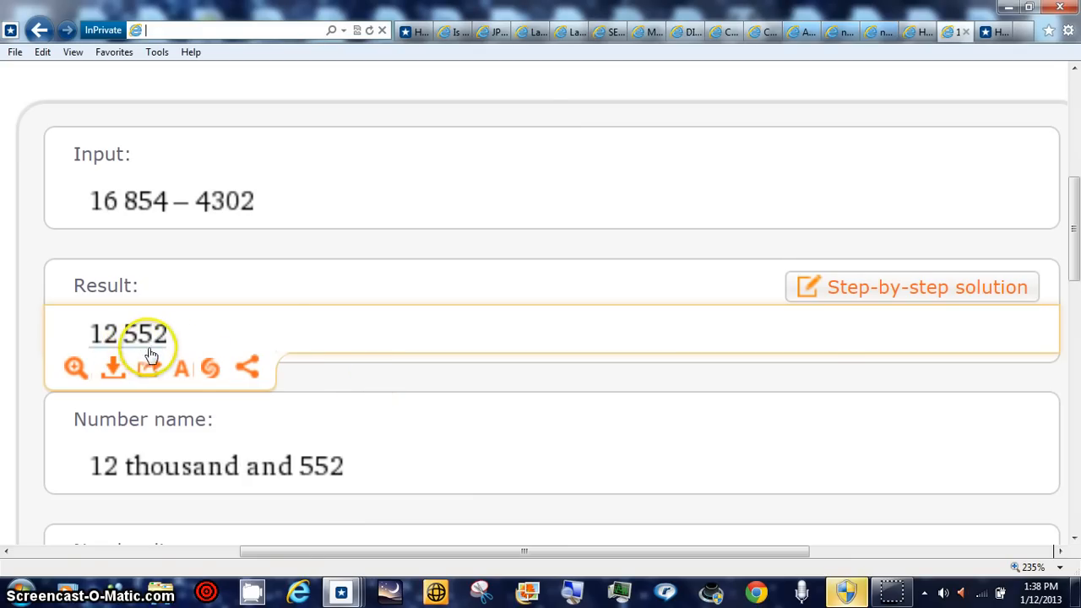
{"action": "mouse_move", "coordinate": [148, 367]}
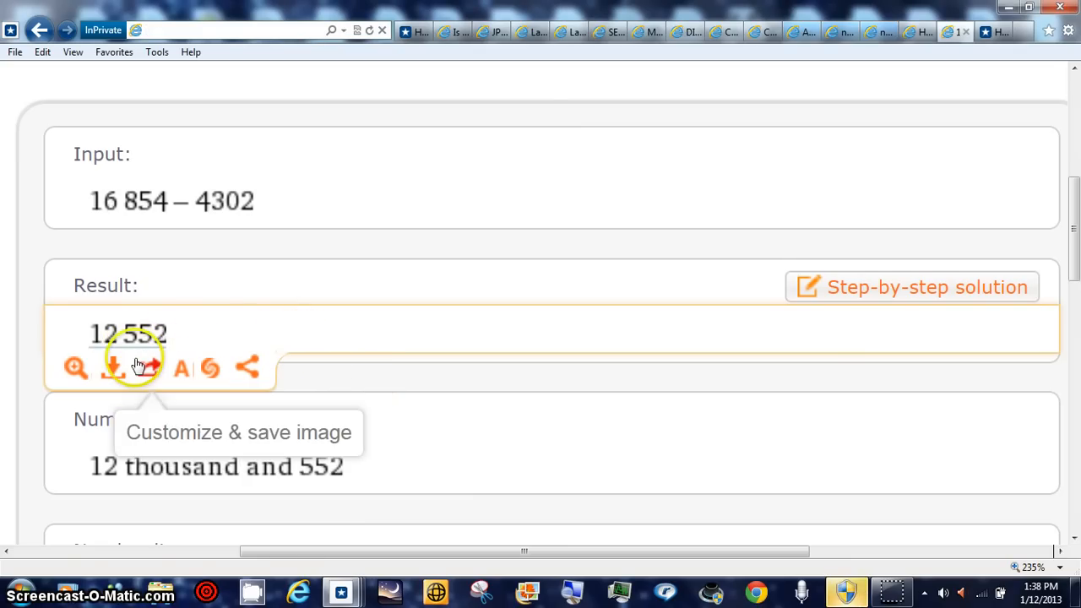
{"action": "mouse_move", "coordinate": [108, 348]}
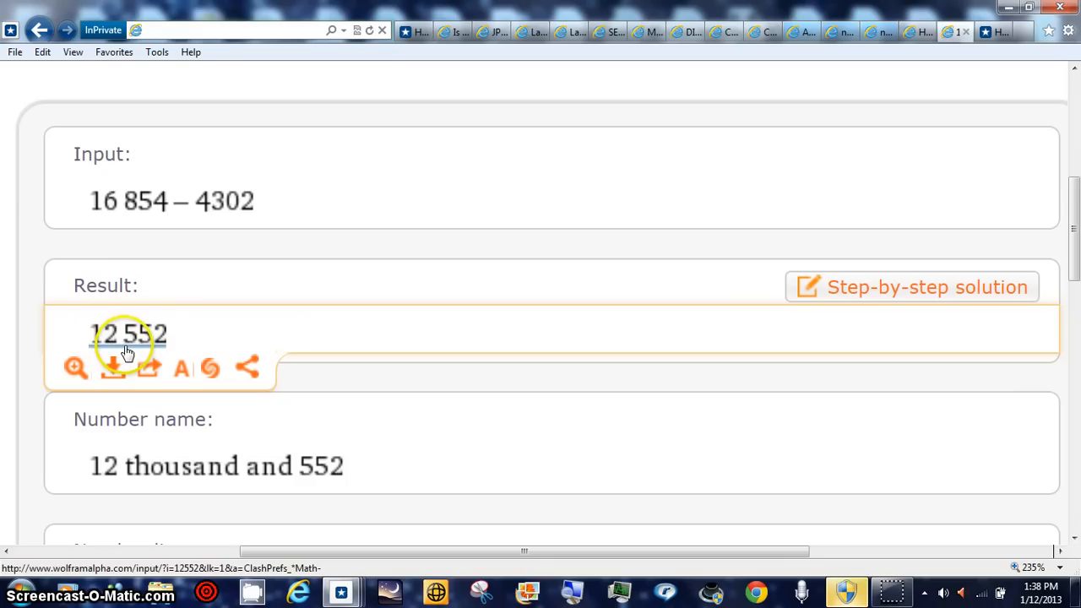
{"action": "mouse_move", "coordinate": [144, 353]}
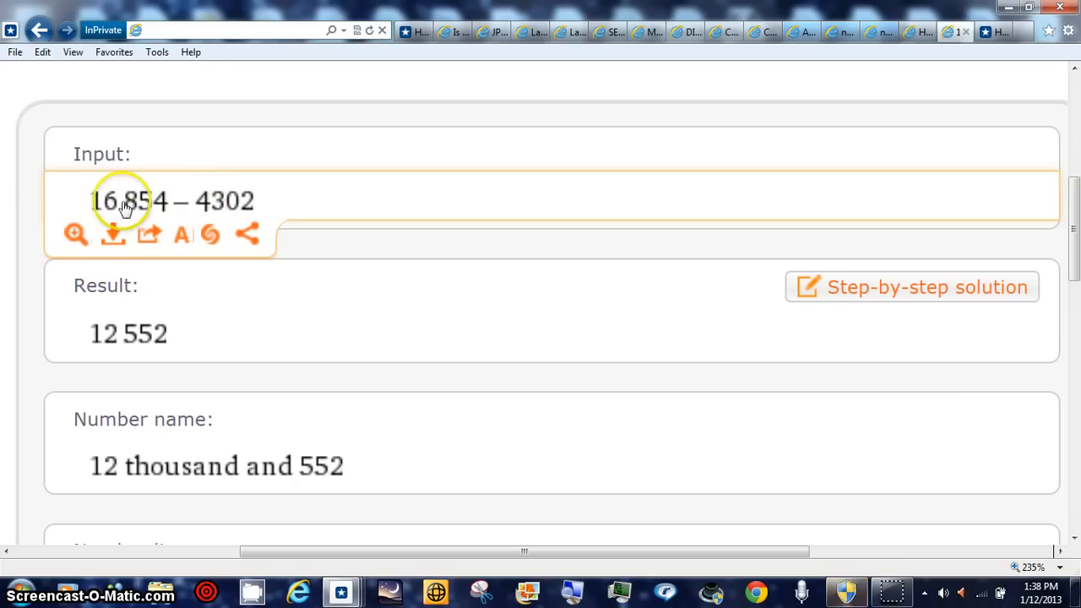
{"action": "mouse_move", "coordinate": [206, 196]}
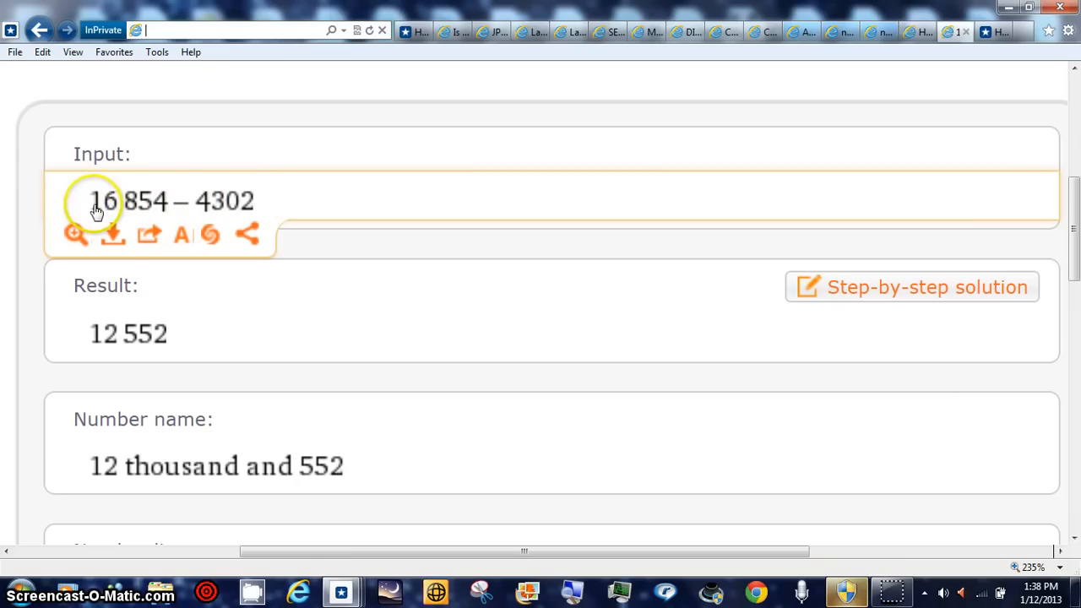
{"action": "mouse_move", "coordinate": [155, 348]}
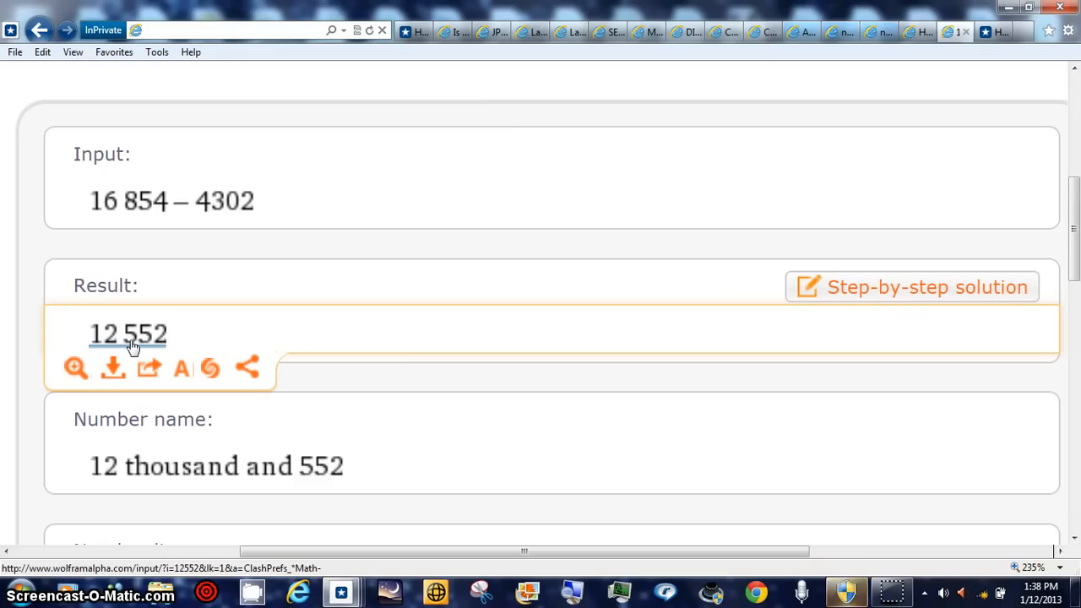
Return to the Wolfram Alpha result showing 16854 minus 4302 equals 12,552.
{"action": "left_click", "coordinate": [228, 31]}
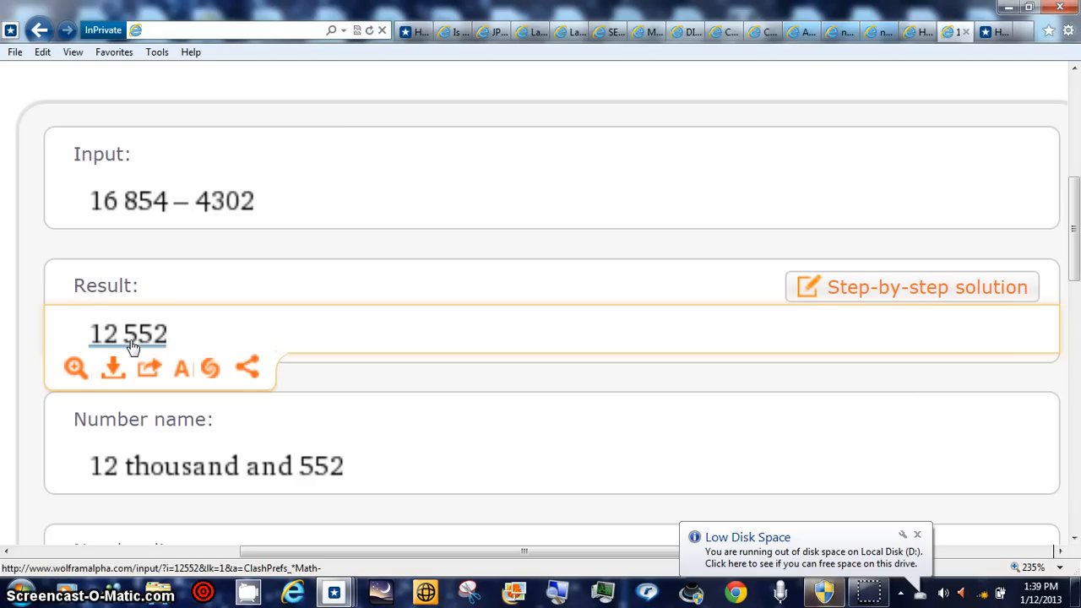
{"action": "mouse_move", "coordinate": [675, 591]}
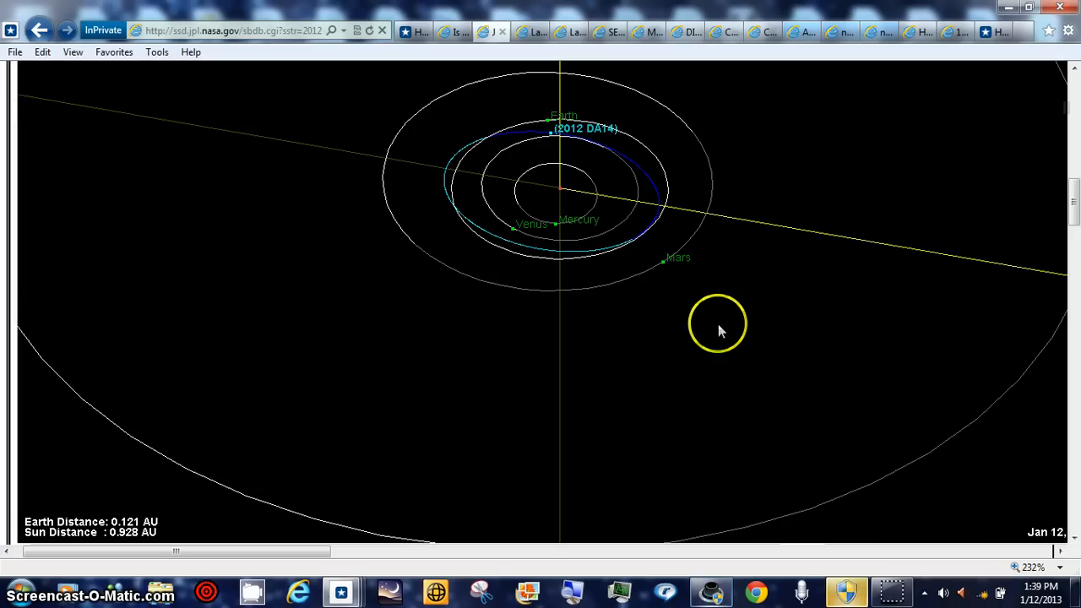
{"action": "mouse_move", "coordinate": [922, 339]}
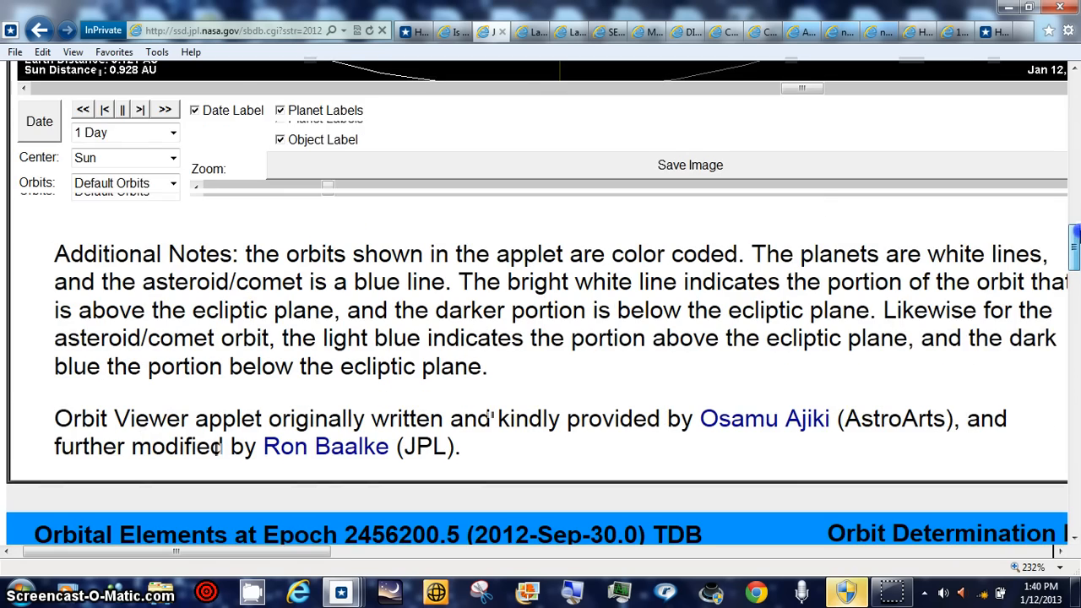
{"action": "scroll", "scroll_direction": "down", "scroll_amount": 3}
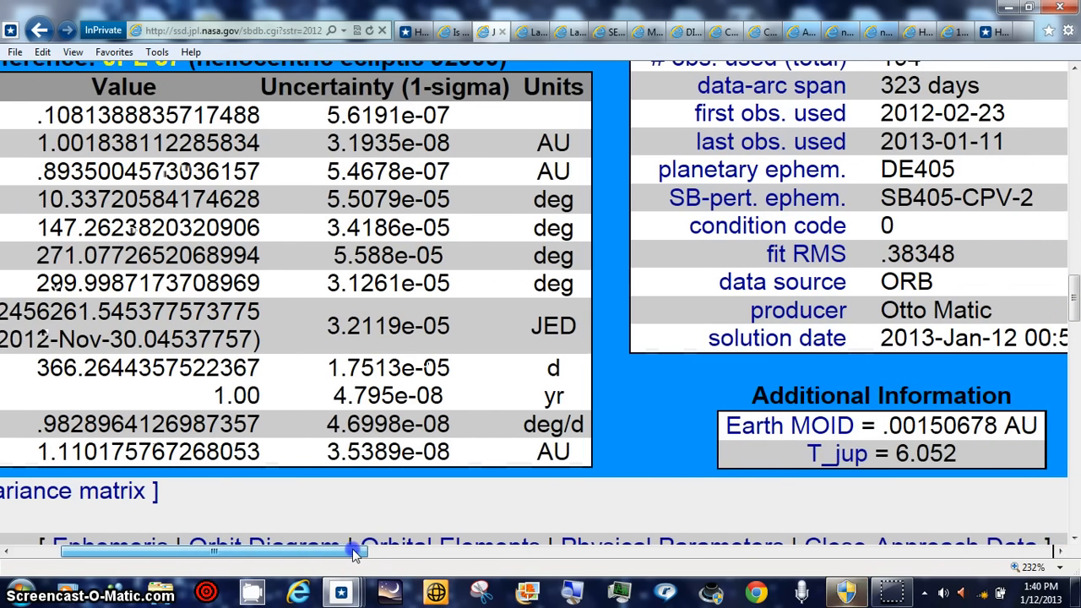
{"action": "left_click_drag", "start_coordinate": [355, 551], "coordinate": [341, 558]}
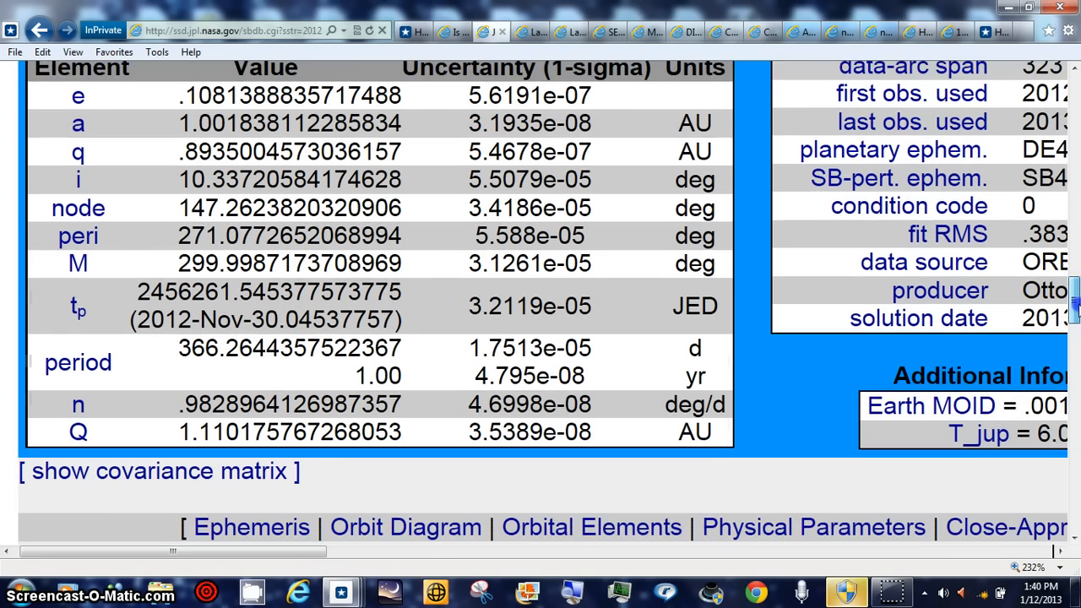
{"action": "scroll", "scroll_direction": "down", "scroll_amount": 3}
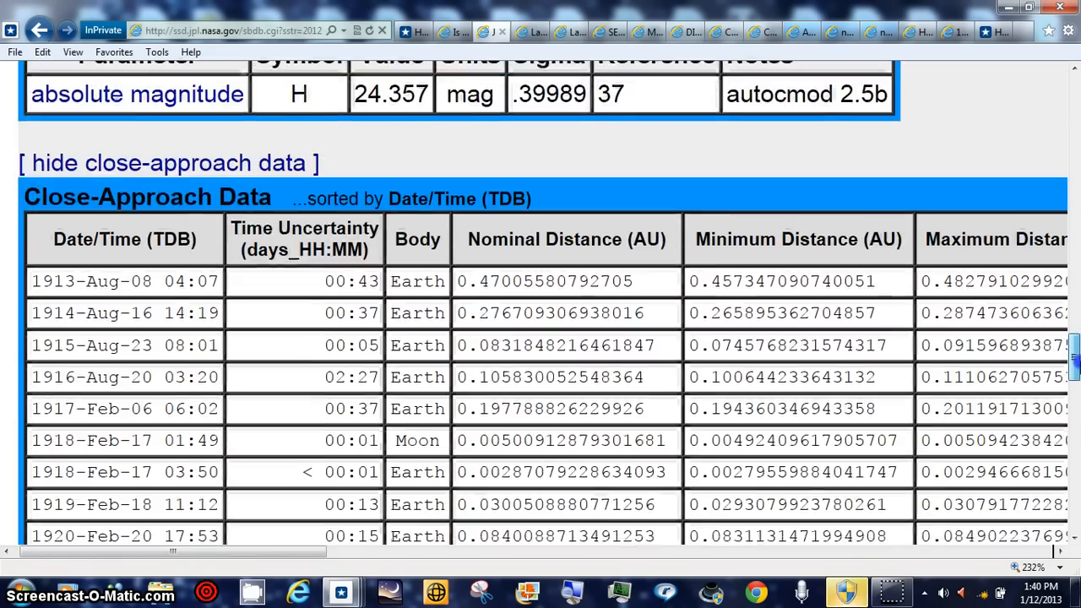
{"action": "scroll", "scroll_direction": "down", "scroll_amount": 3}
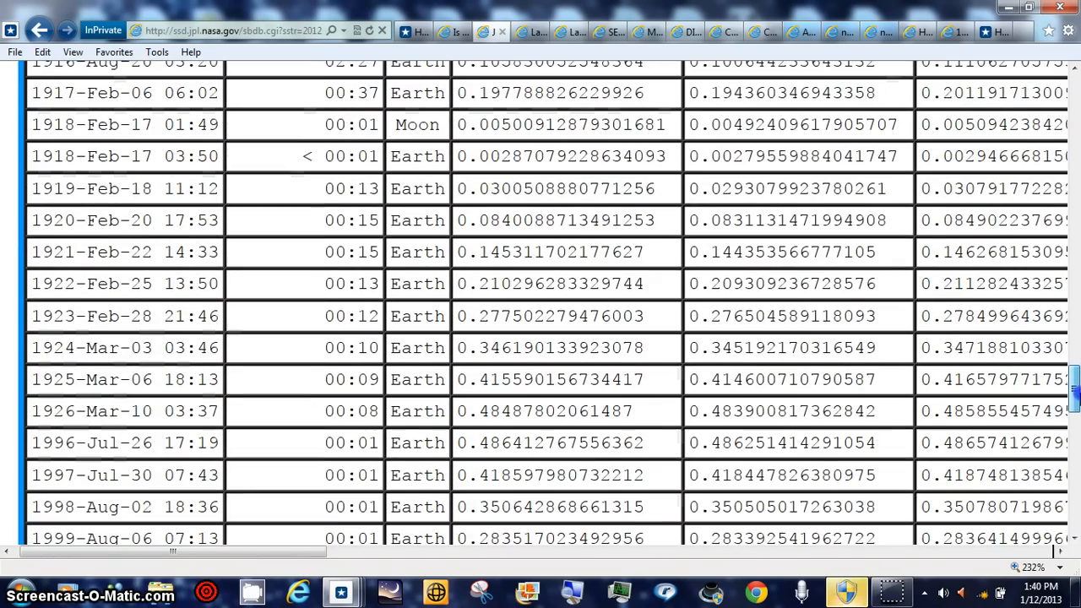
{"action": "scroll", "scroll_direction": "down", "scroll_amount": 3}
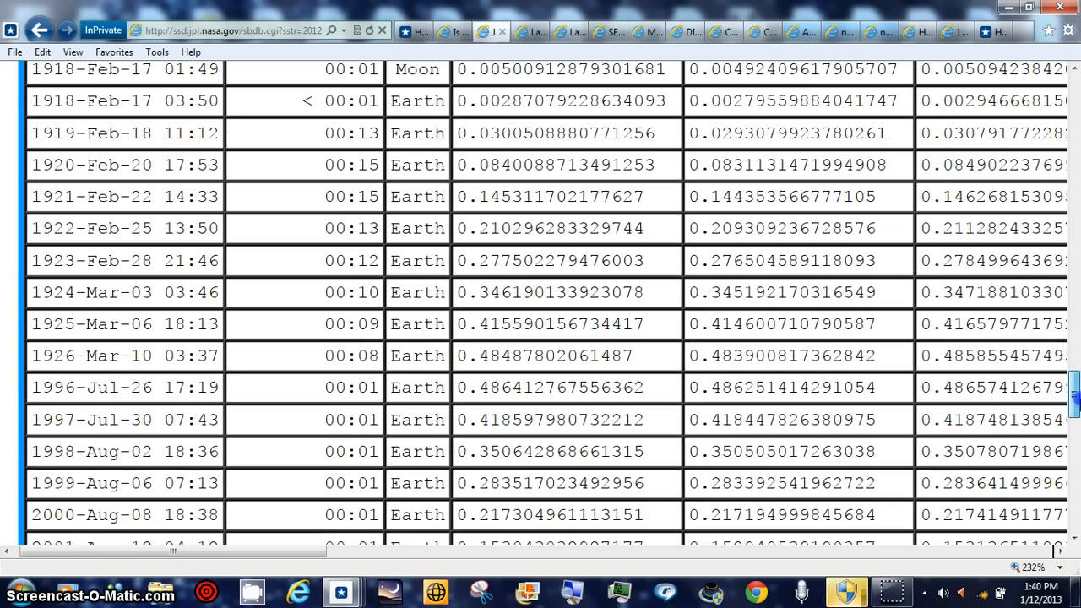
{"action": "scroll", "scroll_direction": "down", "scroll_amount": 3}
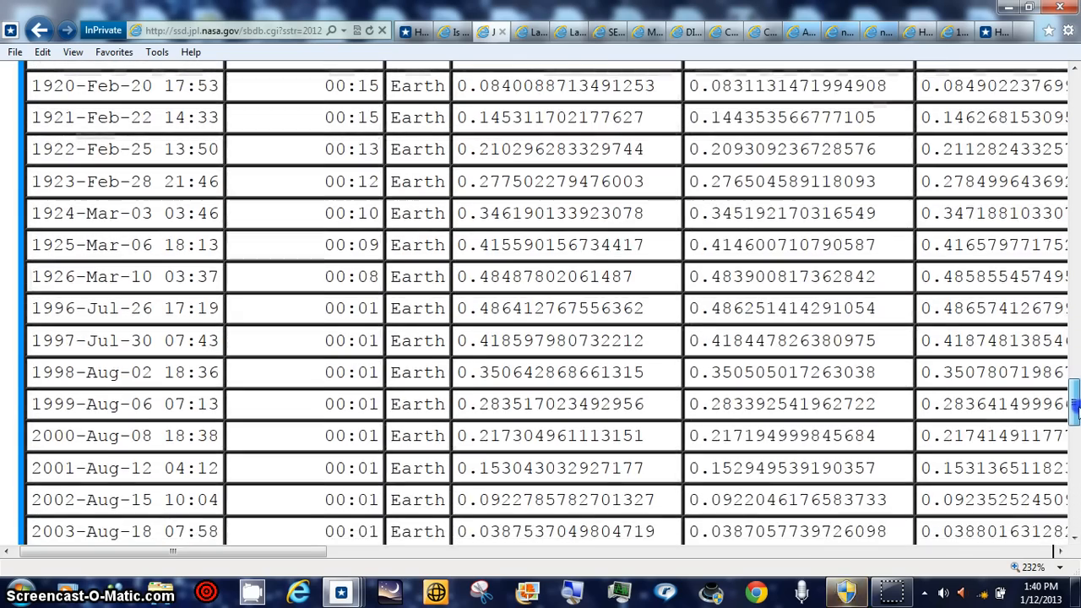
{"action": "scroll", "scroll_direction": "down", "scroll_amount": 3}
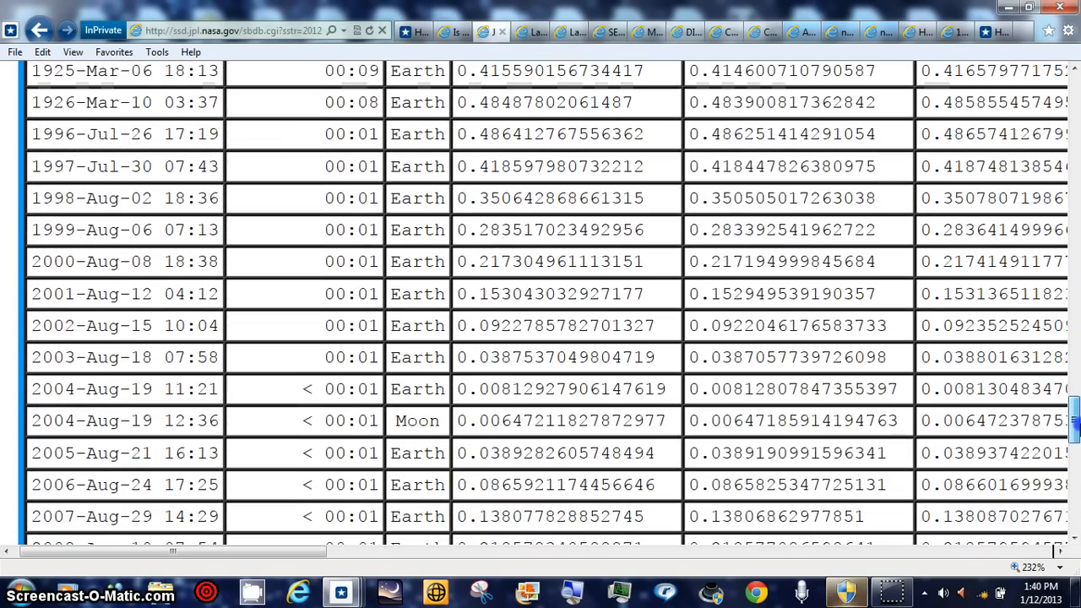
{"action": "scroll", "scroll_direction": "down", "scroll_amount": 3}
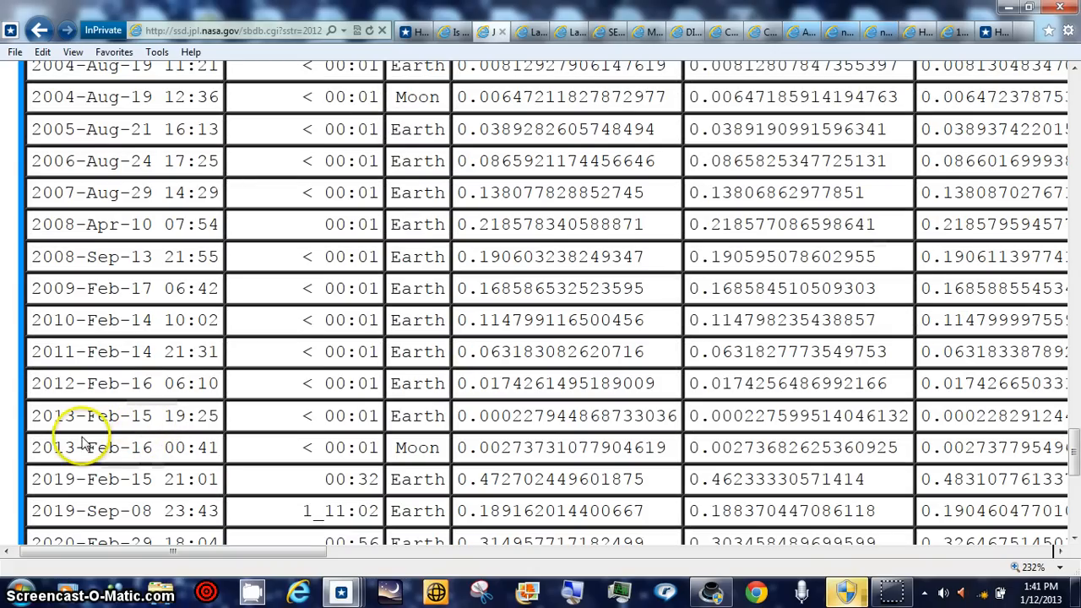
{"action": "mouse_move", "coordinate": [152, 452]}
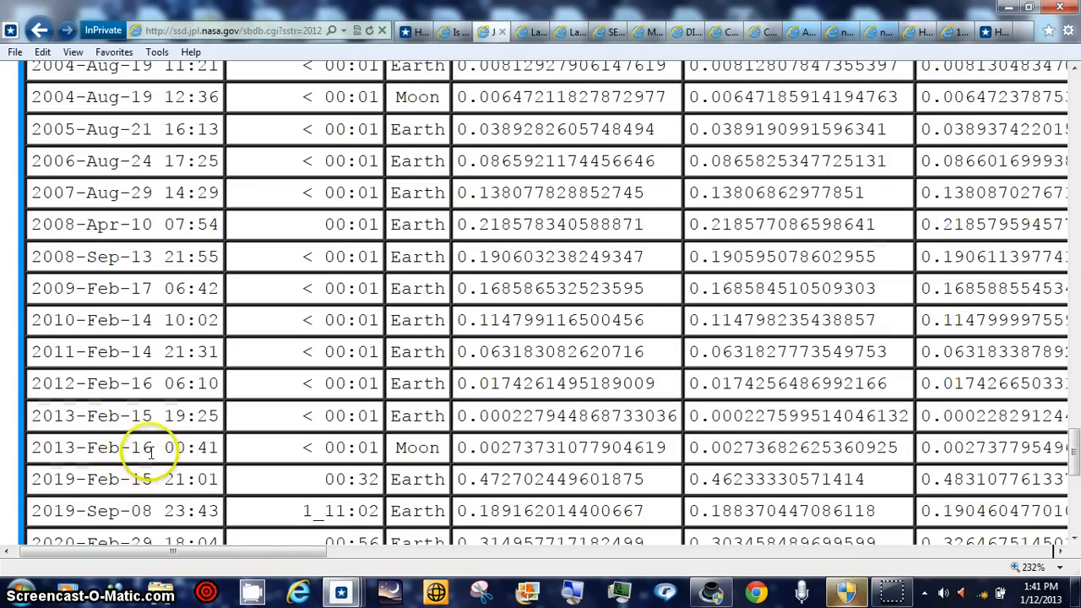
{"action": "mouse_move", "coordinate": [584, 436]}
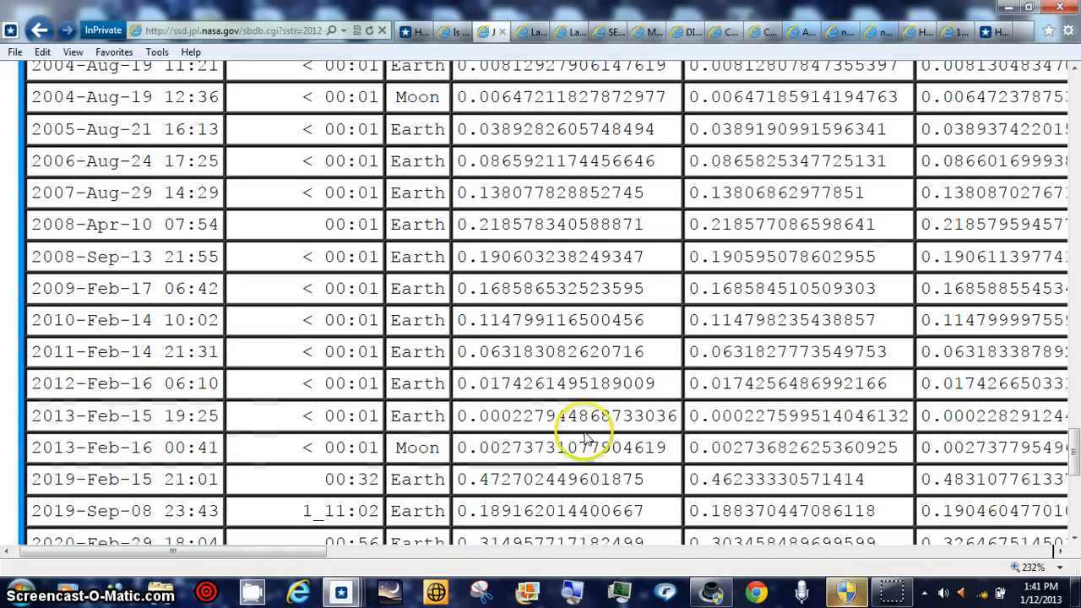
{"action": "mouse_move", "coordinate": [1072, 277]}
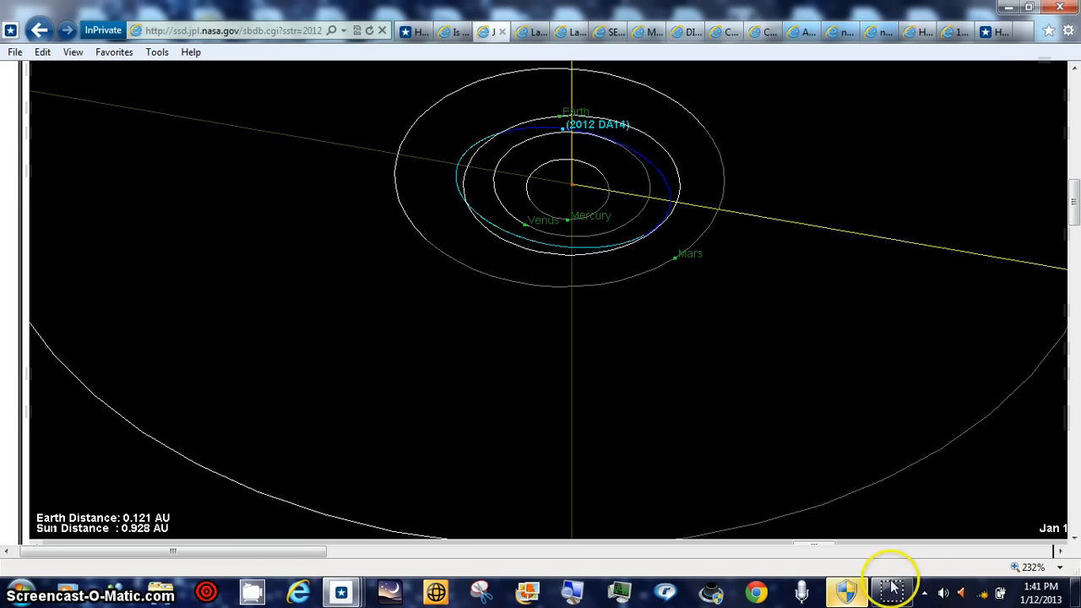
{"action": "left_click", "coordinate": [452, 30]}
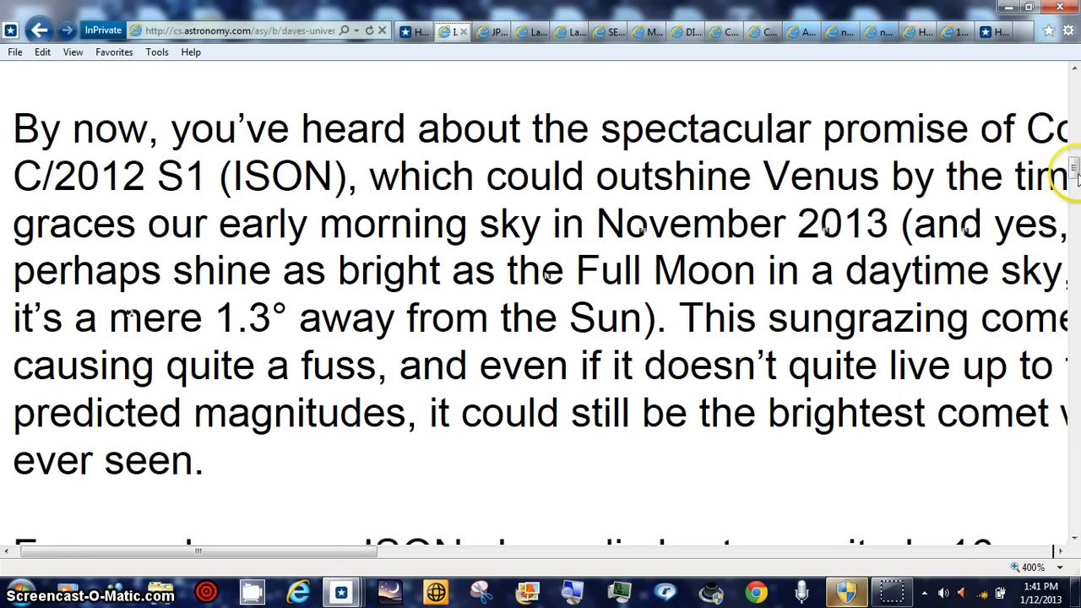
Scroll the ISON article to John Chumack's image of Comet ISON near star SAO 60312.
{"action": "scroll", "scroll_direction": "down", "scroll_amount": 3}
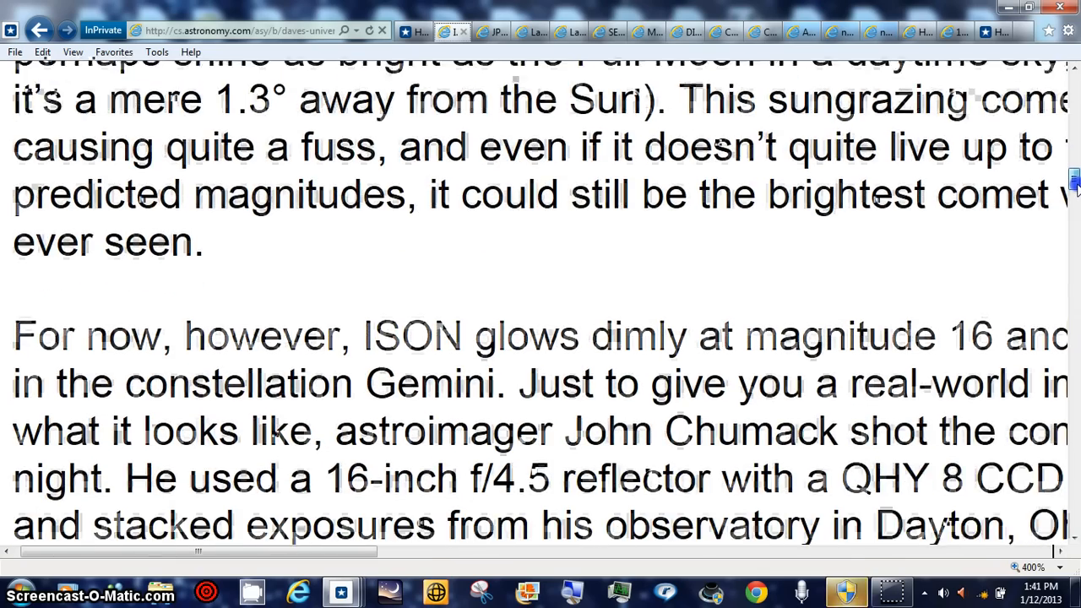
{"action": "scroll", "scroll_direction": "down", "scroll_amount": 3}
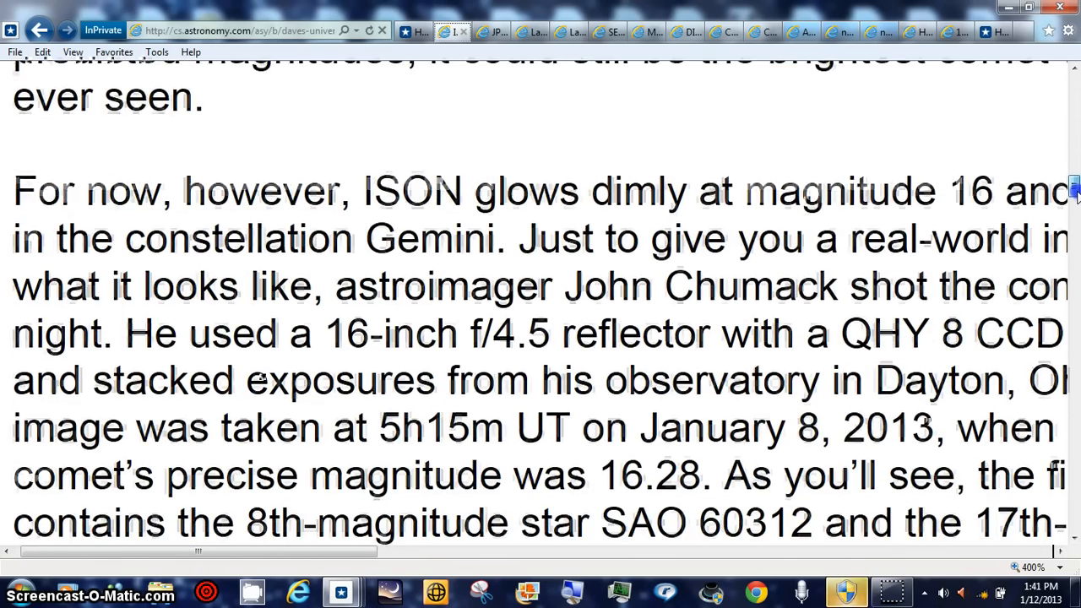
{"action": "scroll", "scroll_direction": "down", "scroll_amount": 3}
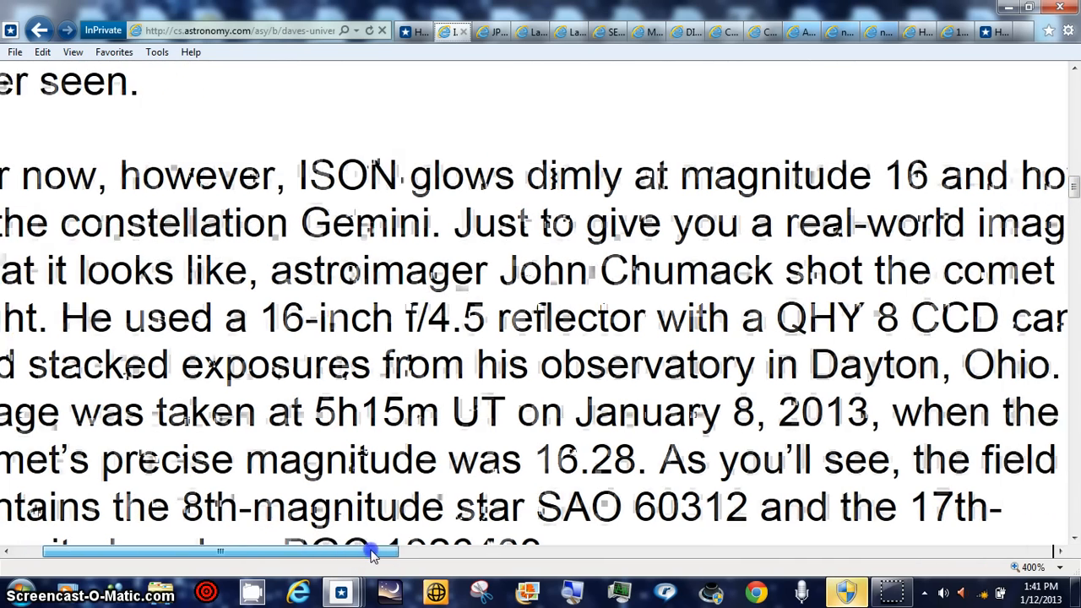
{"action": "left_click_drag", "start_coordinate": [372, 550], "coordinate": [549, 551]}
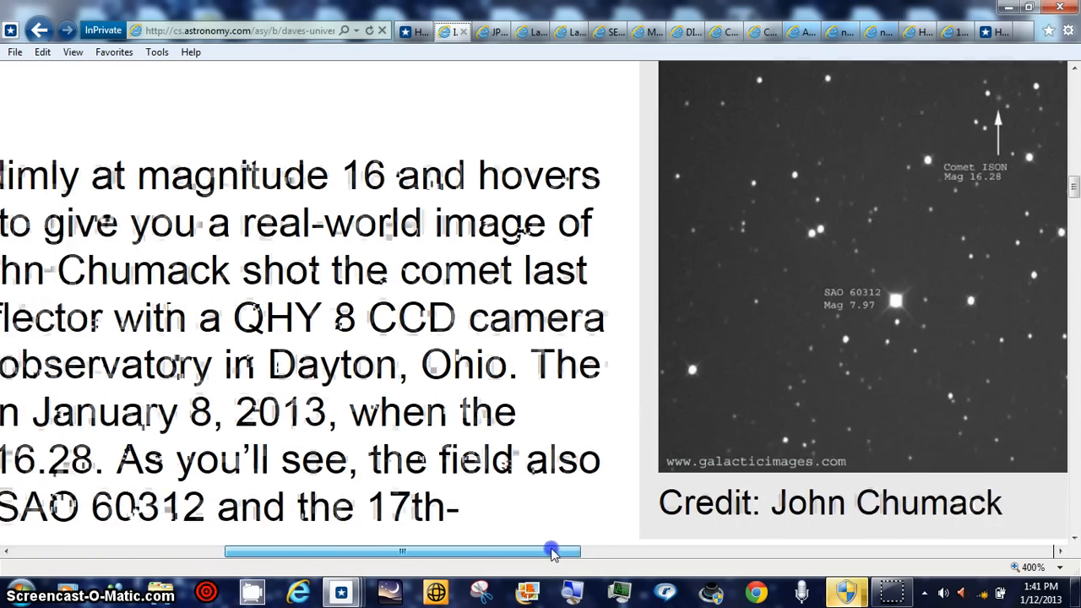
{"action": "left_click_drag", "start_coordinate": [554, 550], "coordinate": [594, 544]}
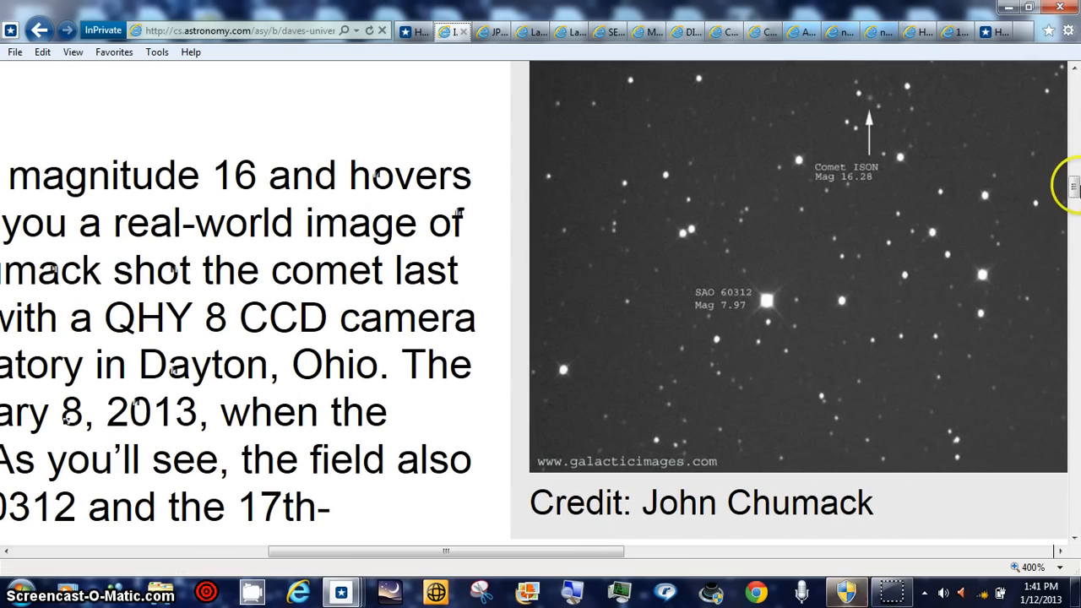
{"action": "scroll", "scroll_direction": "down", "scroll_amount": 3}
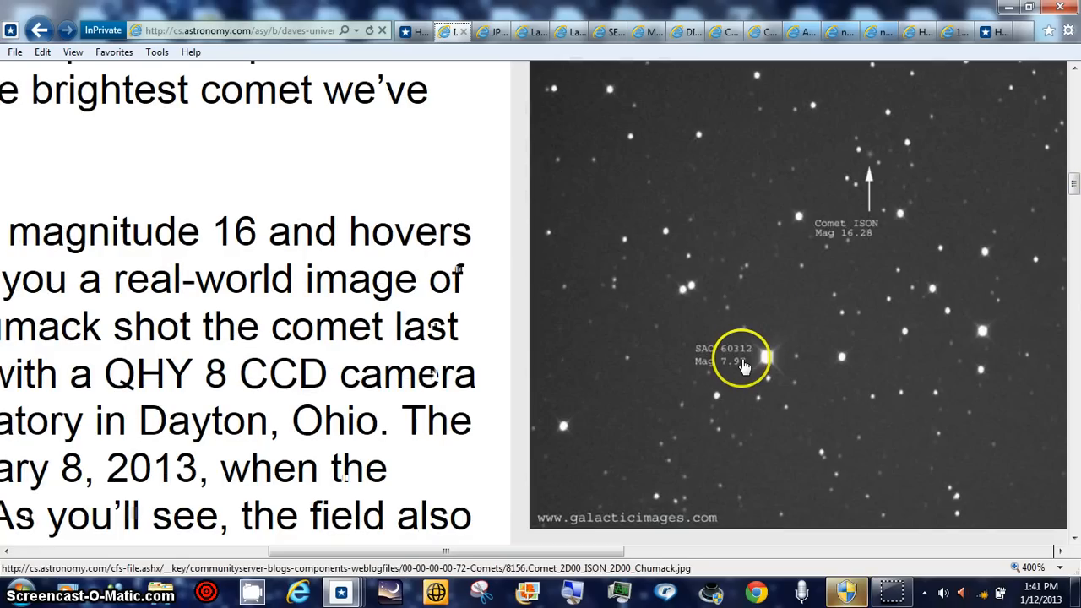
{"action": "mouse_move", "coordinate": [878, 185]}
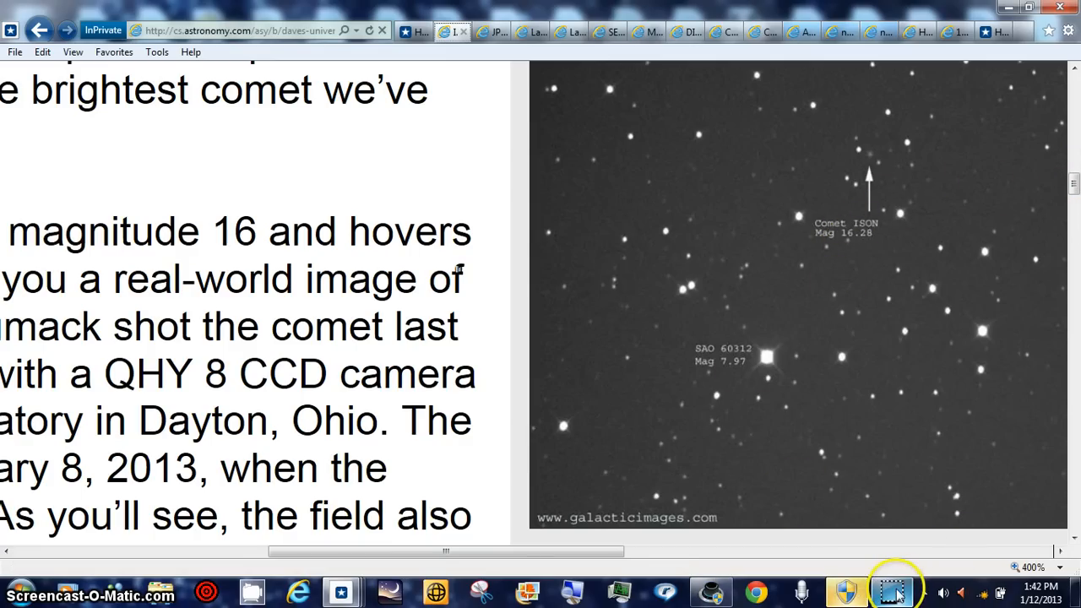
Show comet C/2012 S1 (ISON)'s hyperbolic orbit diagram in the JPL database page.
{"action": "left_click", "coordinate": [492, 31]}
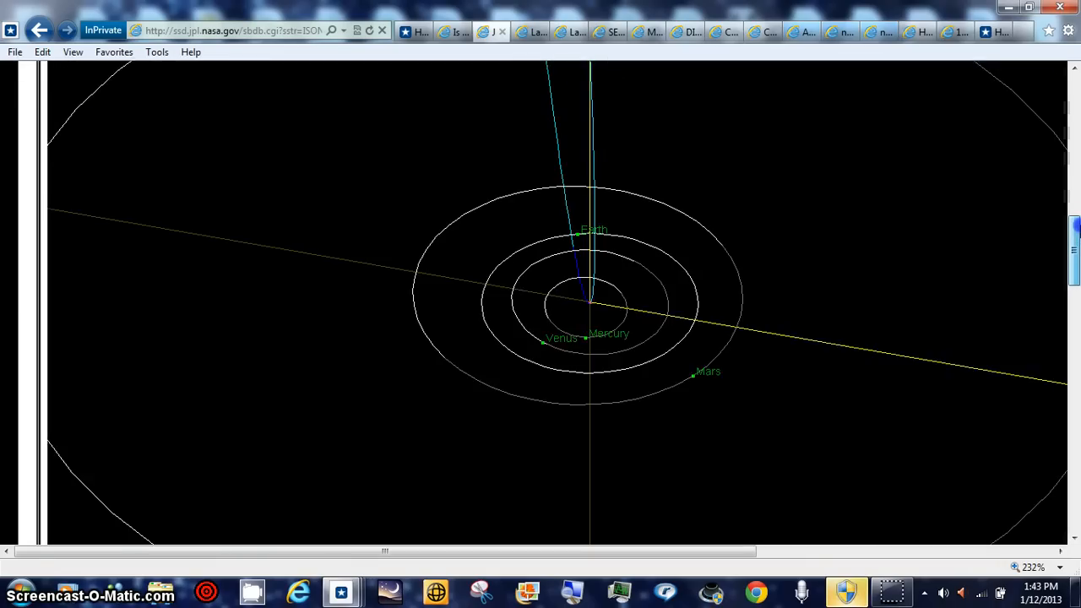
{"action": "scroll", "scroll_direction": "up", "scroll_amount": 3}
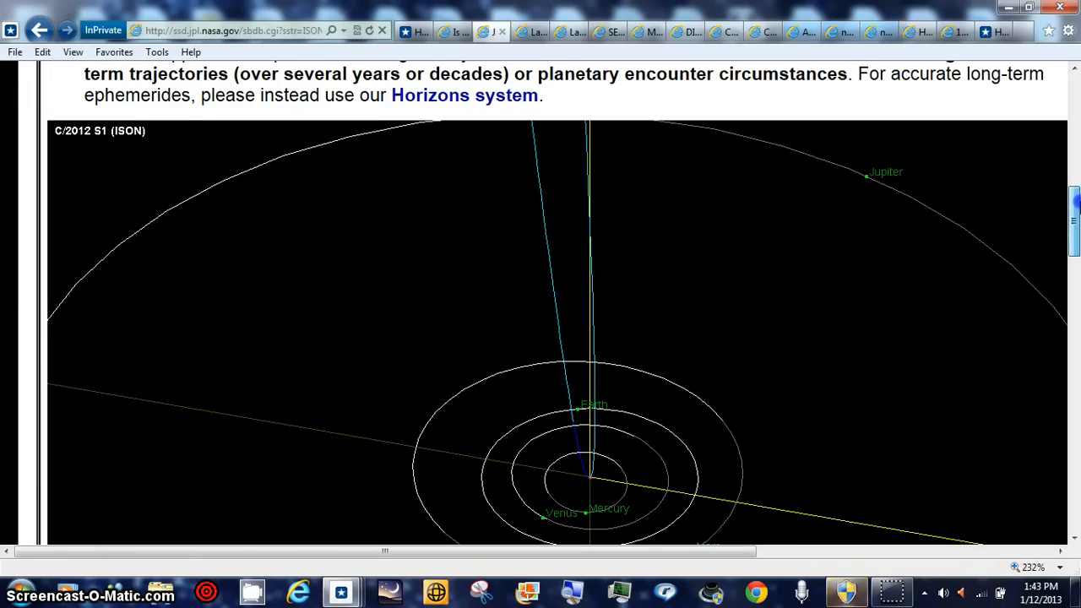
{"action": "scroll", "scroll_direction": "down", "scroll_amount": 3}
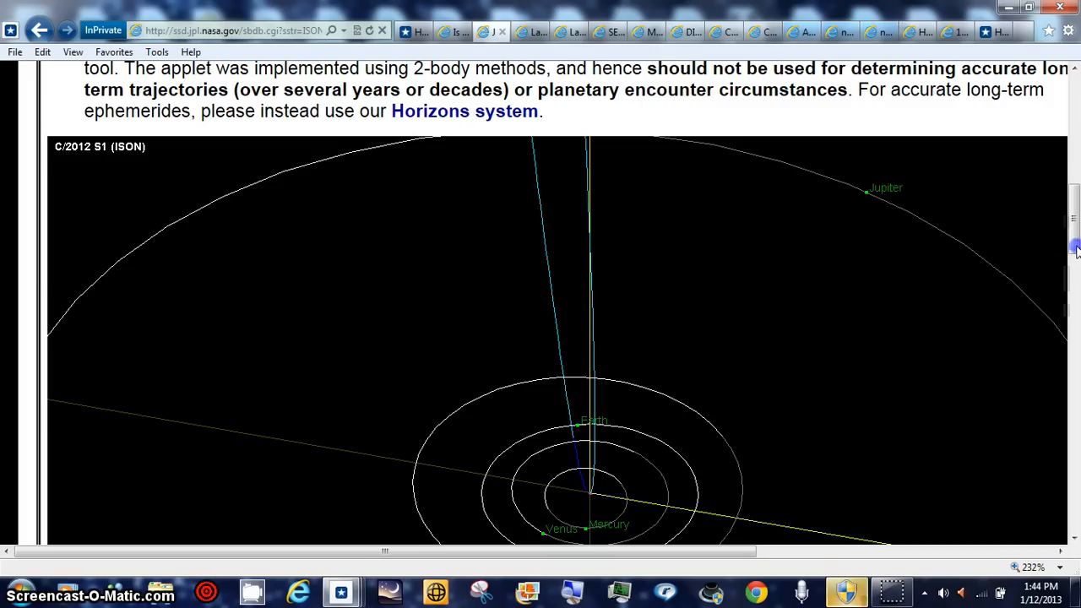
{"action": "scroll", "scroll_direction": "down", "scroll_amount": 3}
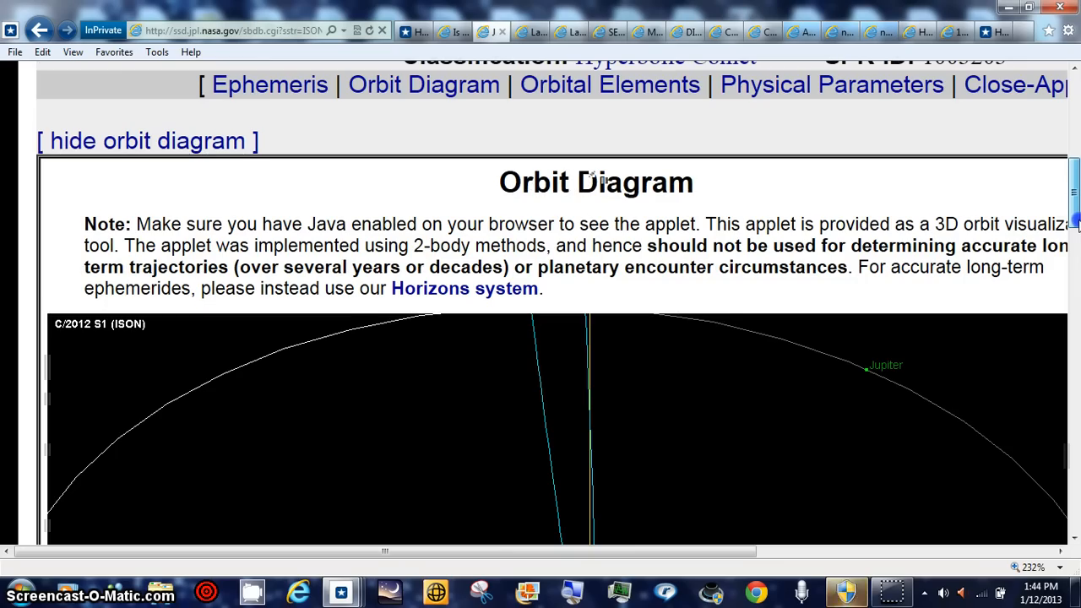
{"action": "scroll", "scroll_direction": "up", "scroll_amount": 3}
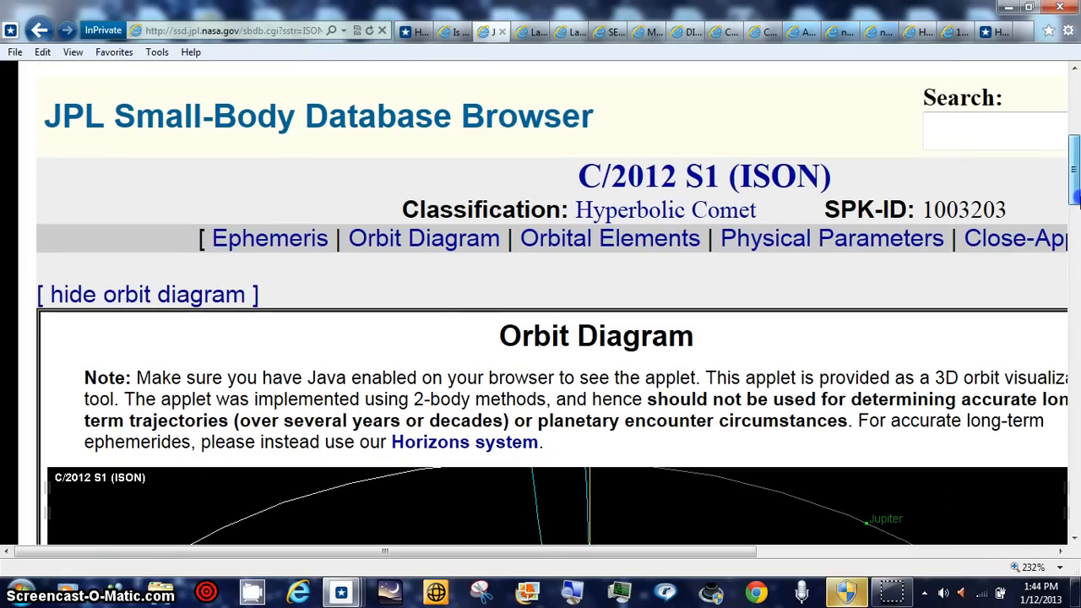
{"action": "mouse_move", "coordinate": [861, 574]}
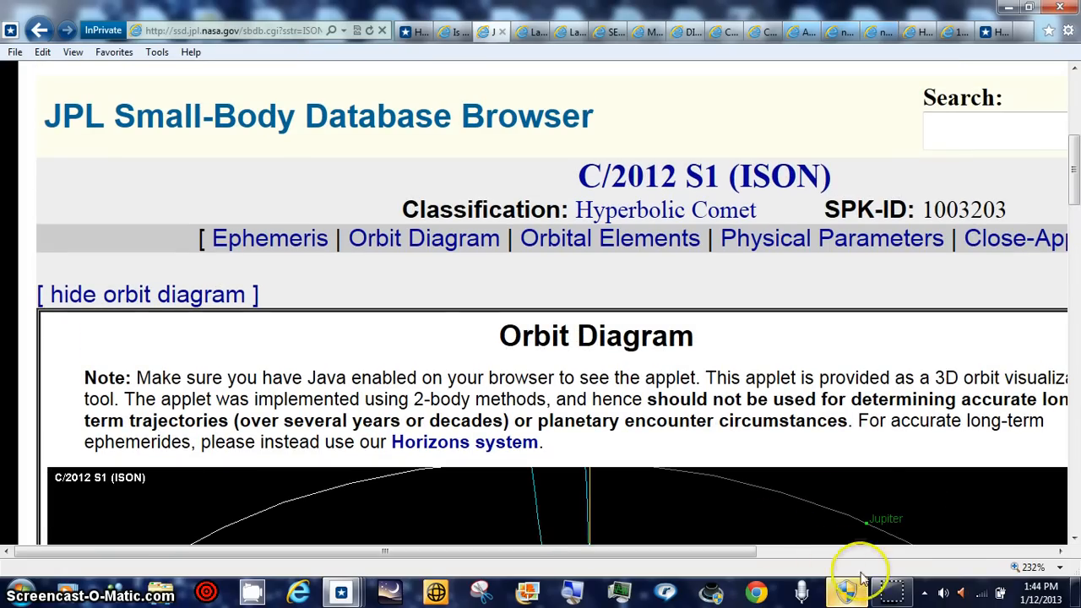
{"action": "mouse_move", "coordinate": [891, 591]}
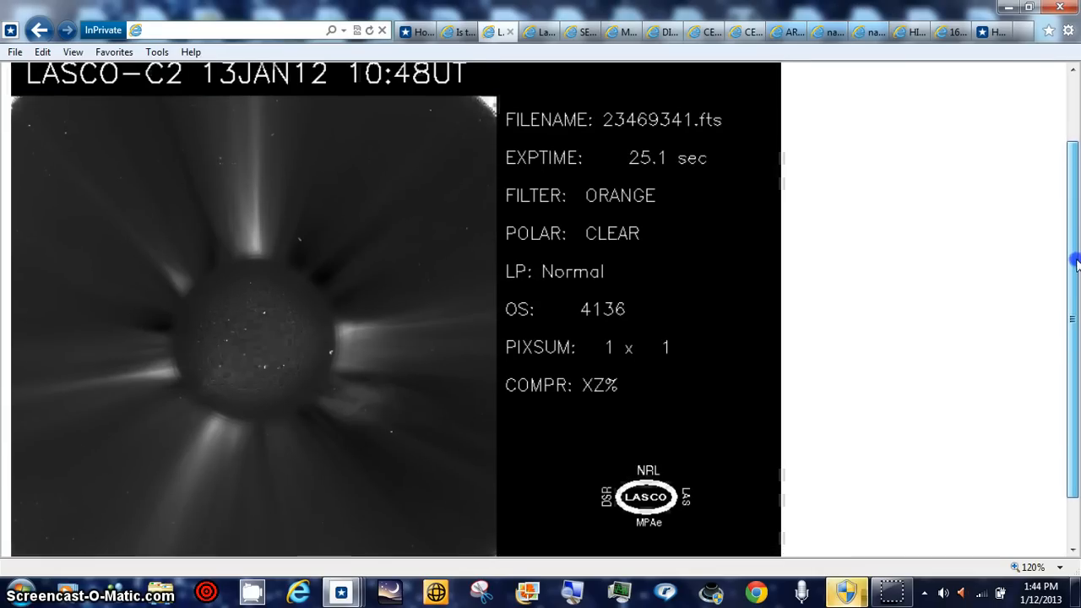
Scroll up on the Hinode XRT X-ray image of the Sun.
{"action": "scroll", "scroll_direction": "up", "scroll_amount": 3}
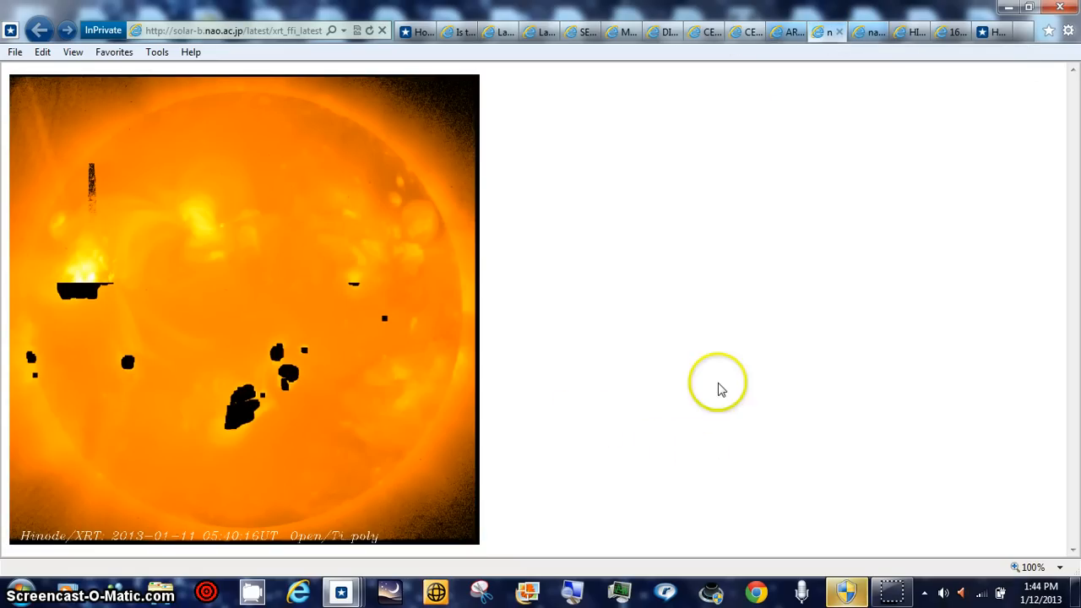
{"action": "mouse_move", "coordinate": [706, 321]}
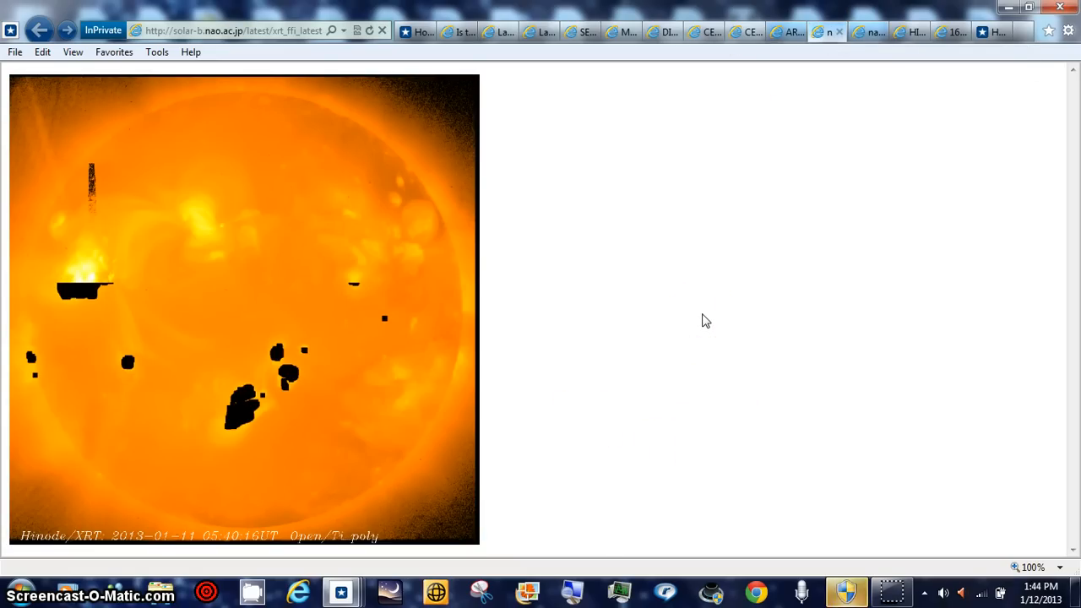
{"action": "mouse_move", "coordinate": [801, 155]}
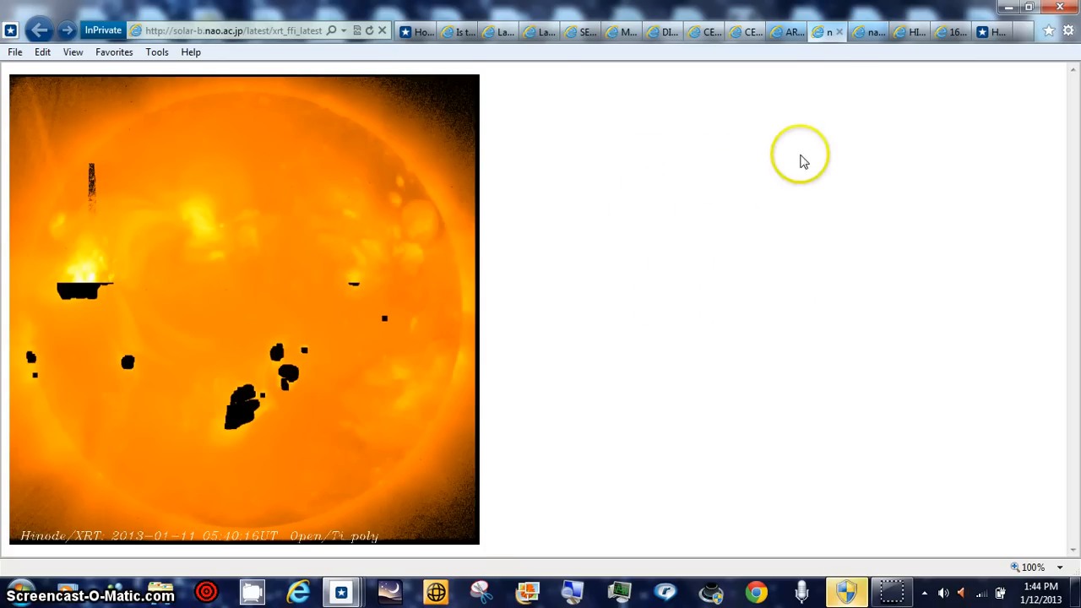
{"action": "mouse_move", "coordinate": [841, 35]}
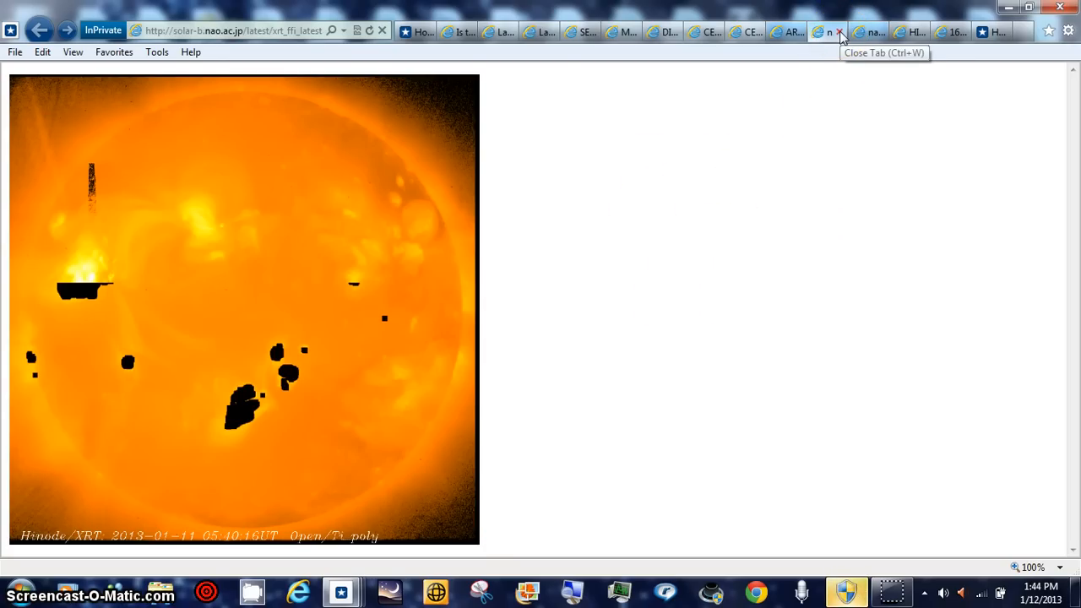
{"action": "mouse_move", "coordinate": [706, 156]}
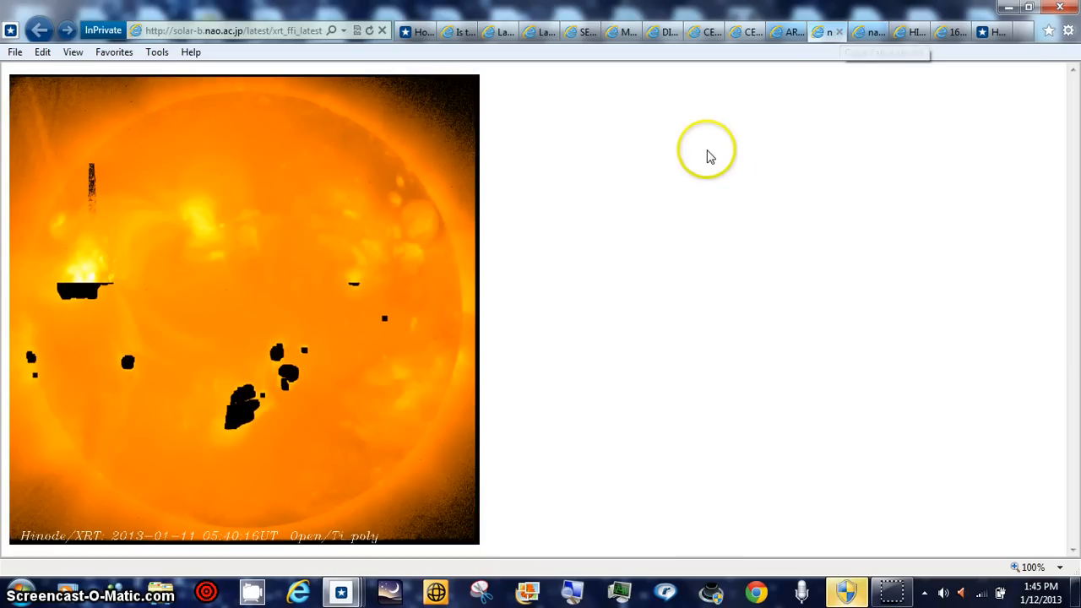
{"action": "mouse_move", "coordinate": [827, 32]}
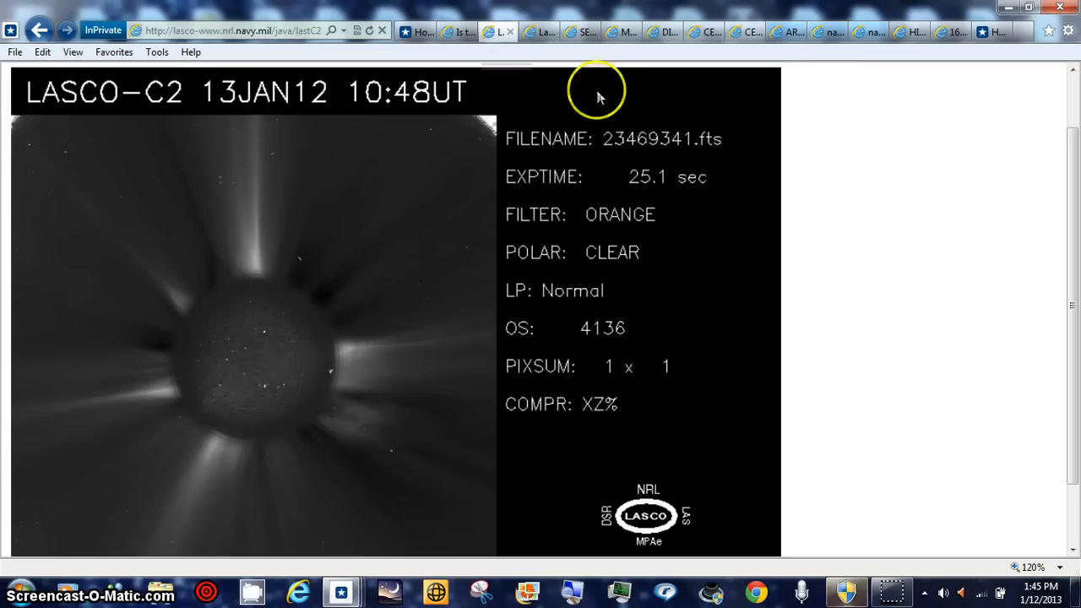
{"action": "mouse_move", "coordinate": [287, 423]}
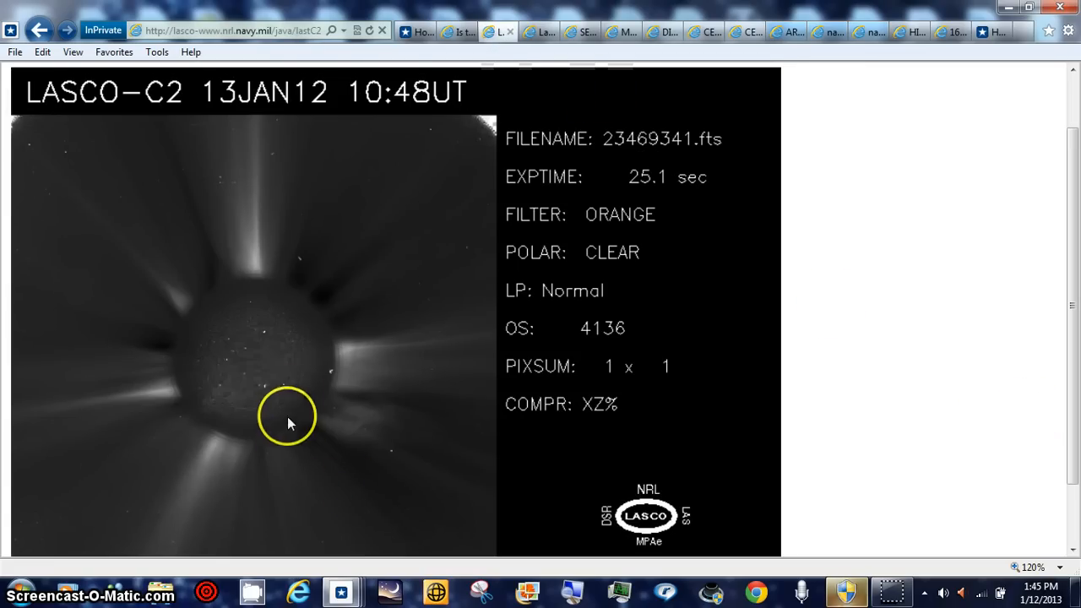
{"action": "mouse_move", "coordinate": [331, 324]}
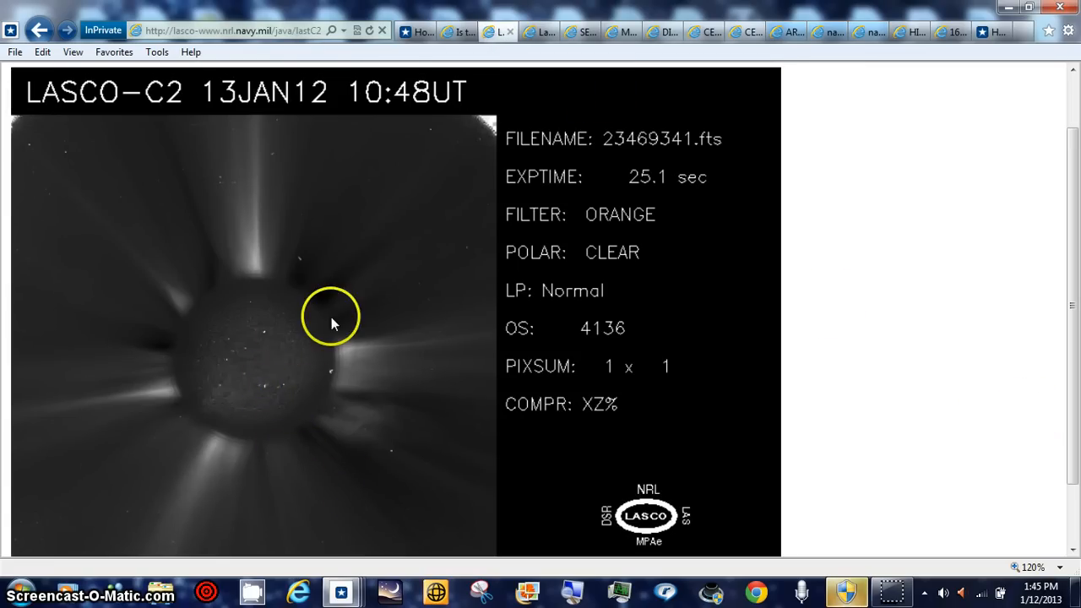
{"action": "mouse_move", "coordinate": [257, 362]}
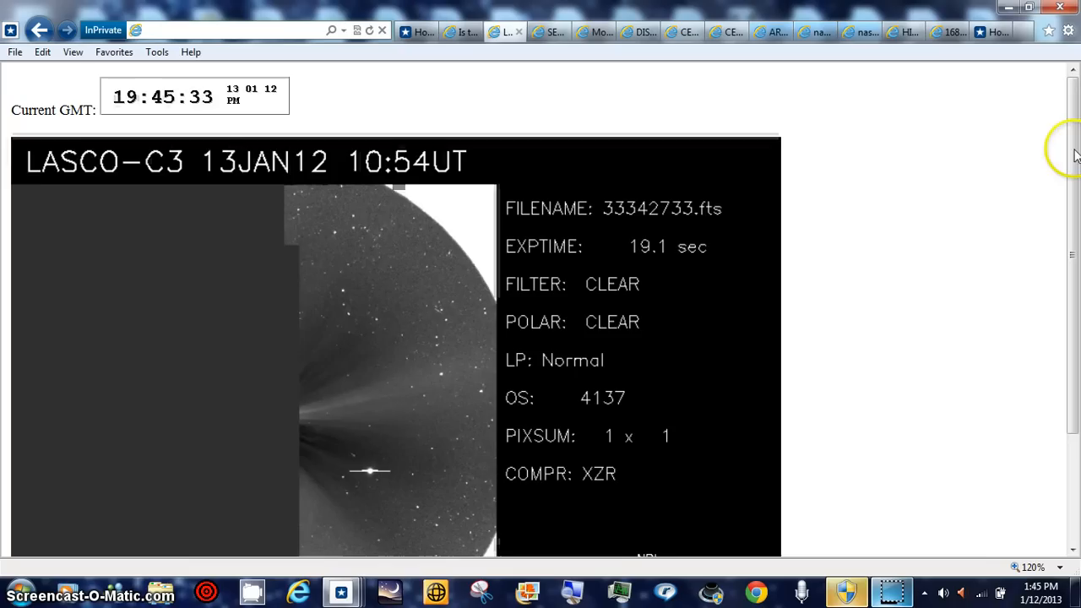
Scroll down to the ACE real-time solar wind electron and proton flux charts.
{"action": "scroll", "scroll_direction": "down", "scroll_amount": 3}
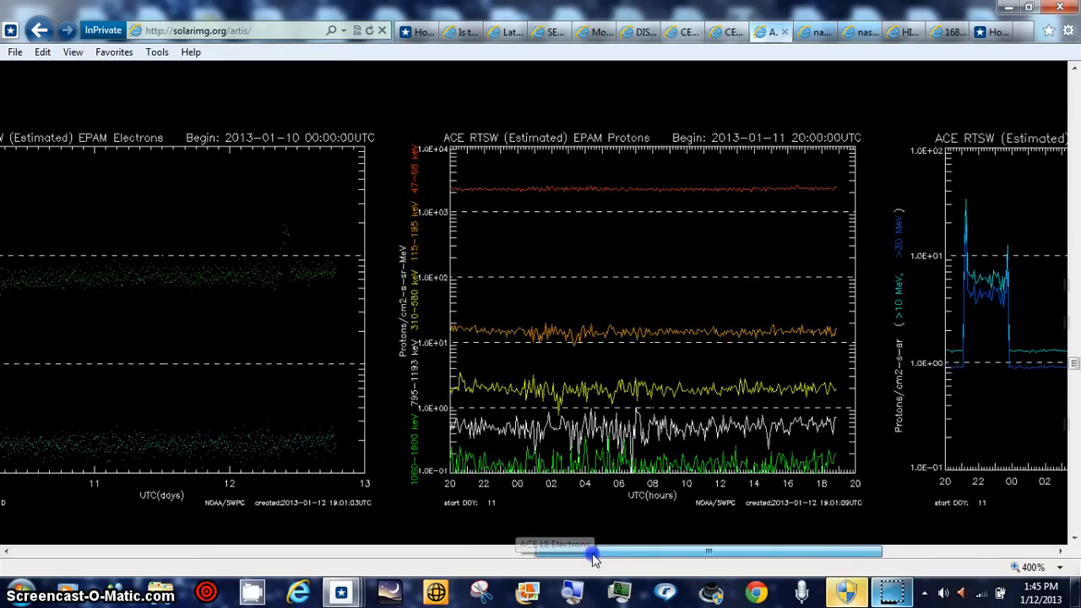
{"action": "left_click_drag", "start_coordinate": [594, 555], "coordinate": [684, 555]}
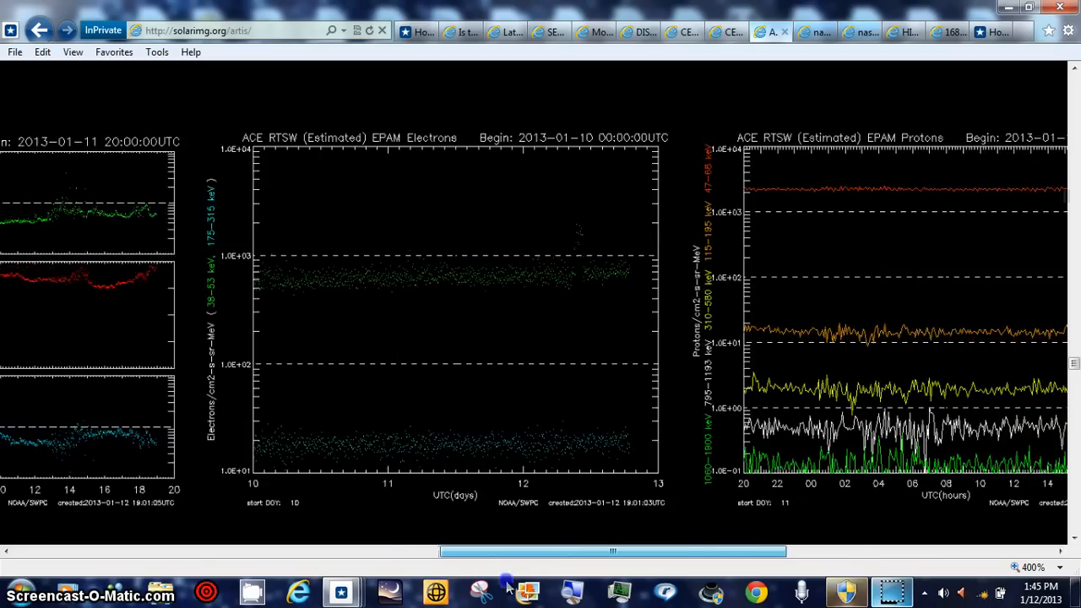
{"action": "left_click_drag", "start_coordinate": [611, 551], "coordinate": [561, 554]}
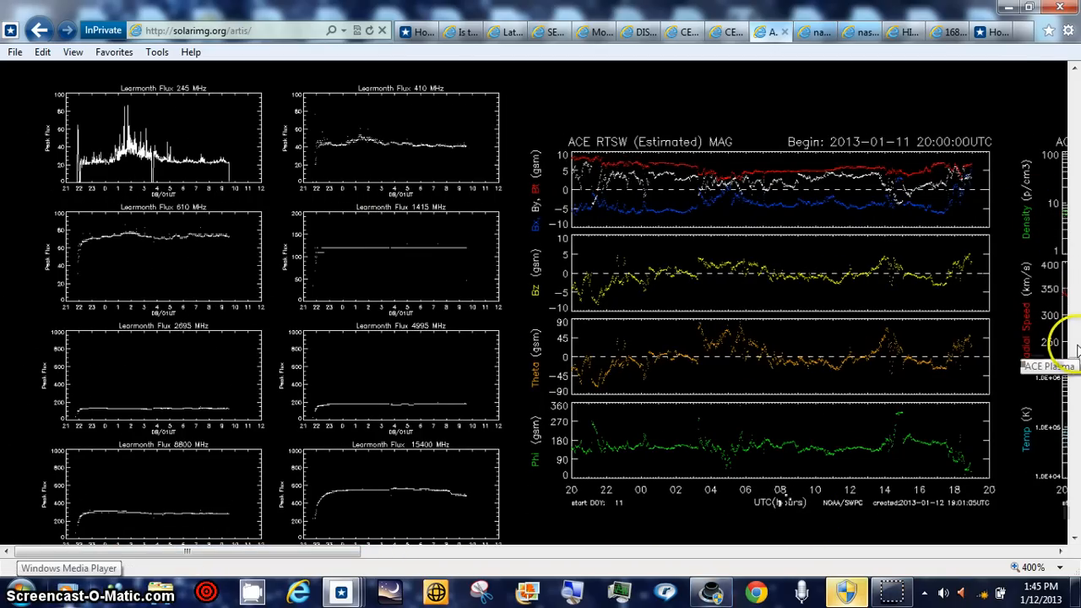
{"action": "scroll", "scroll_direction": "down", "scroll_amount": 3}
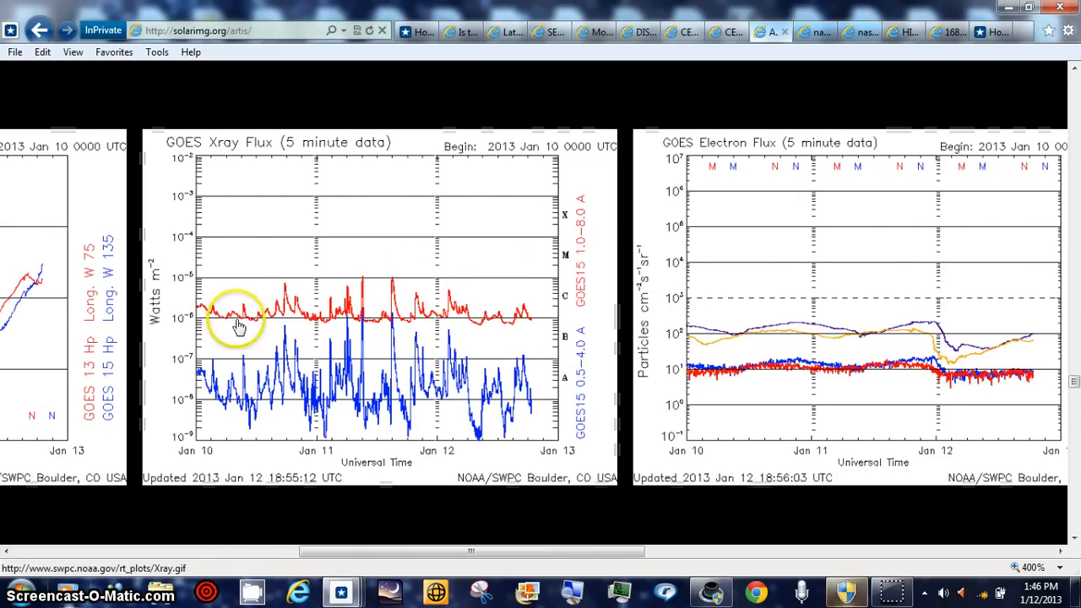
{"action": "mouse_move", "coordinate": [250, 307]}
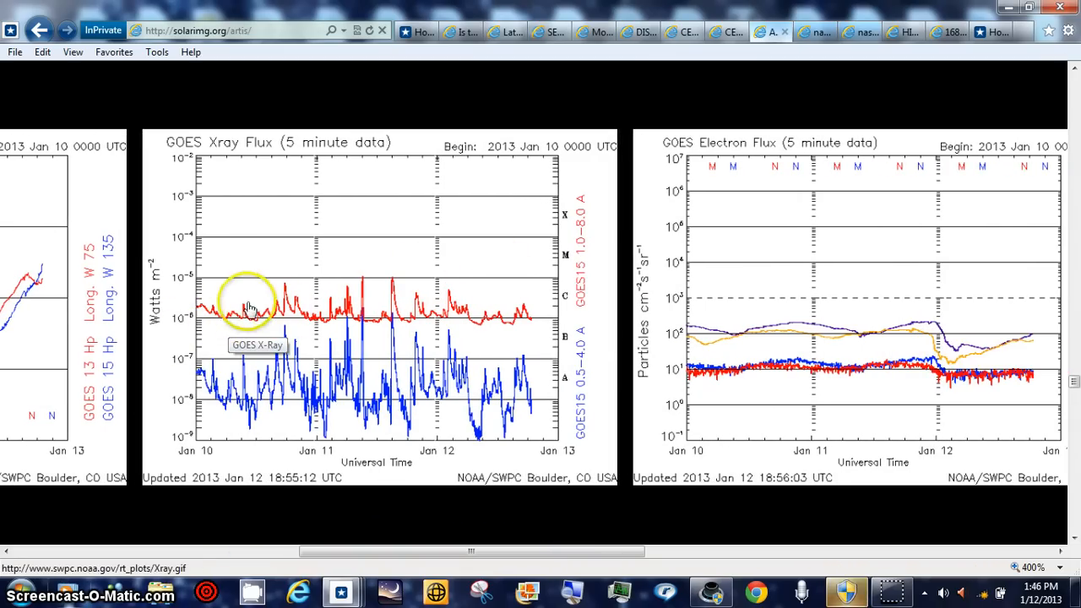
{"action": "mouse_move", "coordinate": [523, 319]}
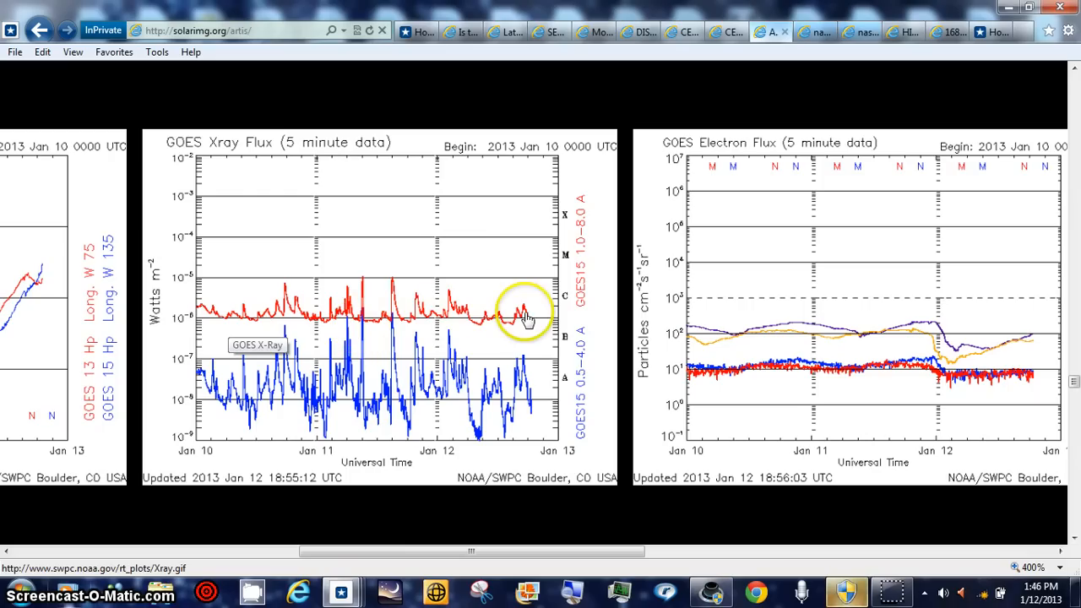
{"action": "mouse_move", "coordinate": [194, 307]}
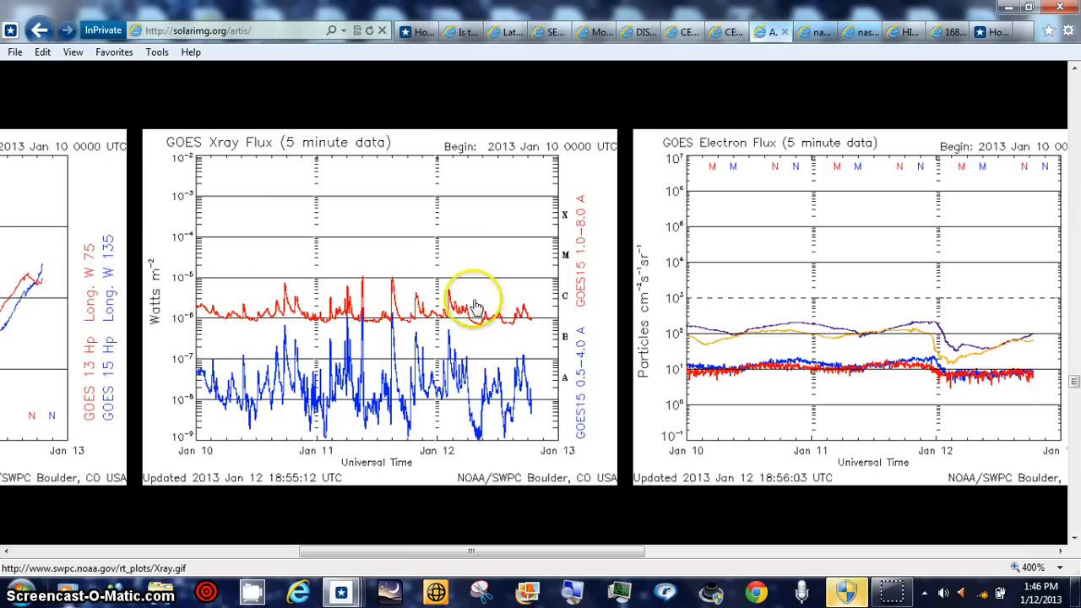
{"action": "mouse_move", "coordinate": [640, 514]}
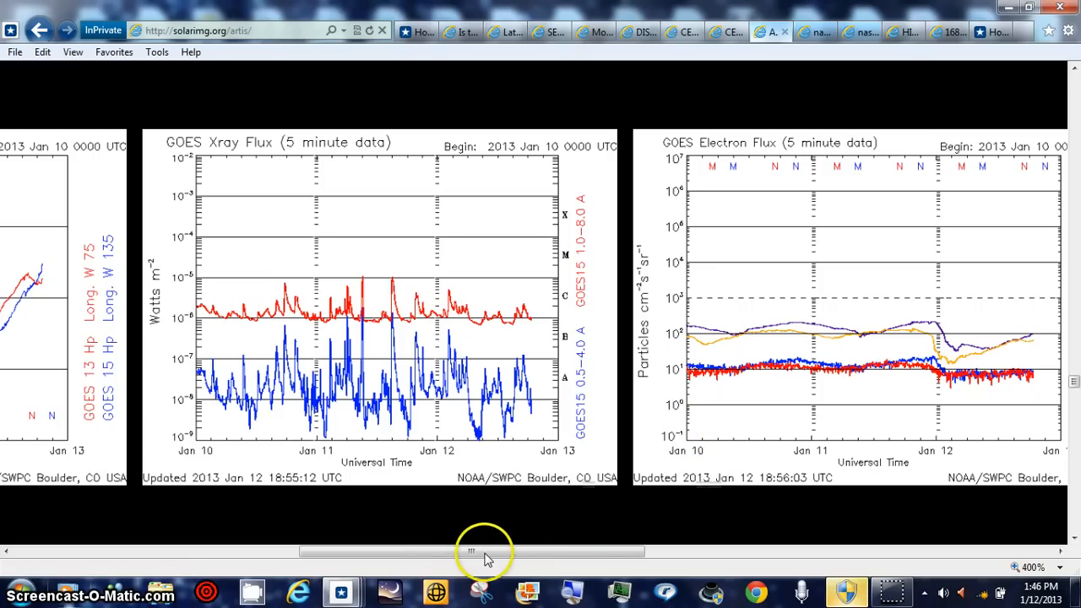
{"action": "left_click_drag", "start_coordinate": [473, 550], "coordinate": [600, 554]}
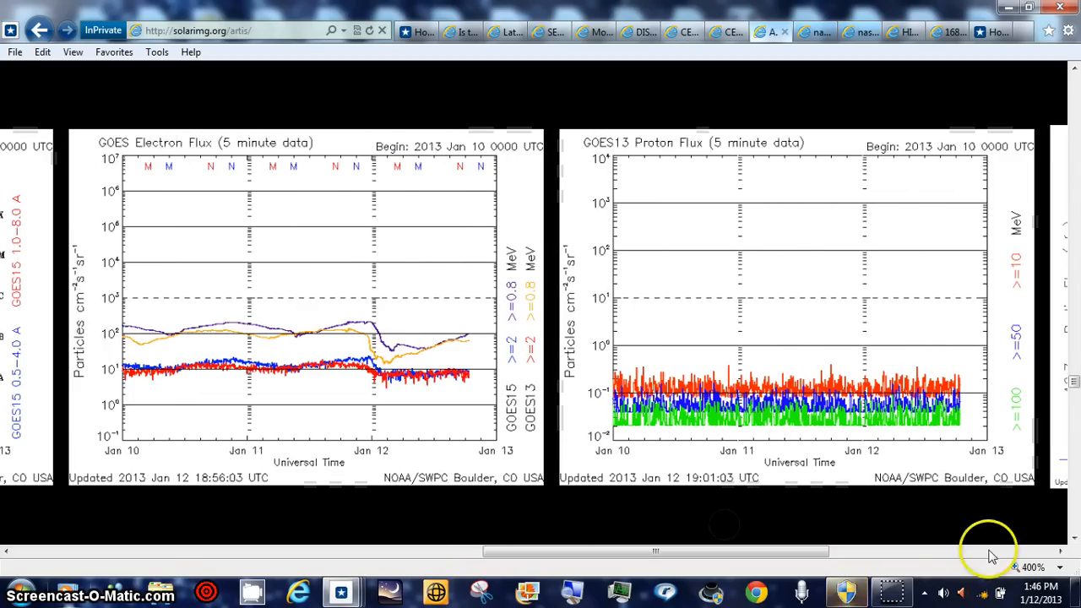
{"action": "mouse_move", "coordinate": [864, 71]}
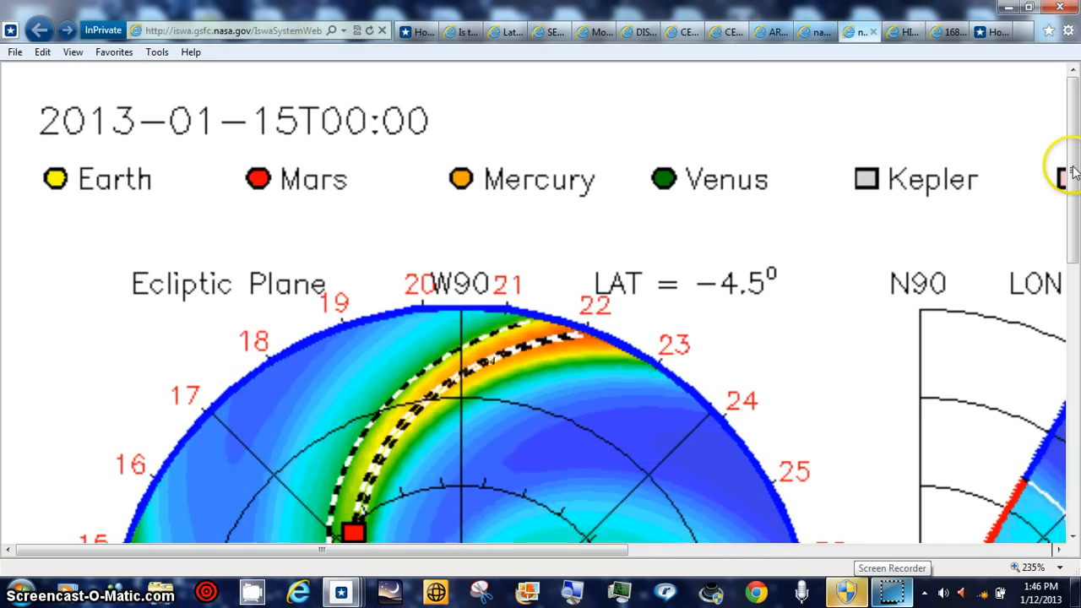
Scroll down the sky object's coordinates page listing nearby objects like Castor and Pollux.
{"action": "scroll", "scroll_direction": "down", "scroll_amount": 3}
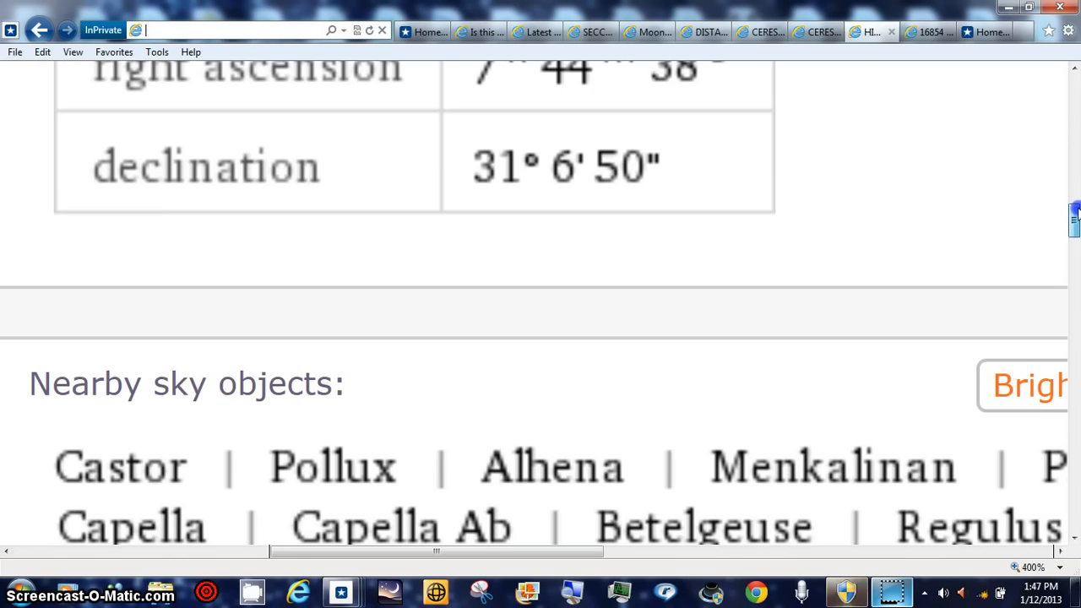
Scroll through Ceres results: orbit diagram, Piazzi's 1801 discovery, properties and distance chart.
{"action": "scroll", "scroll_direction": "down", "scroll_amount": 3}
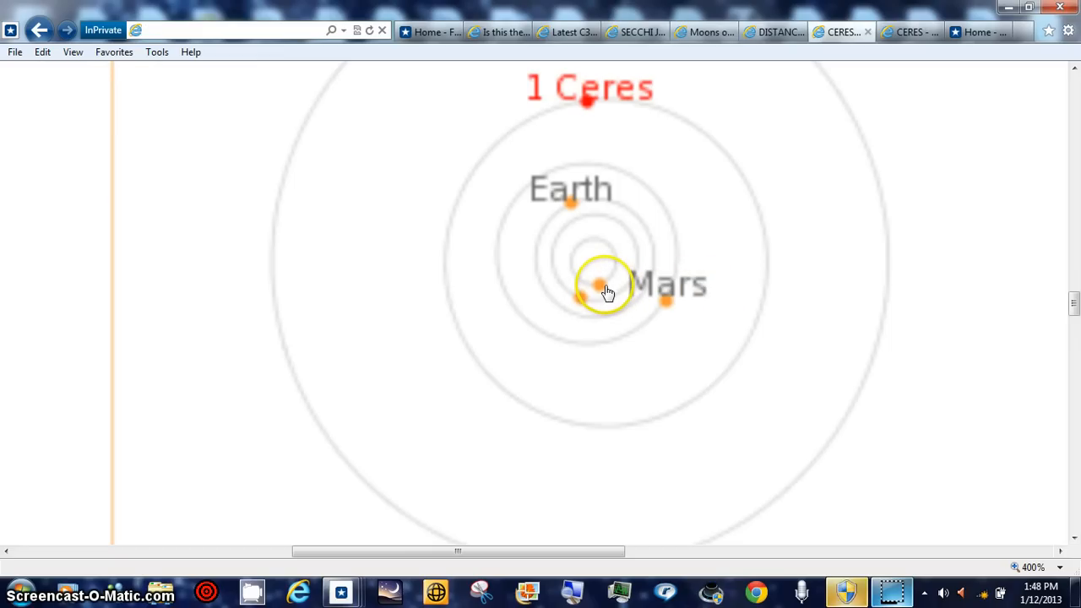
{"action": "mouse_move", "coordinate": [601, 291]}
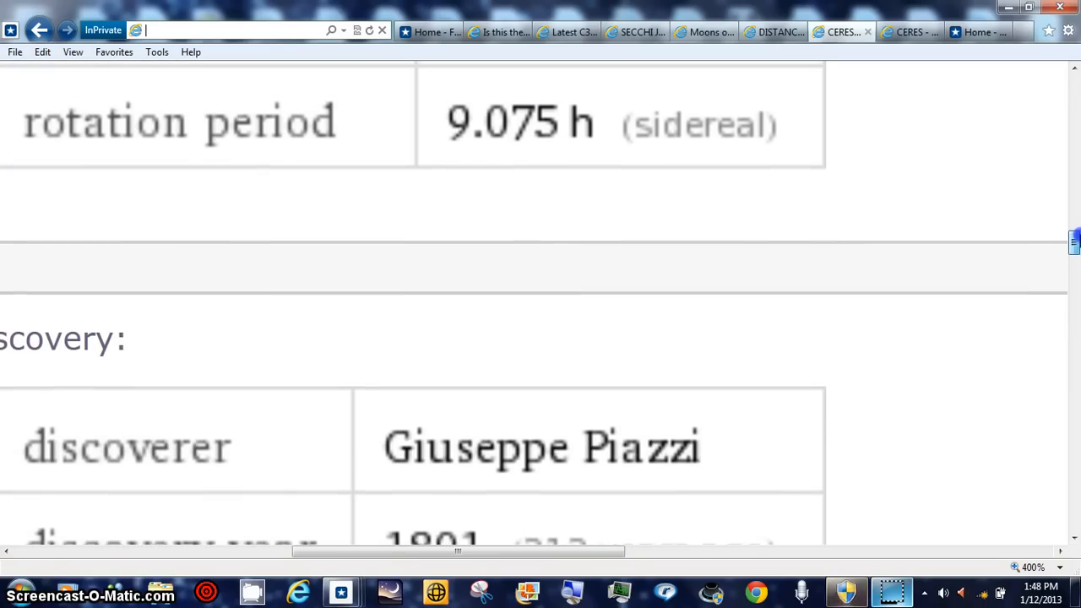
{"action": "scroll", "scroll_direction": "down", "scroll_amount": 3}
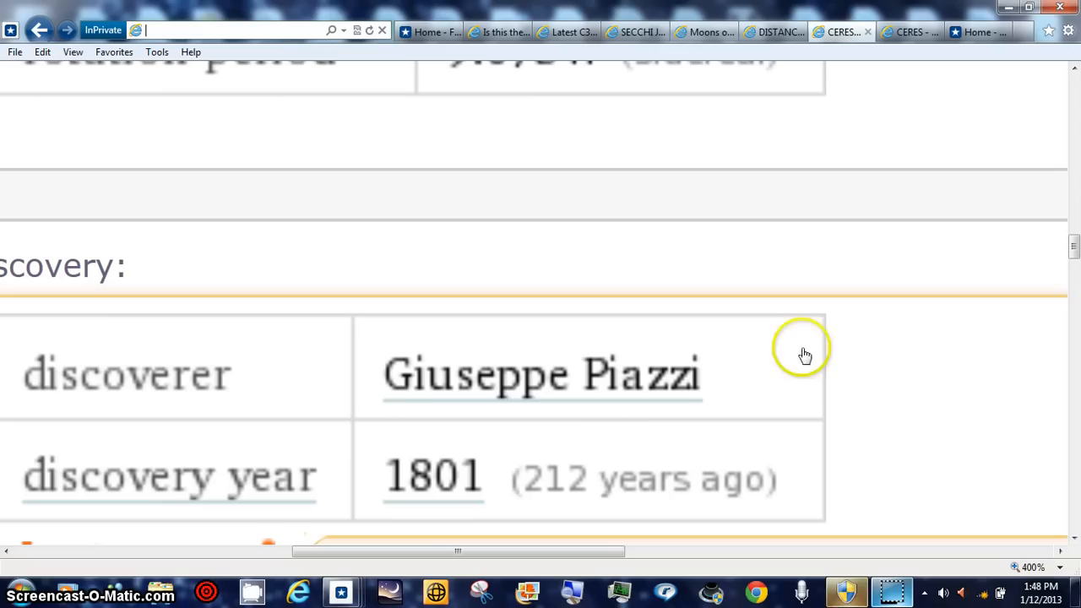
{"action": "mouse_move", "coordinate": [1072, 284]}
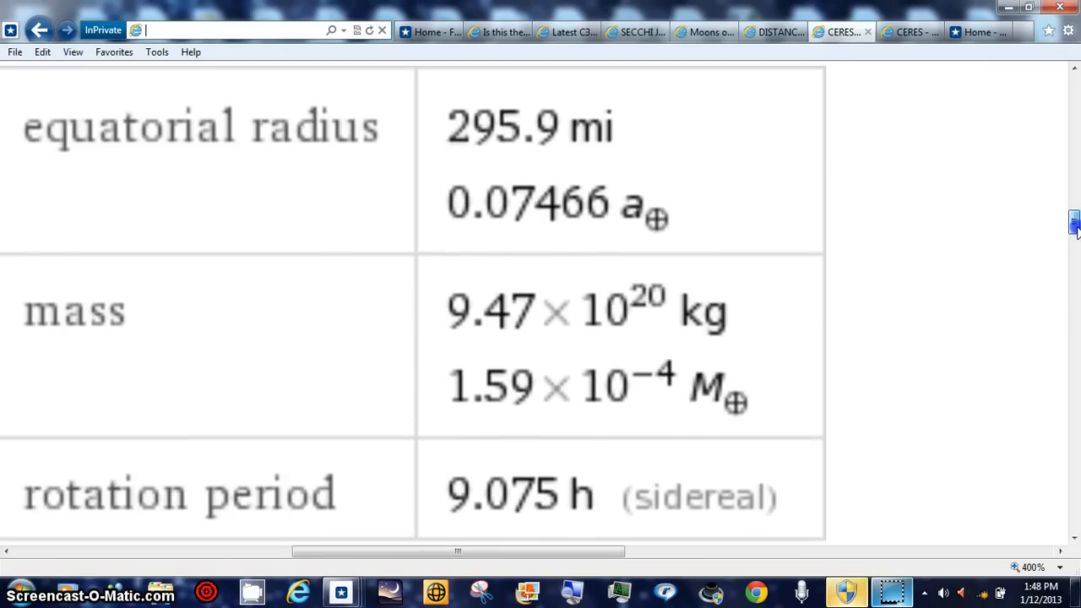
{"action": "scroll", "scroll_direction": "up", "scroll_amount": 3}
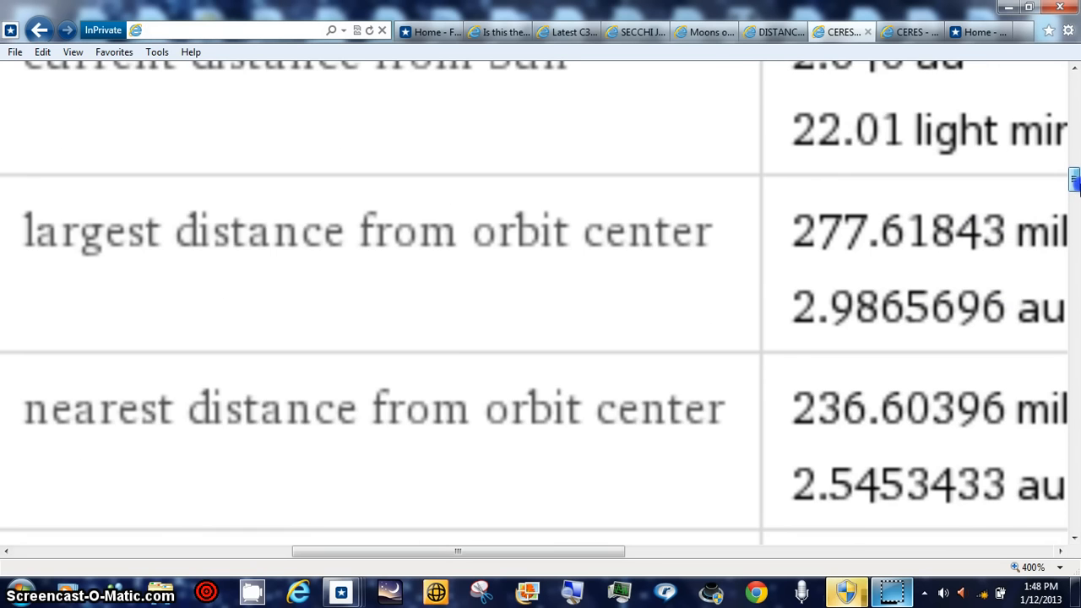
{"action": "scroll", "scroll_direction": "up", "scroll_amount": 3}
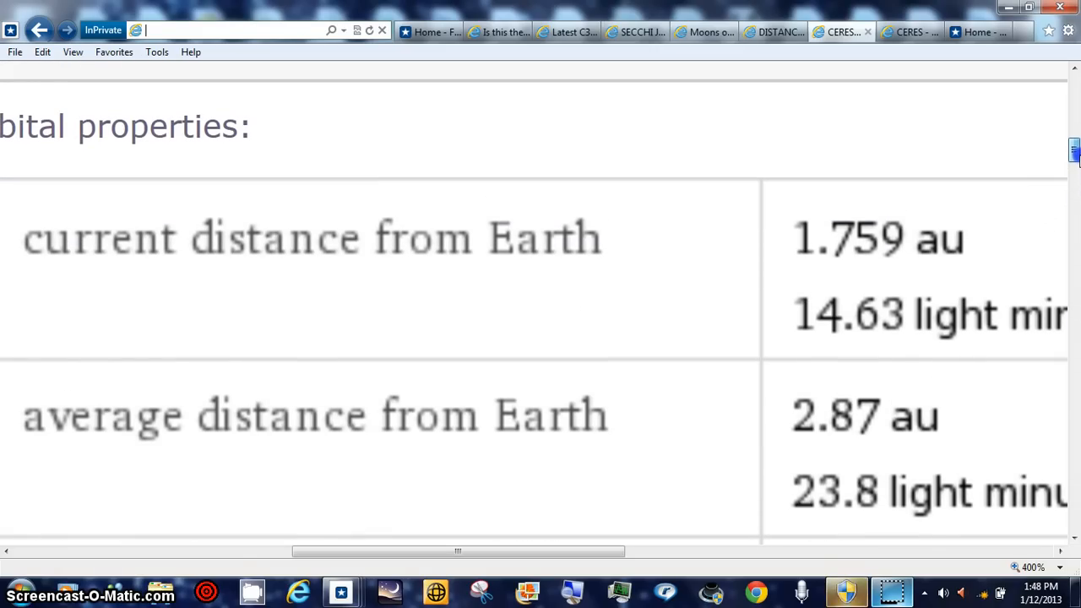
{"action": "scroll", "scroll_direction": "down", "scroll_amount": 3}
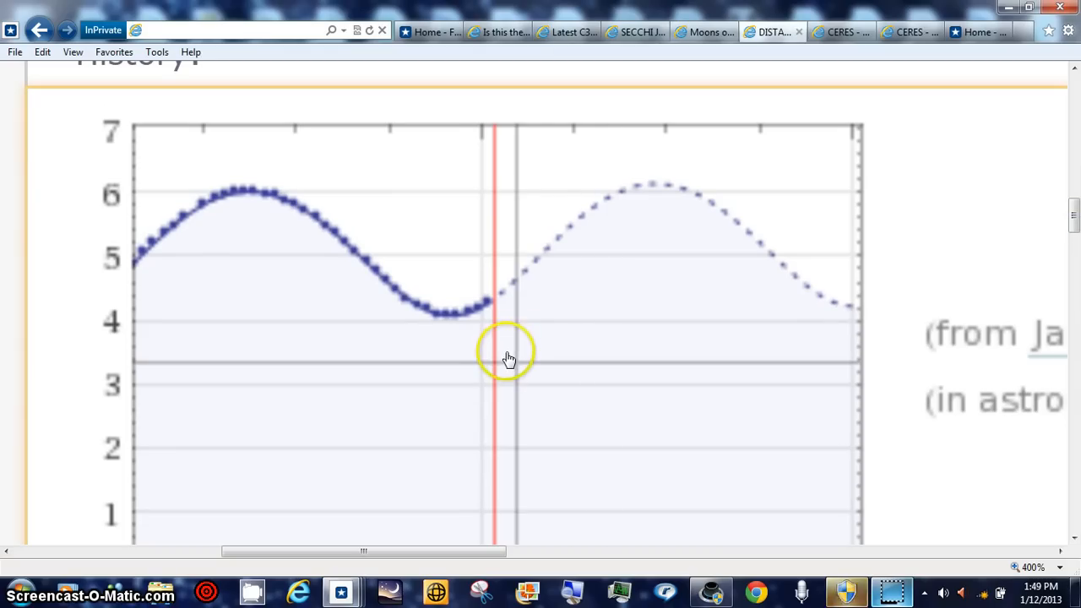
{"action": "mouse_move", "coordinate": [517, 274]}
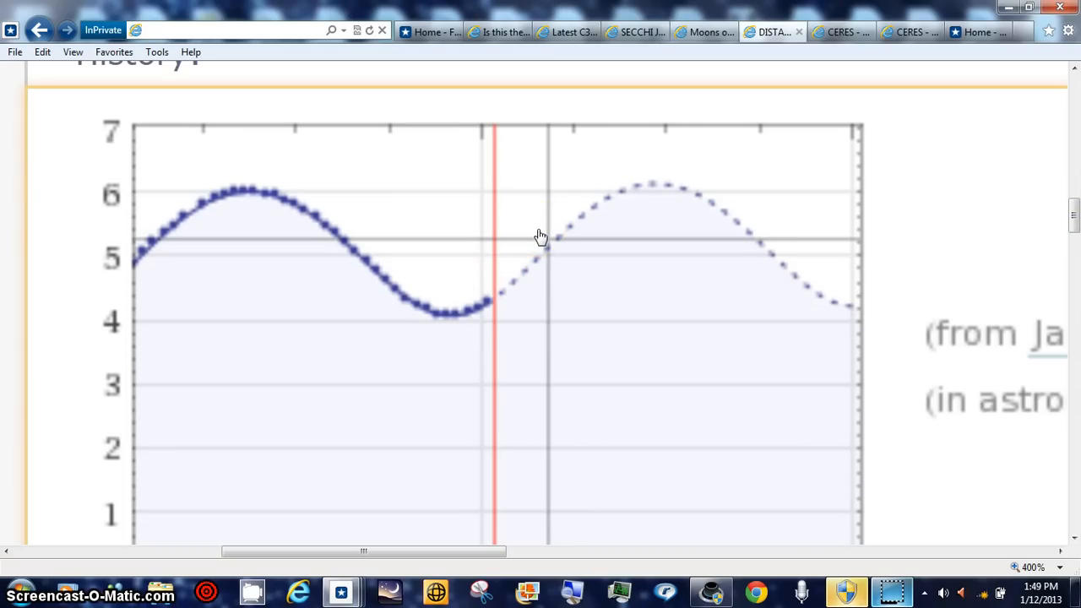
{"action": "mouse_move", "coordinate": [549, 233]}
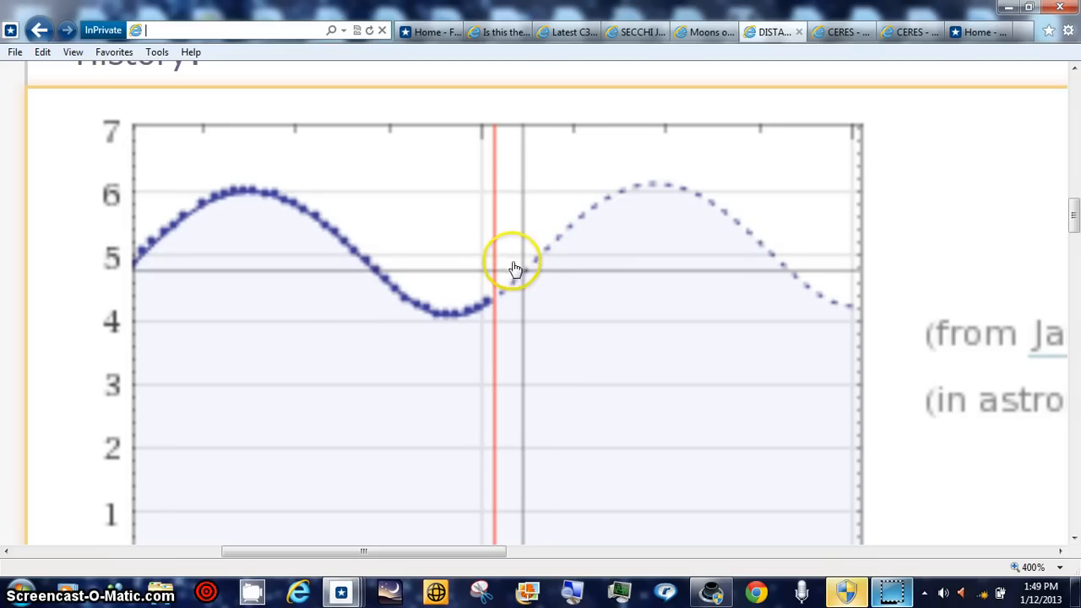
{"action": "mouse_move", "coordinate": [939, 228]}
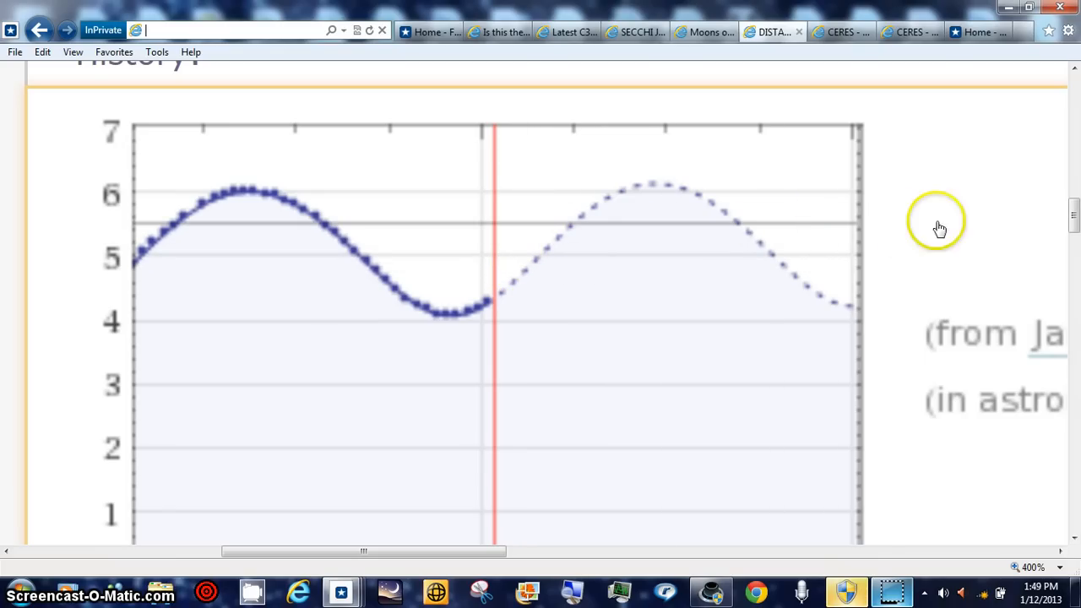
{"action": "scroll", "scroll_direction": "up", "scroll_amount": 3}
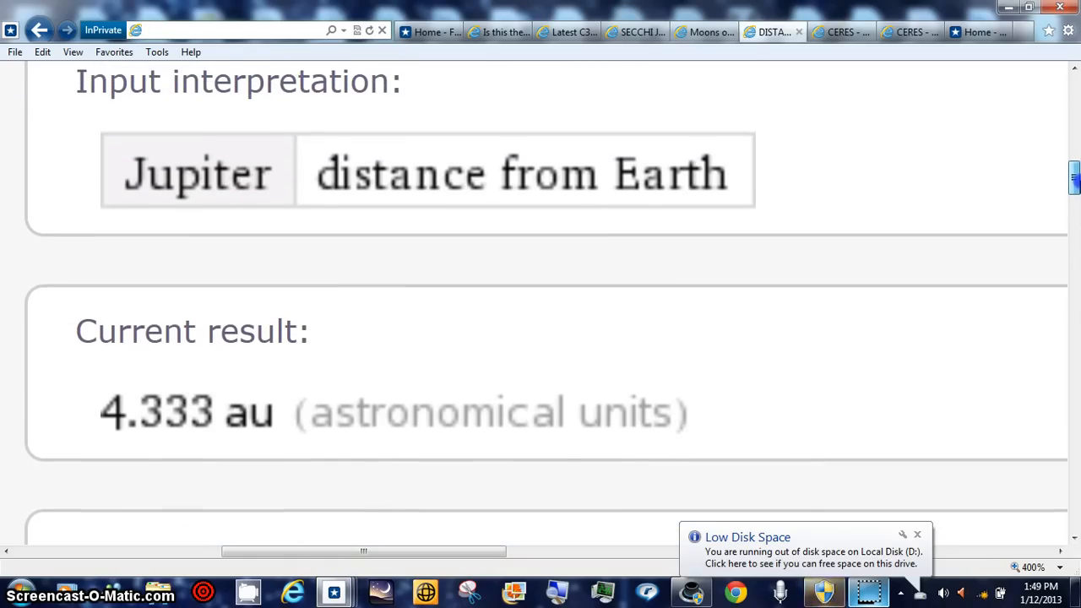
{"action": "scroll", "scroll_direction": "down", "scroll_amount": 3}
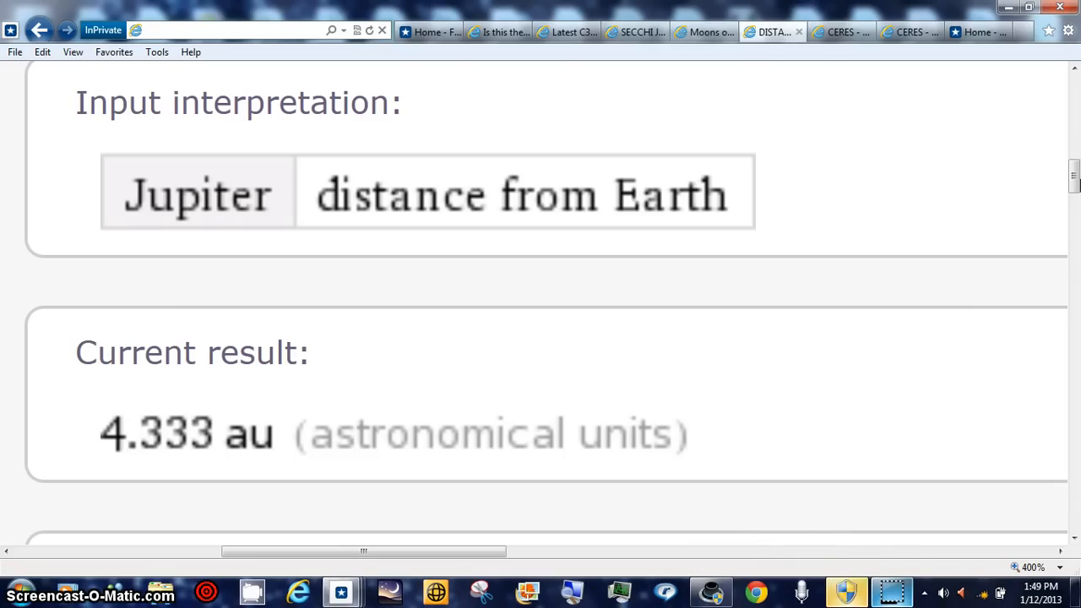
{"action": "left_click", "coordinate": [228, 31]}
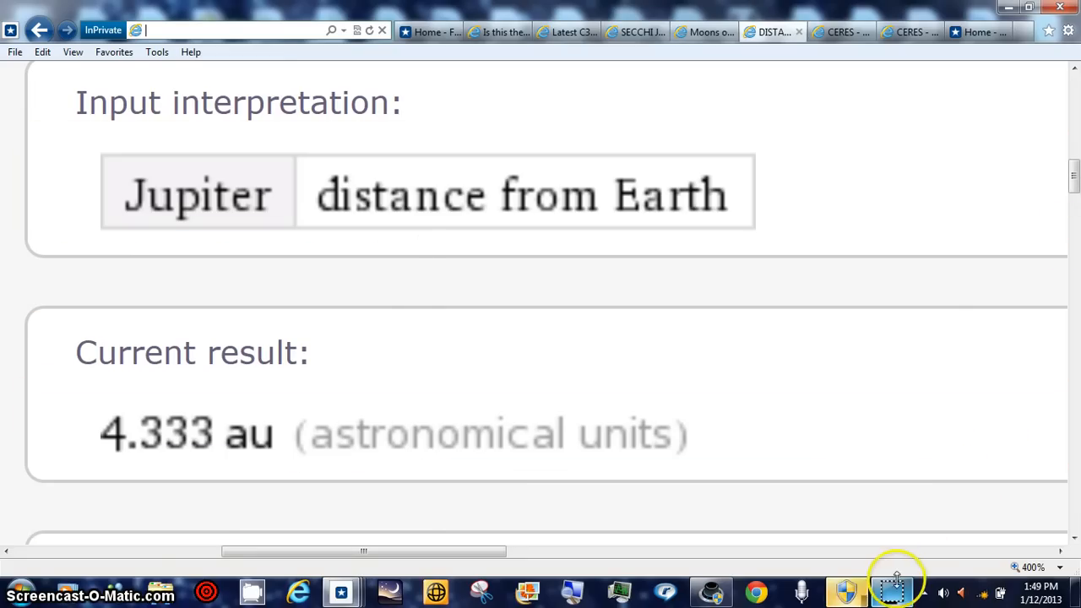
{"action": "left_click", "coordinate": [588, 31]}
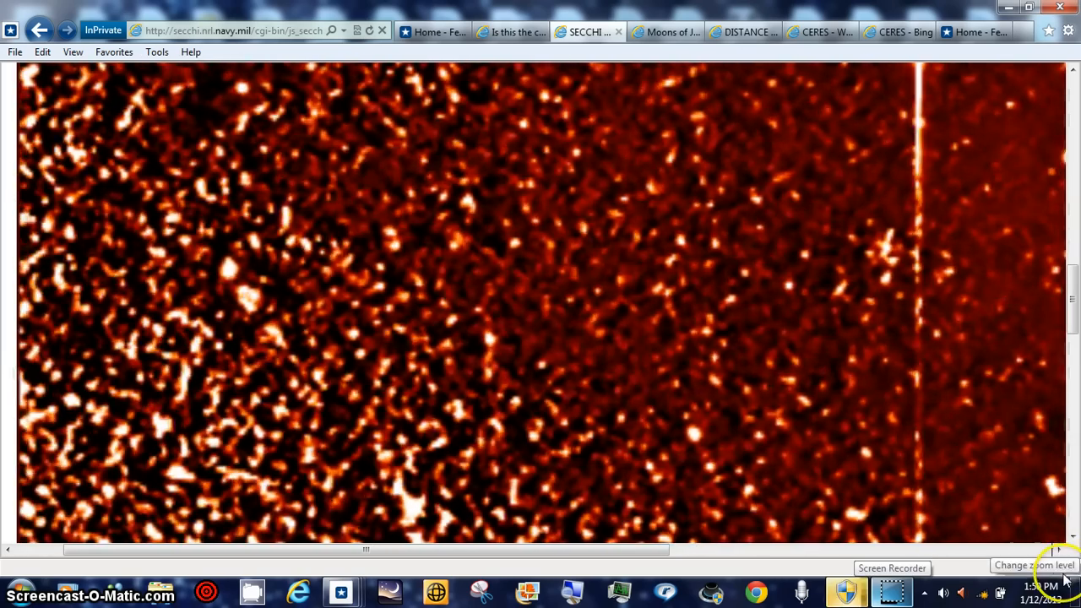
Set a custom page zoom of 999% and pan across the SECCHI HI-1 star field.
{"action": "left_click", "coordinate": [1033, 563]}
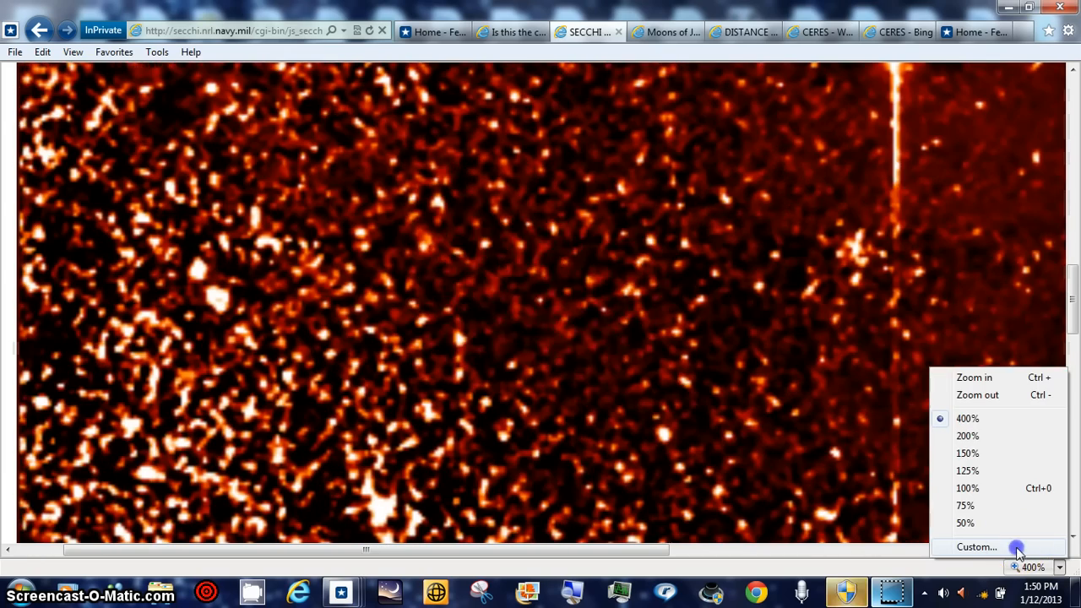
{"action": "left_click", "coordinate": [976, 547]}
{"action": "type", "text": "999"}
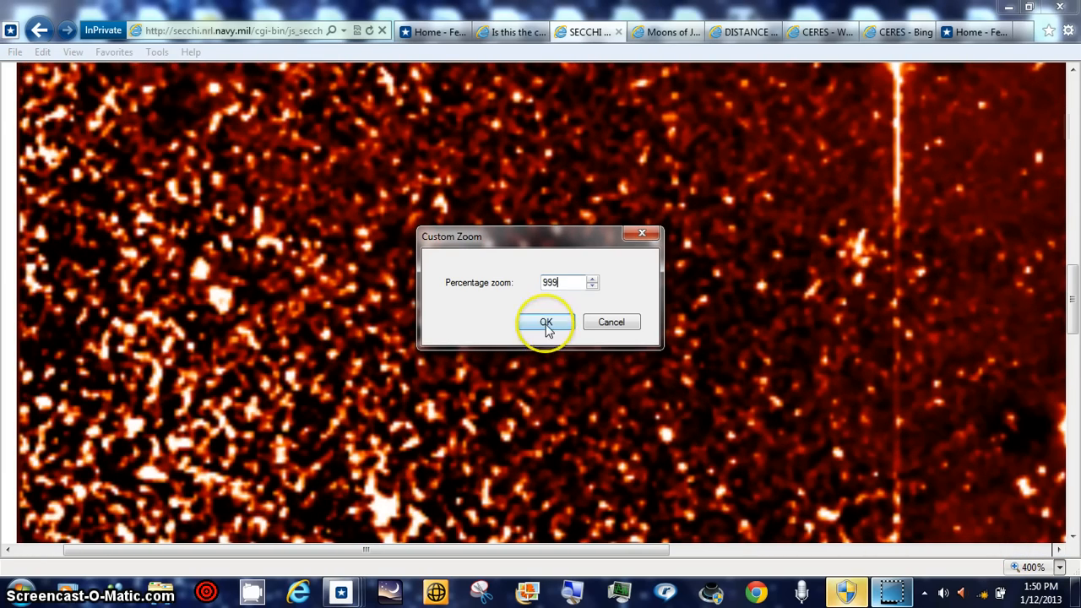
{"action": "left_click", "coordinate": [547, 322]}
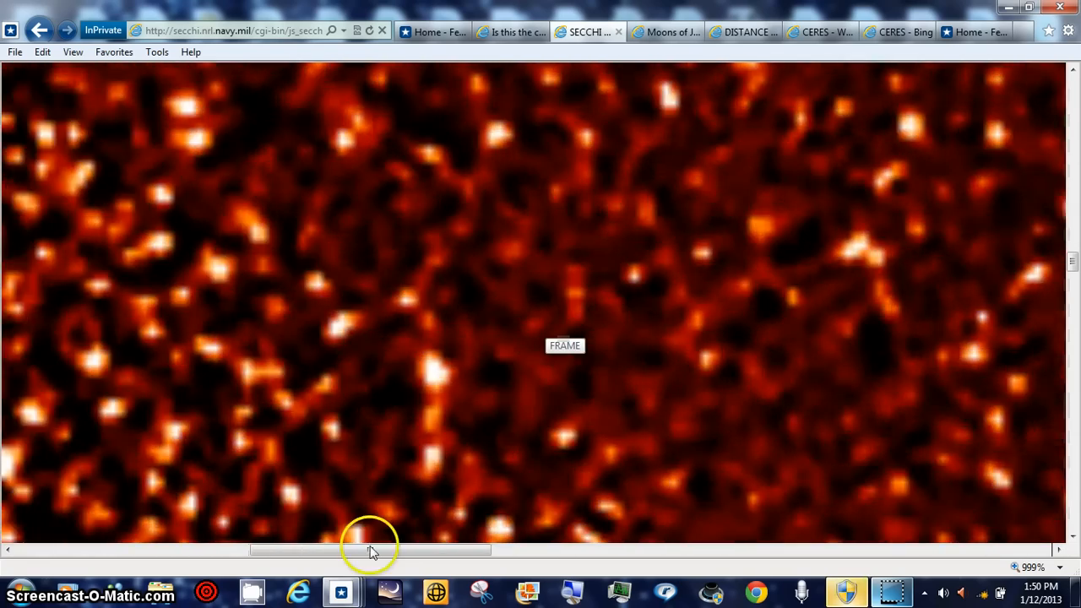
{"action": "left_click_drag", "start_coordinate": [371, 550], "coordinate": [300, 551]}
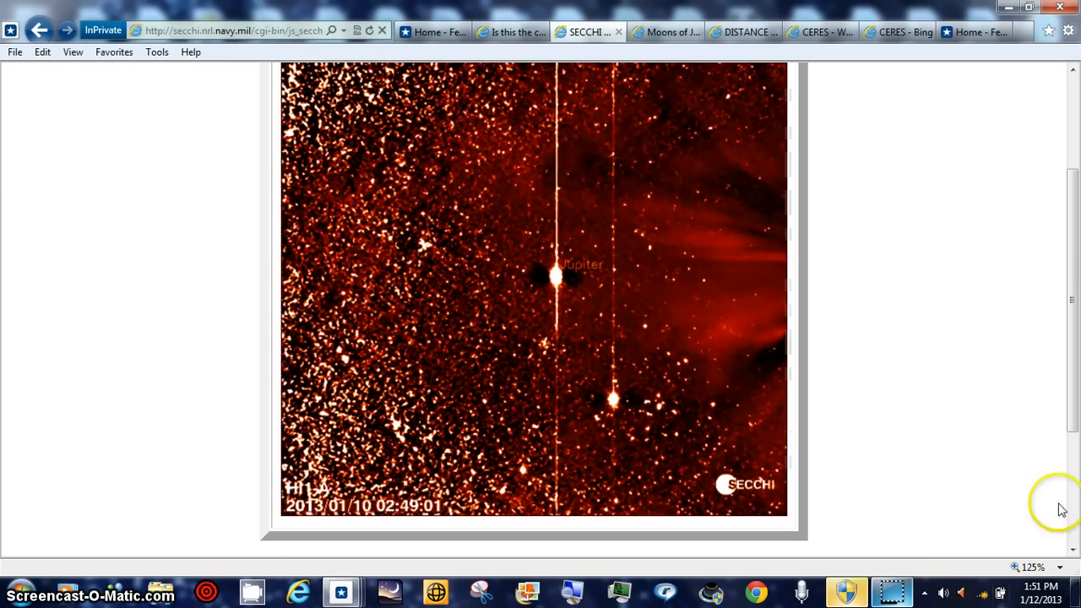
Magnify the SECCHI animation page to 200% from the status-bar zoom menu.
{"action": "left_click", "coordinate": [1030, 567]}
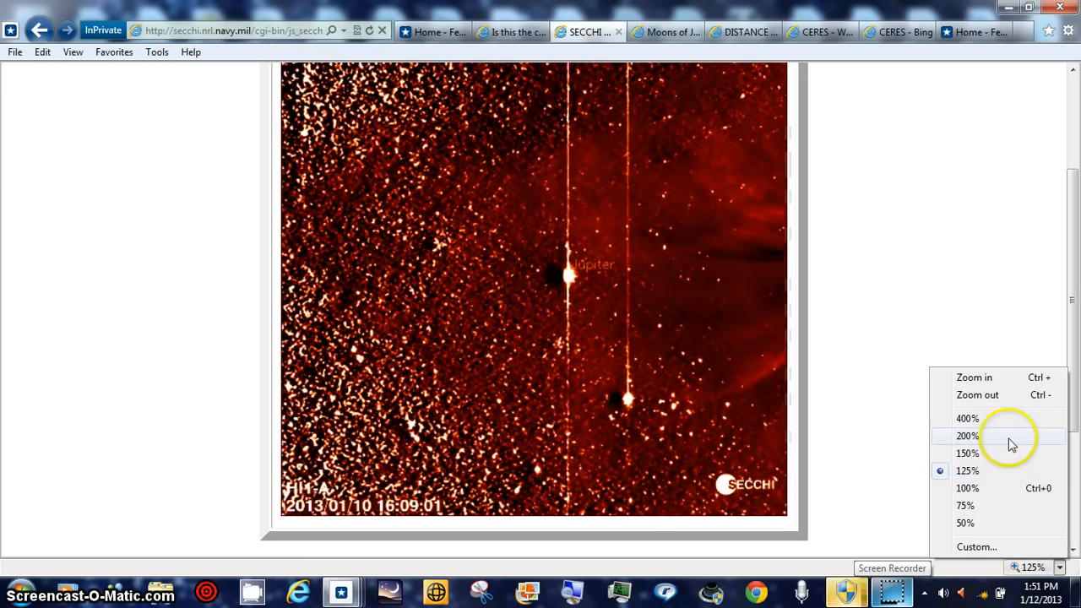
{"action": "left_click", "coordinate": [966, 436]}
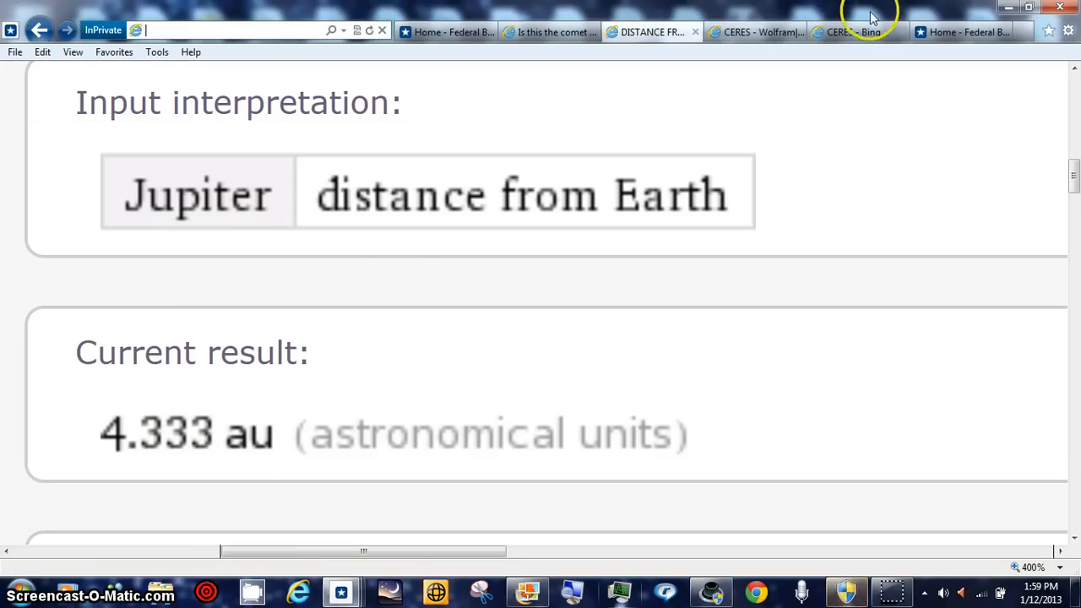
Scroll down the Ceres result to its orbital properties and 1.759 au distance from Earth.
{"action": "scroll", "scroll_direction": "down", "scroll_amount": 3}
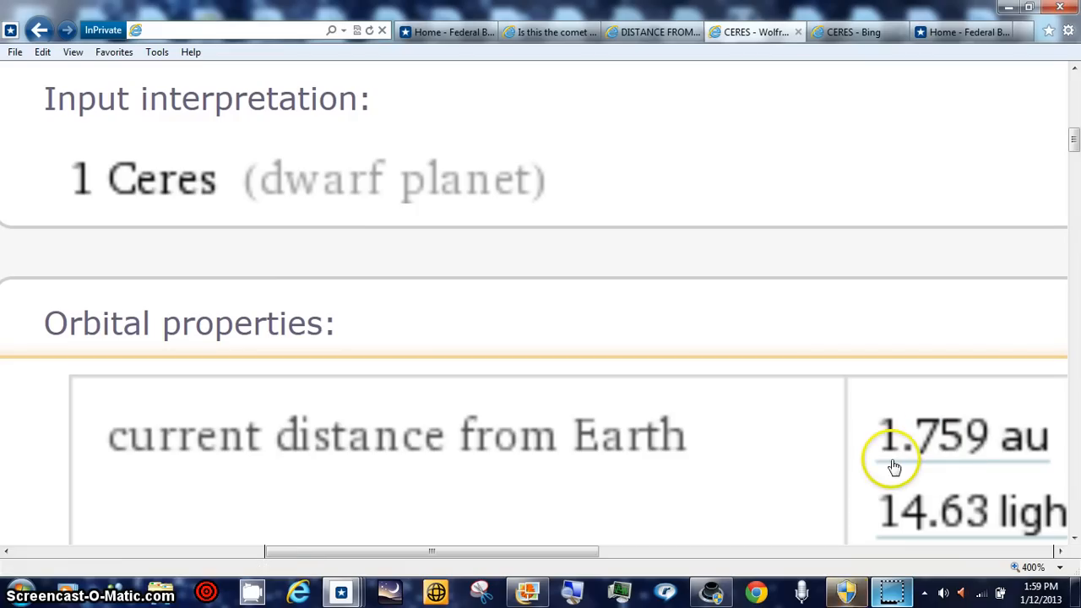
{"action": "mouse_move", "coordinate": [403, 257]}
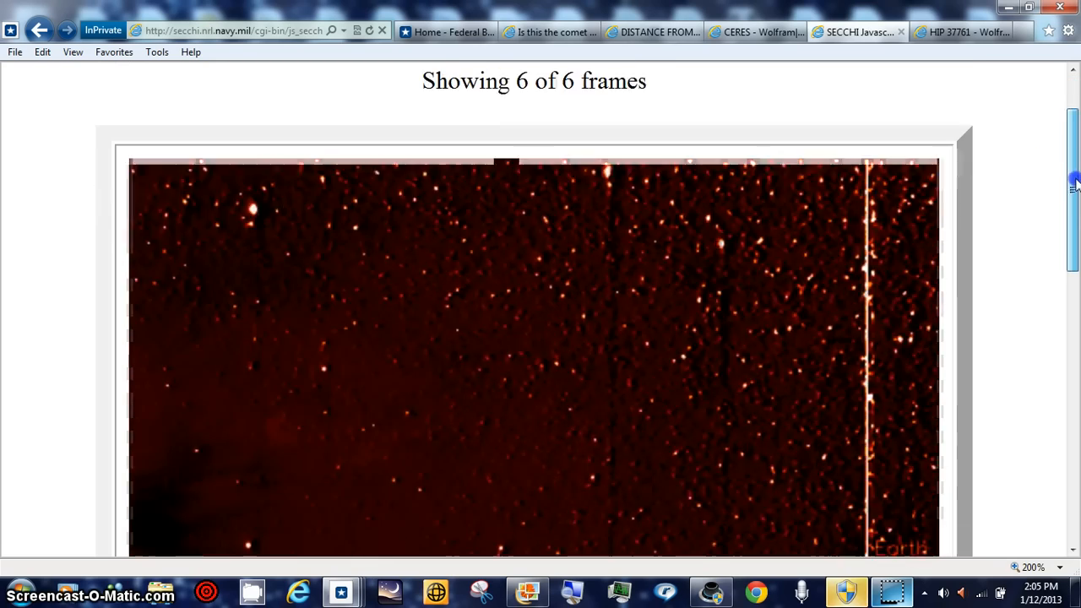
Scroll down the SECCHI JavaScript page showing 6 of 6 frames.
{"action": "scroll", "scroll_direction": "down", "scroll_amount": 3}
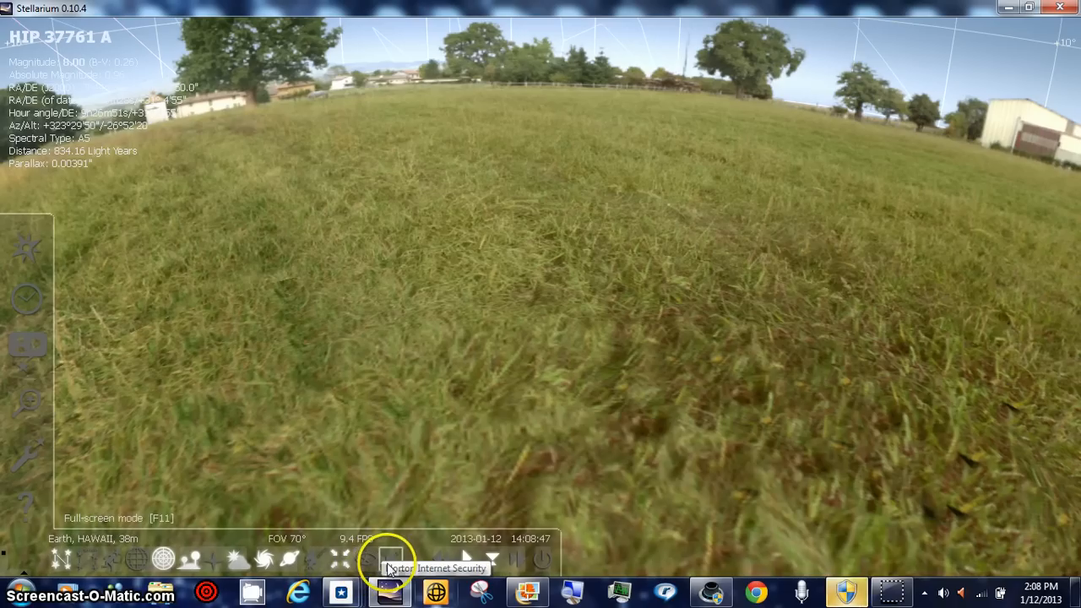
Hide the ground and turn on constellation artwork around HIP 37761 A.
{"action": "left_click", "coordinate": [365, 557]}
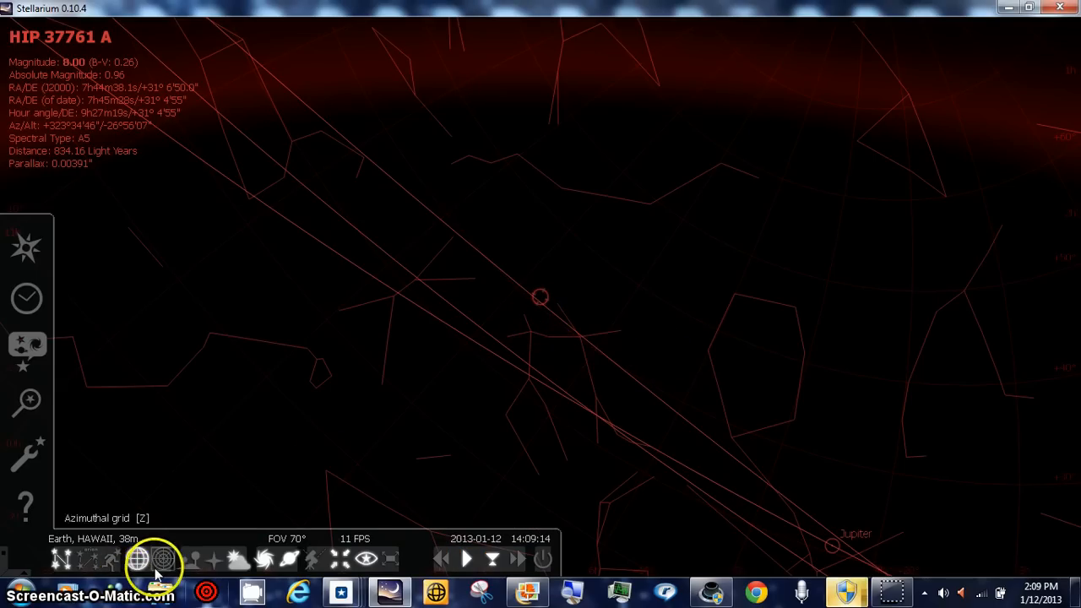
{"action": "left_click", "coordinate": [111, 559]}
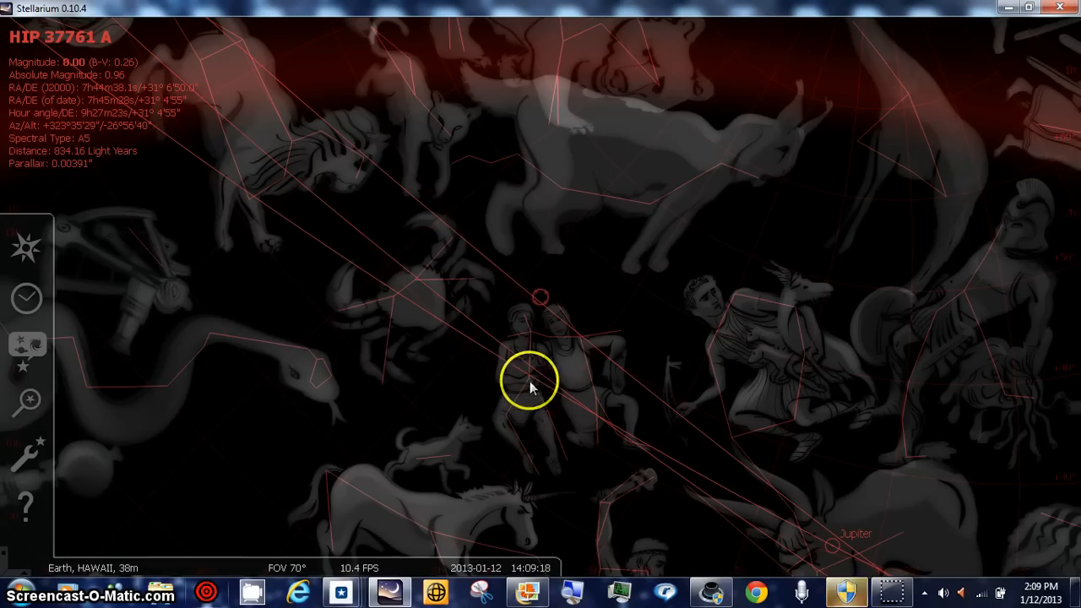
{"action": "mouse_move", "coordinate": [564, 331]}
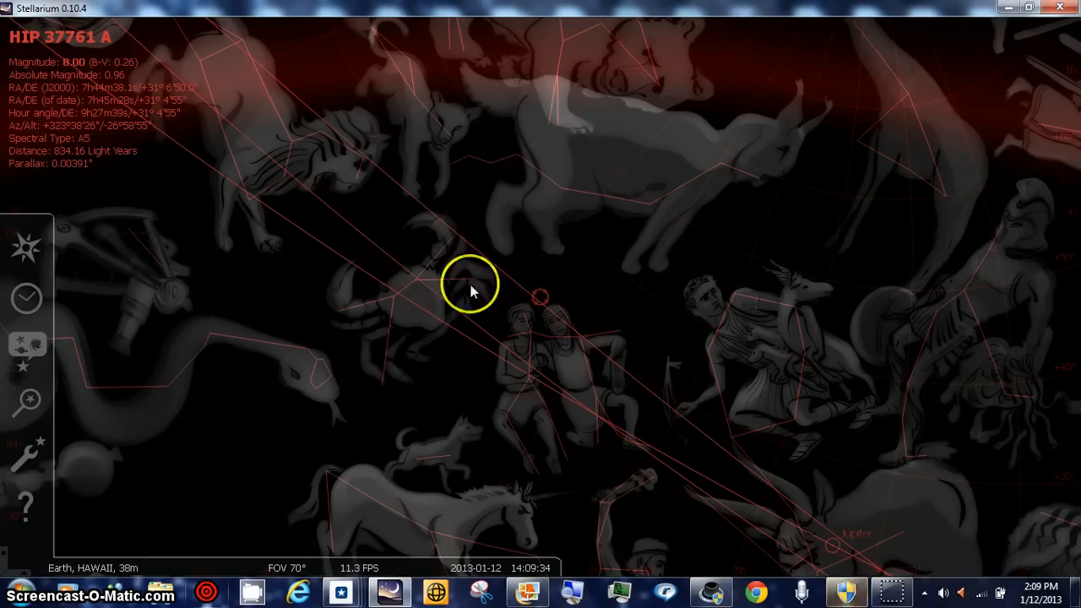
{"action": "mouse_move", "coordinate": [791, 496]}
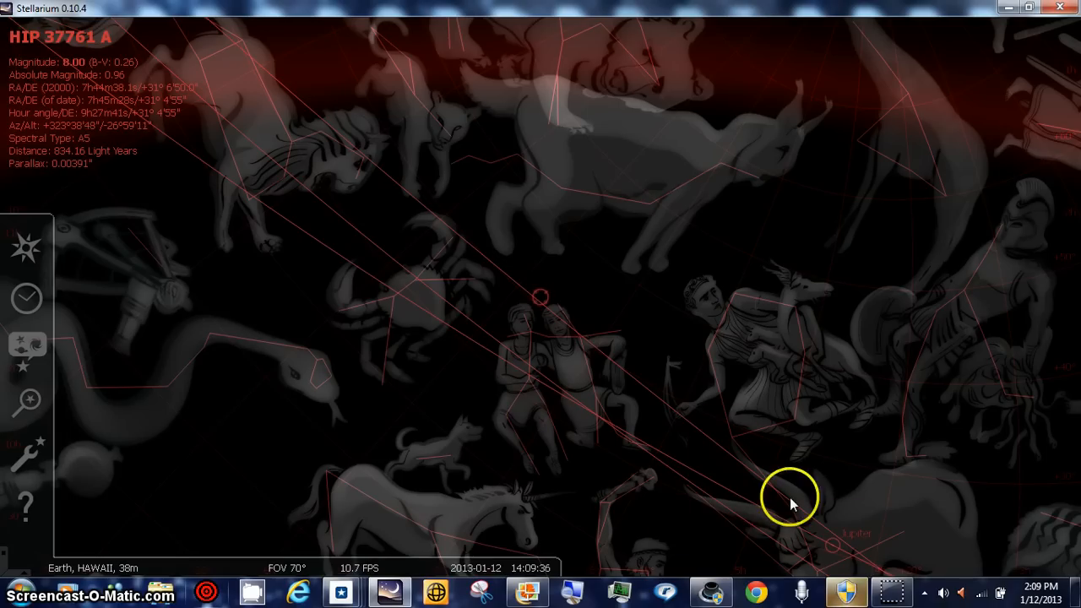
{"action": "mouse_move", "coordinate": [584, 368]}
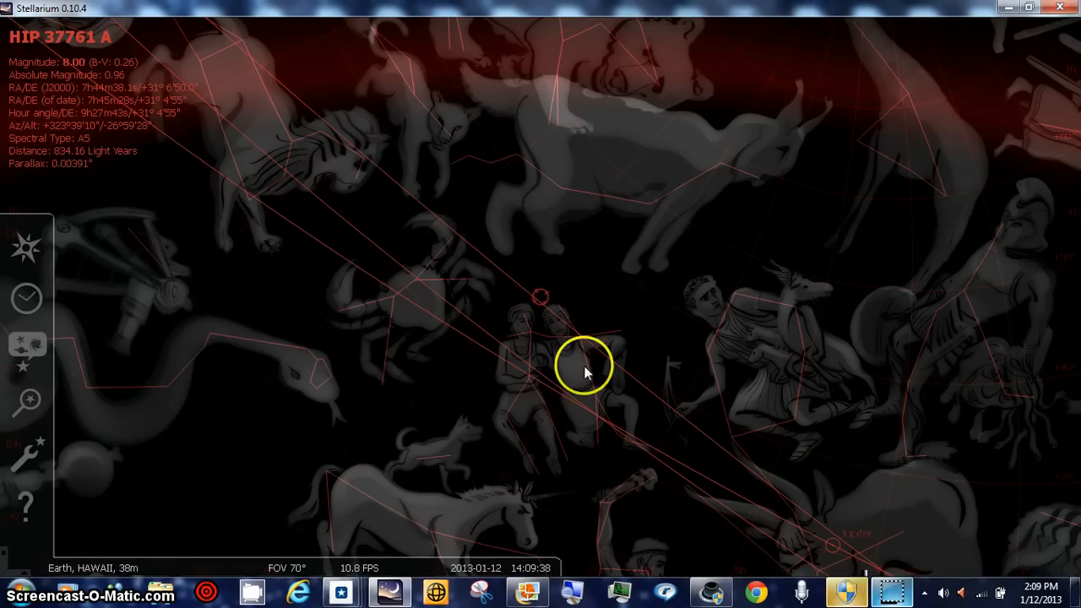
{"action": "mouse_move", "coordinate": [946, 385]}
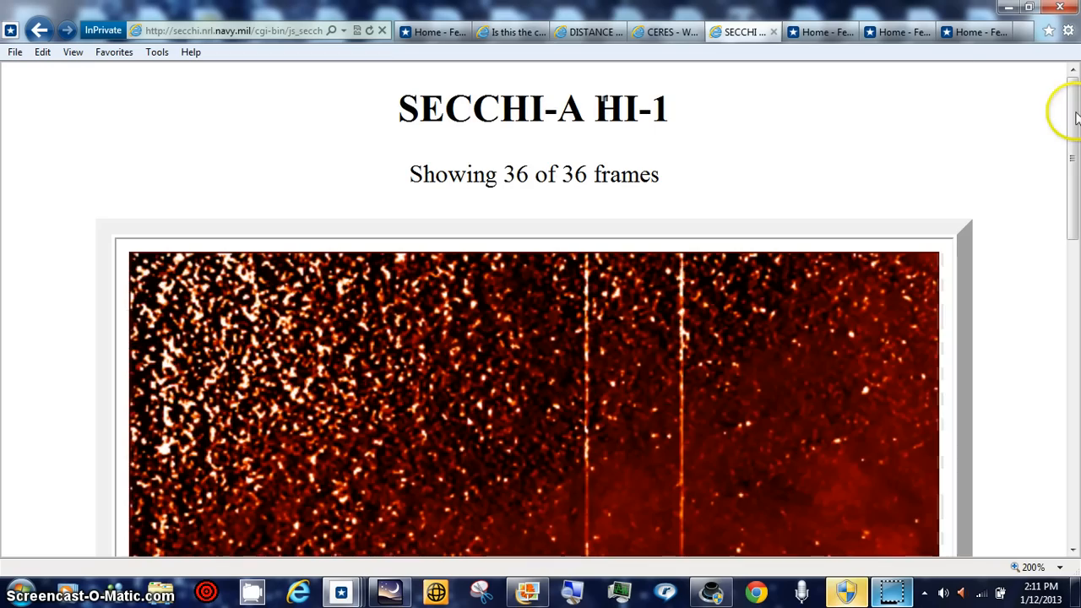
Scroll the SECCHI-A HI-1 page to the frame showing Jupiter and the bright object below it.
{"action": "scroll", "scroll_direction": "down", "scroll_amount": 3}
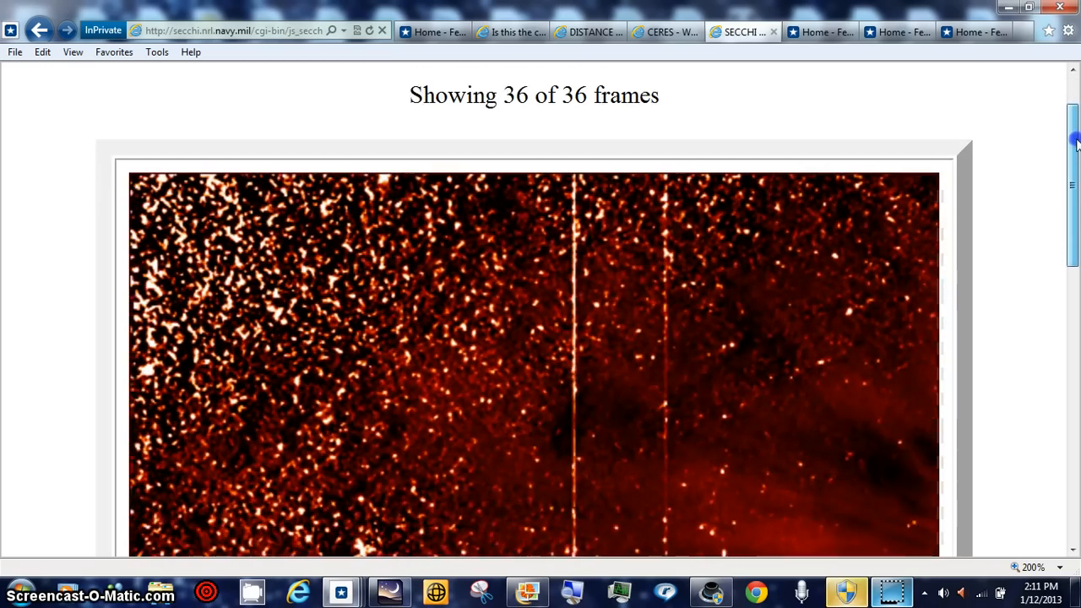
{"action": "scroll", "scroll_direction": "down", "scroll_amount": 3}
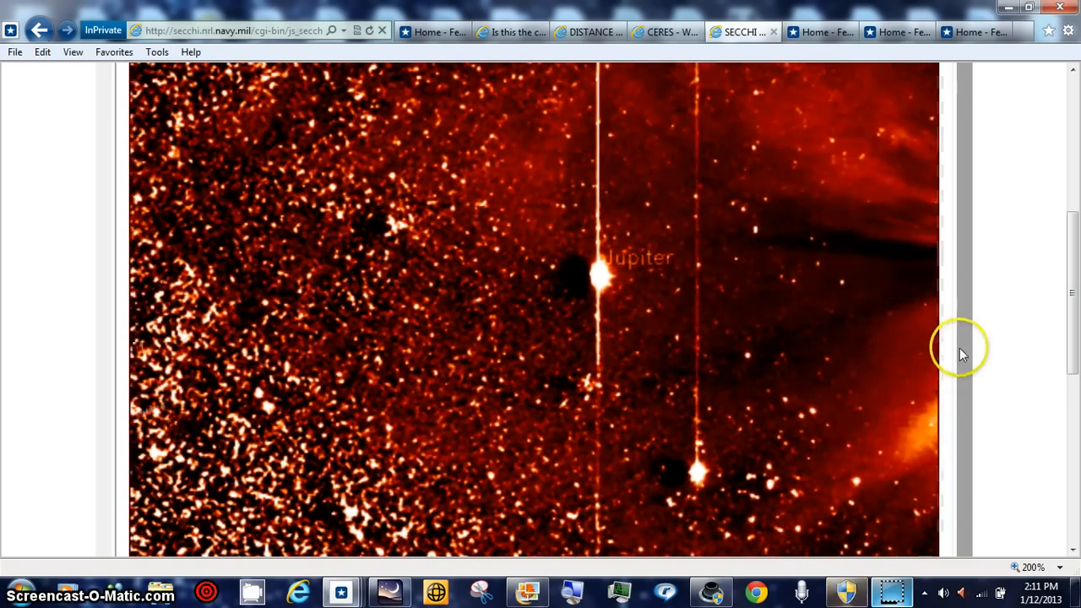
{"action": "scroll", "scroll_direction": "down", "scroll_amount": 3}
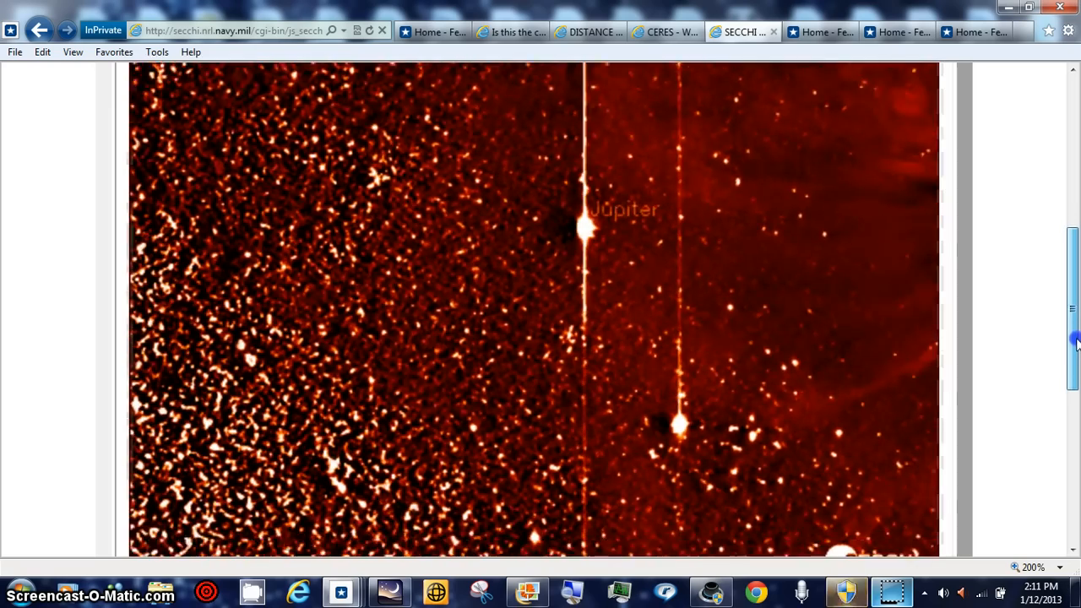
{"action": "scroll", "scroll_direction": "up", "scroll_amount": 3}
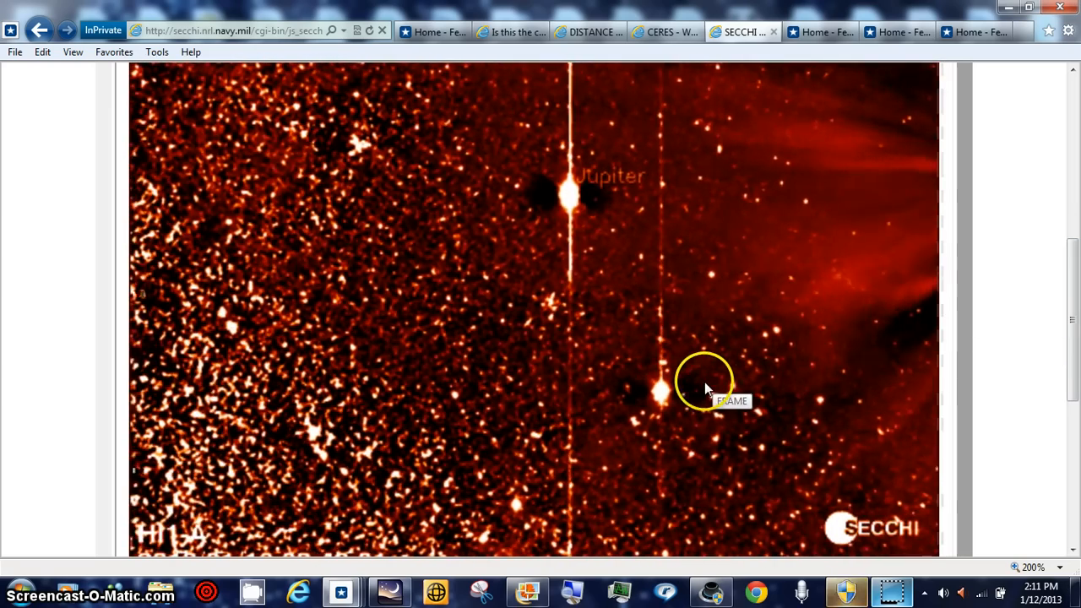